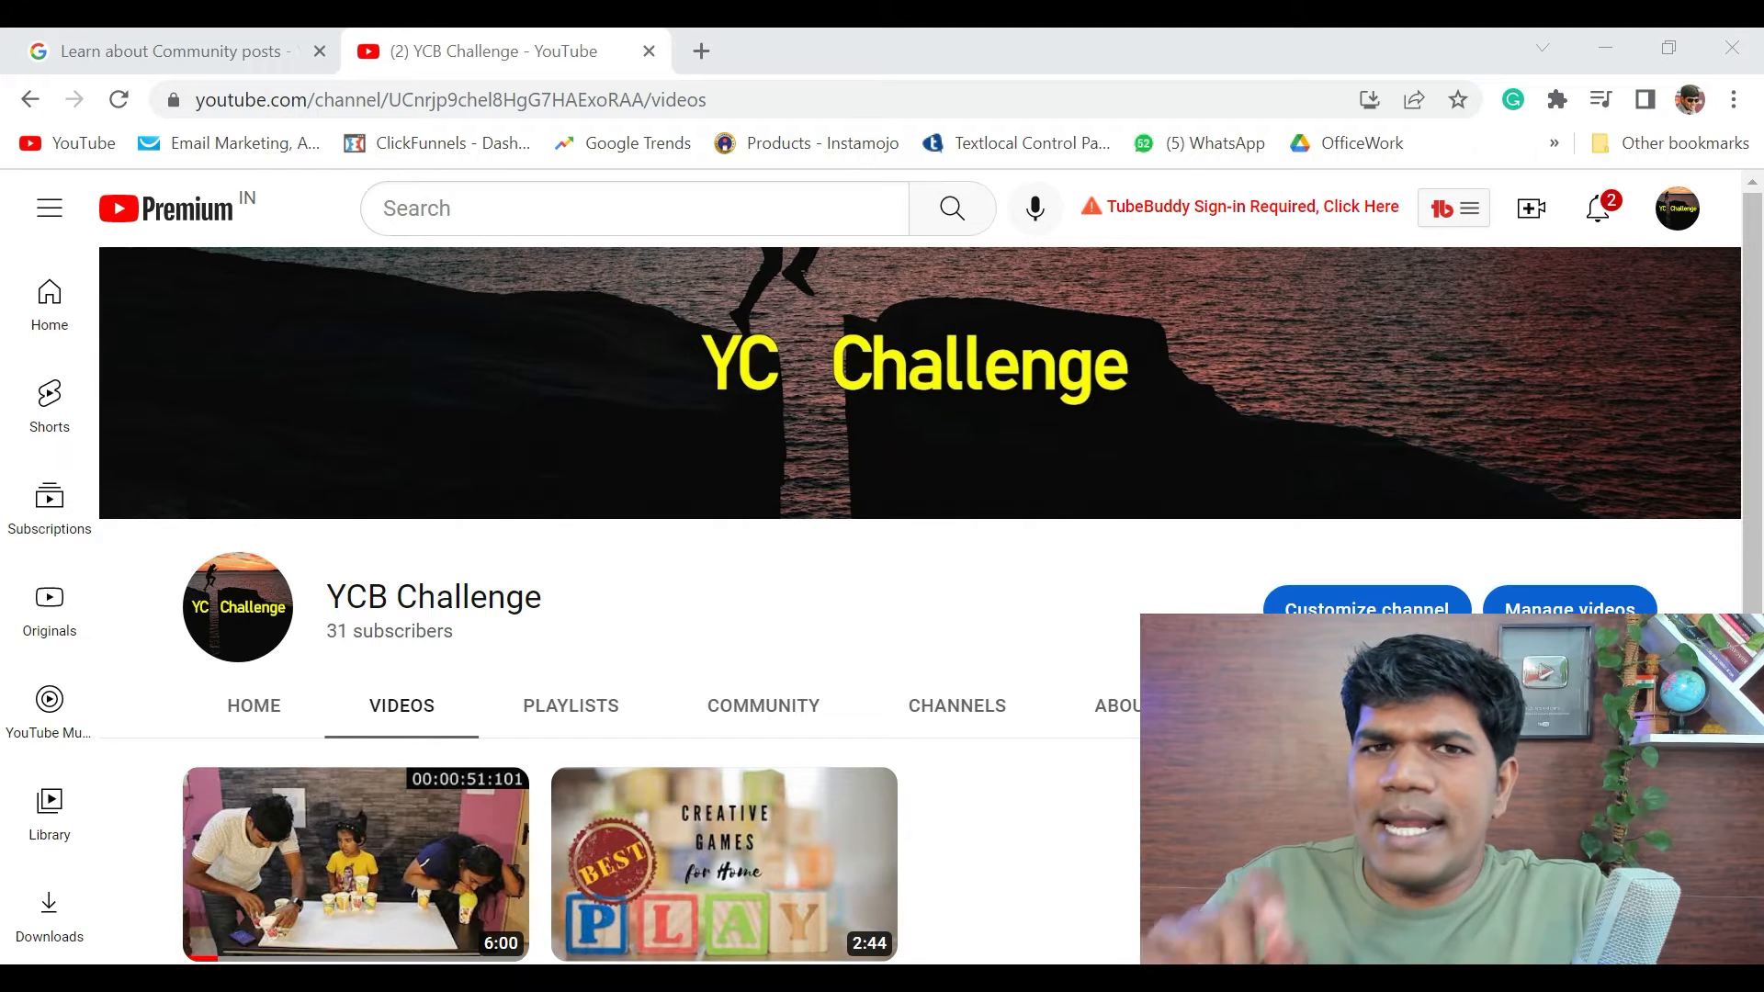
Review the channel page and the Community posts help article's advanced-features requirement
click(763, 706)
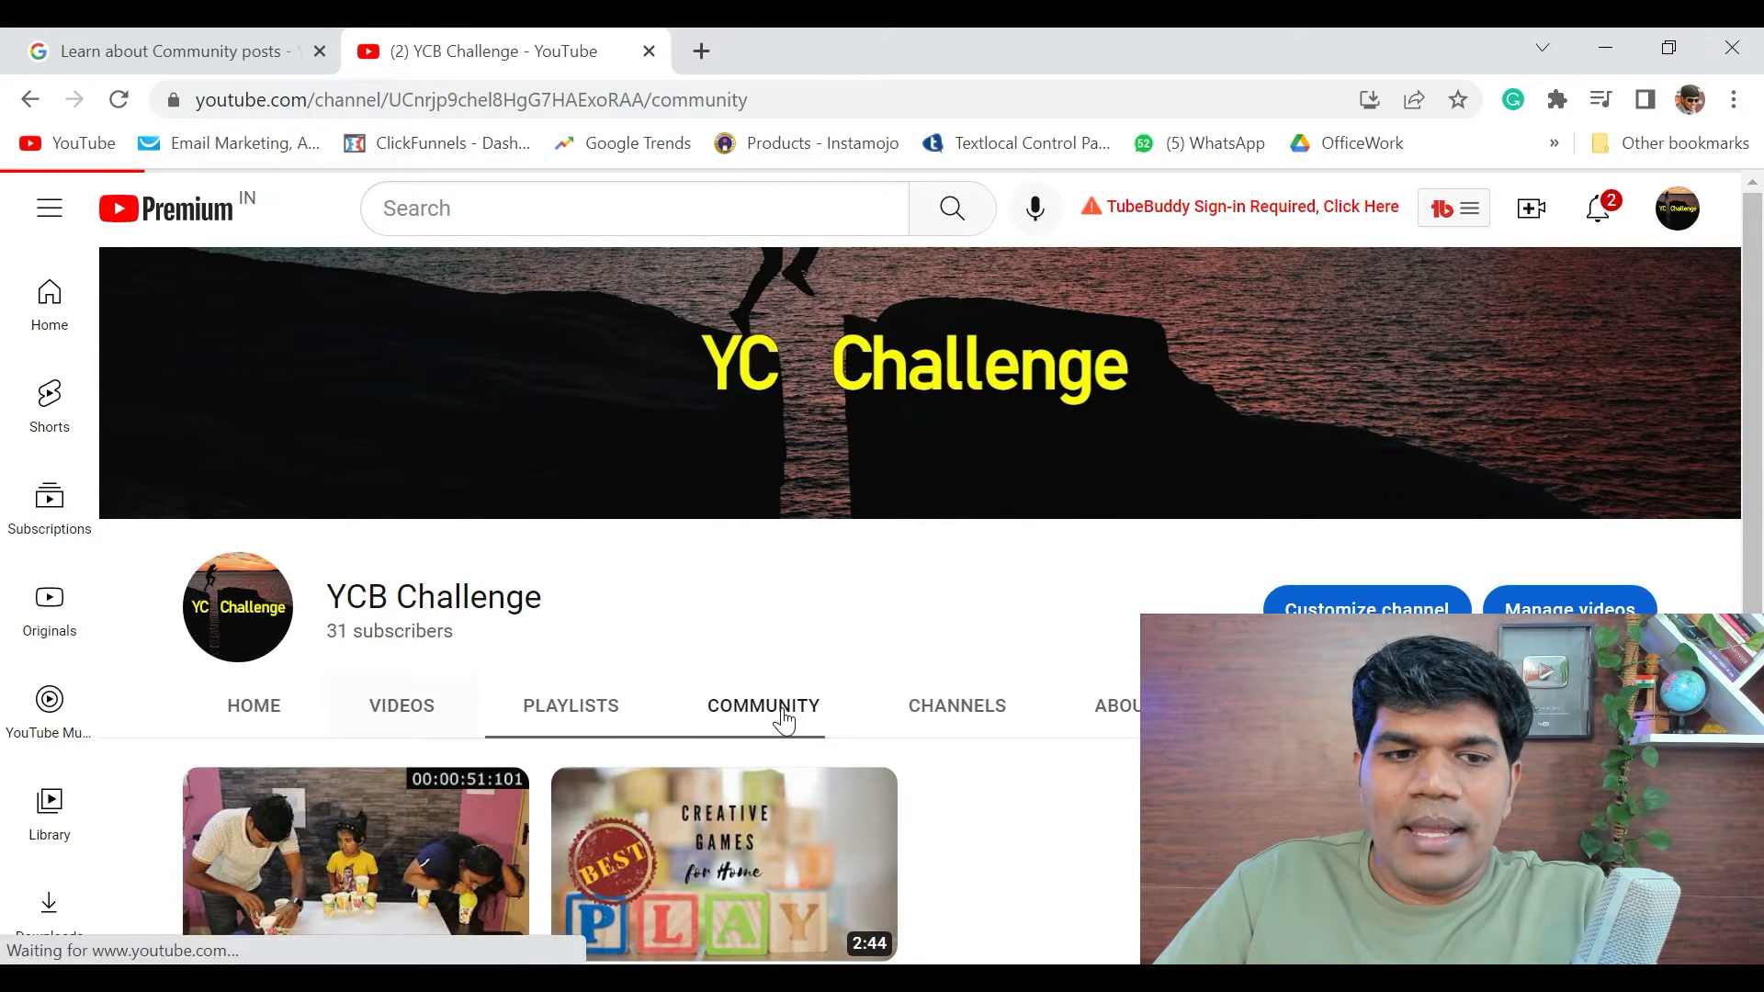
click(762, 706)
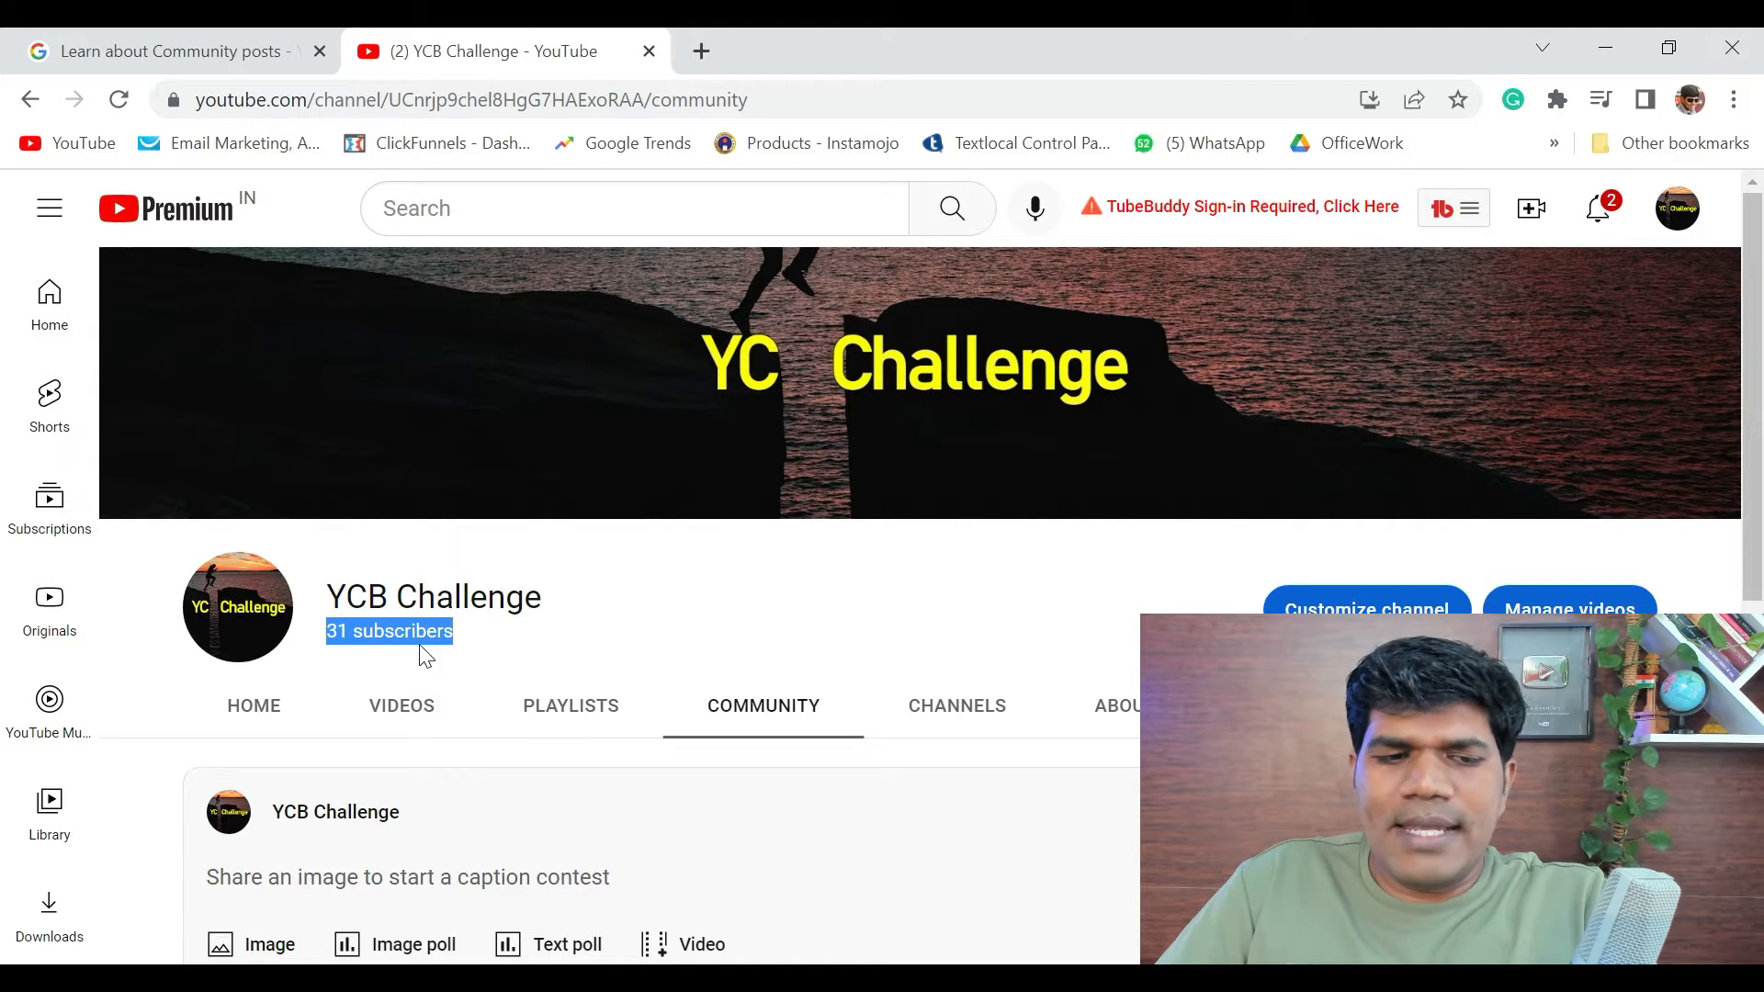
mouse_move(351, 661)
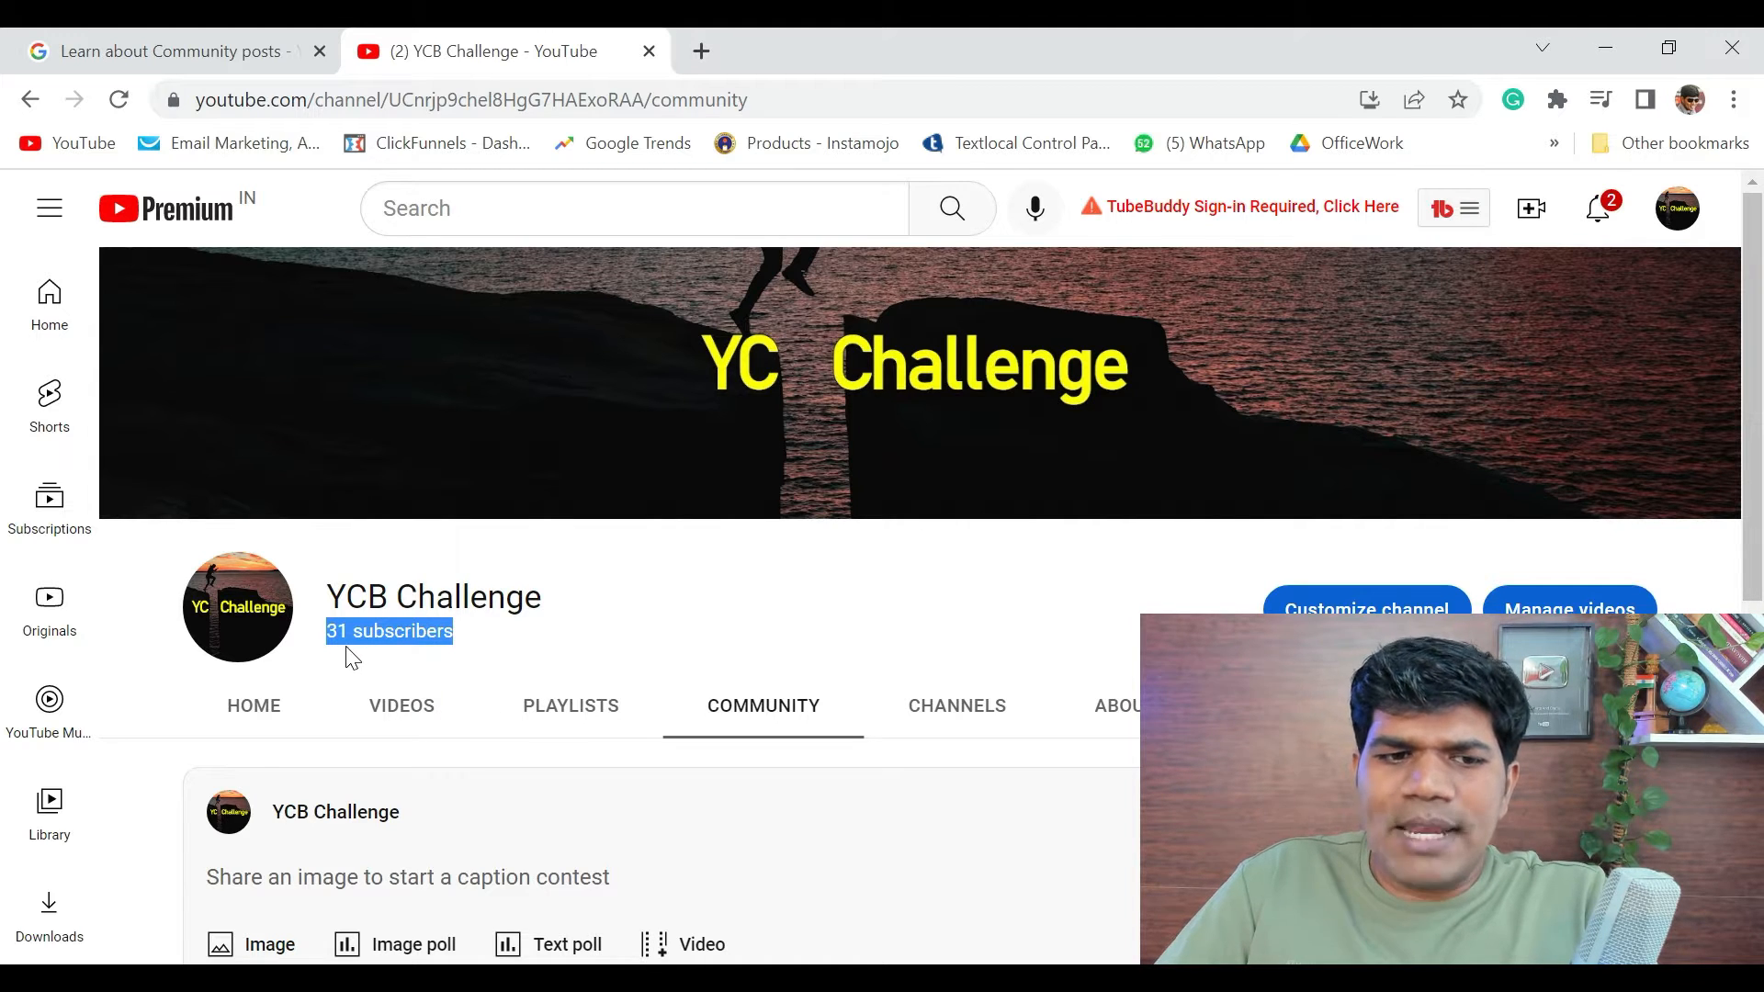
click(401, 706)
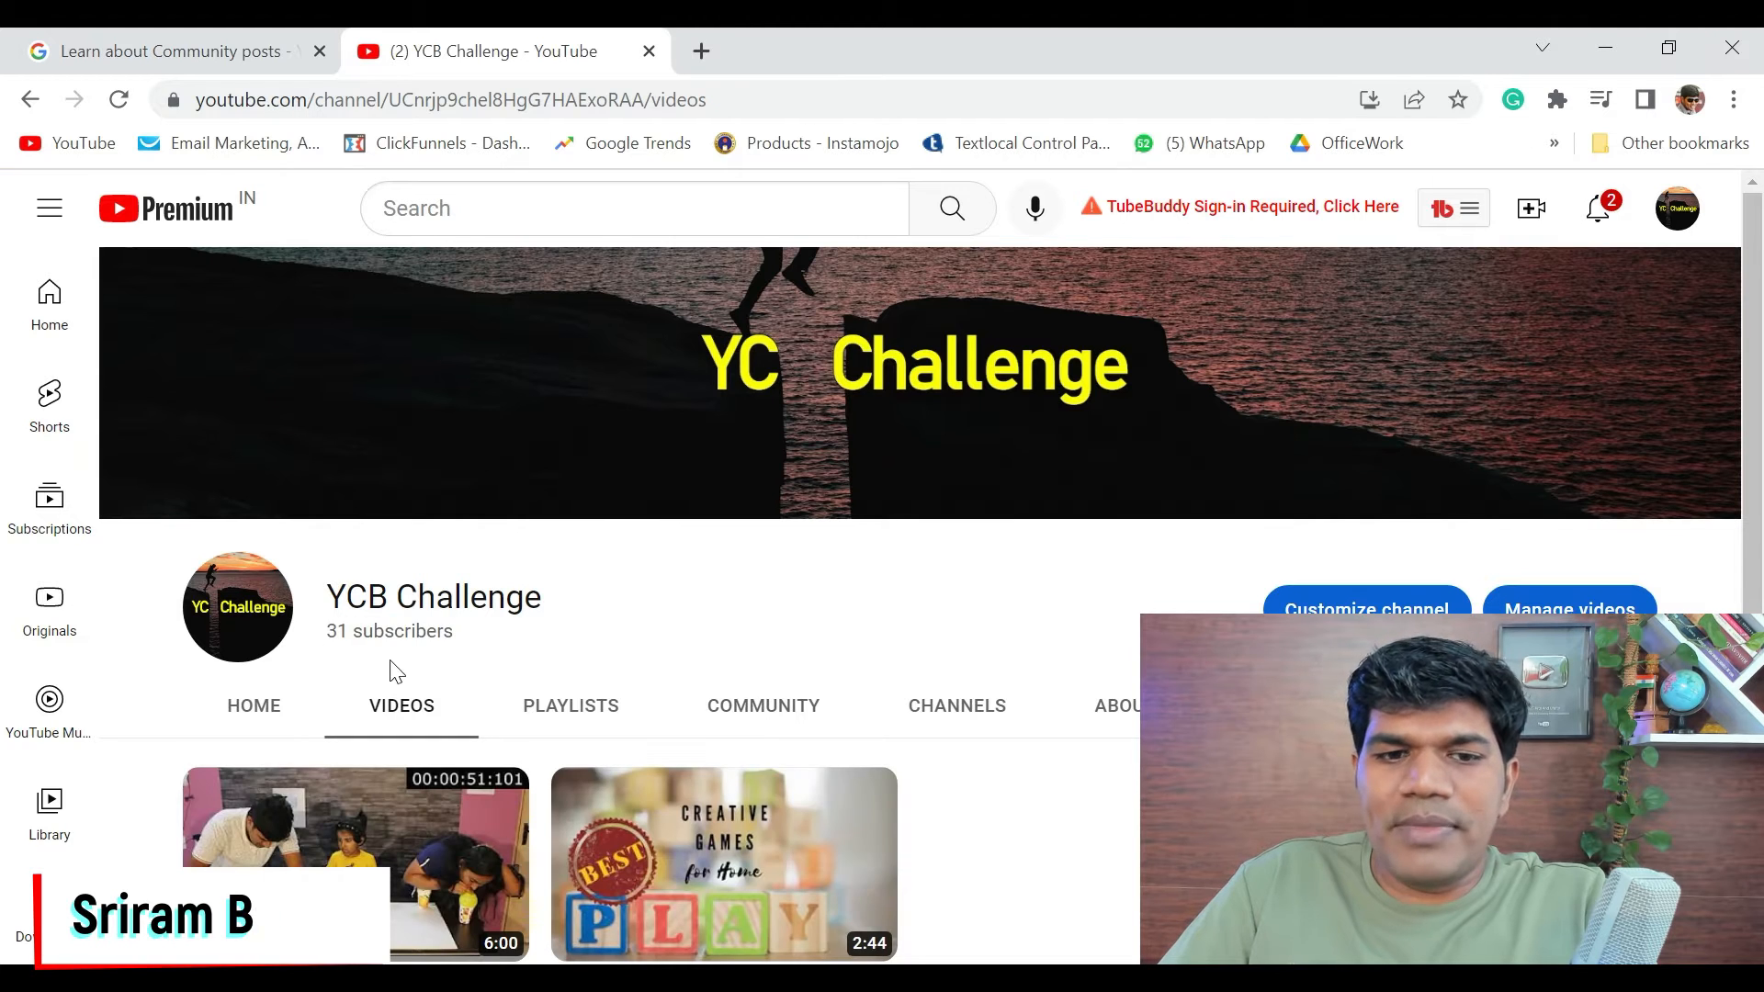
mouse_move(762, 715)
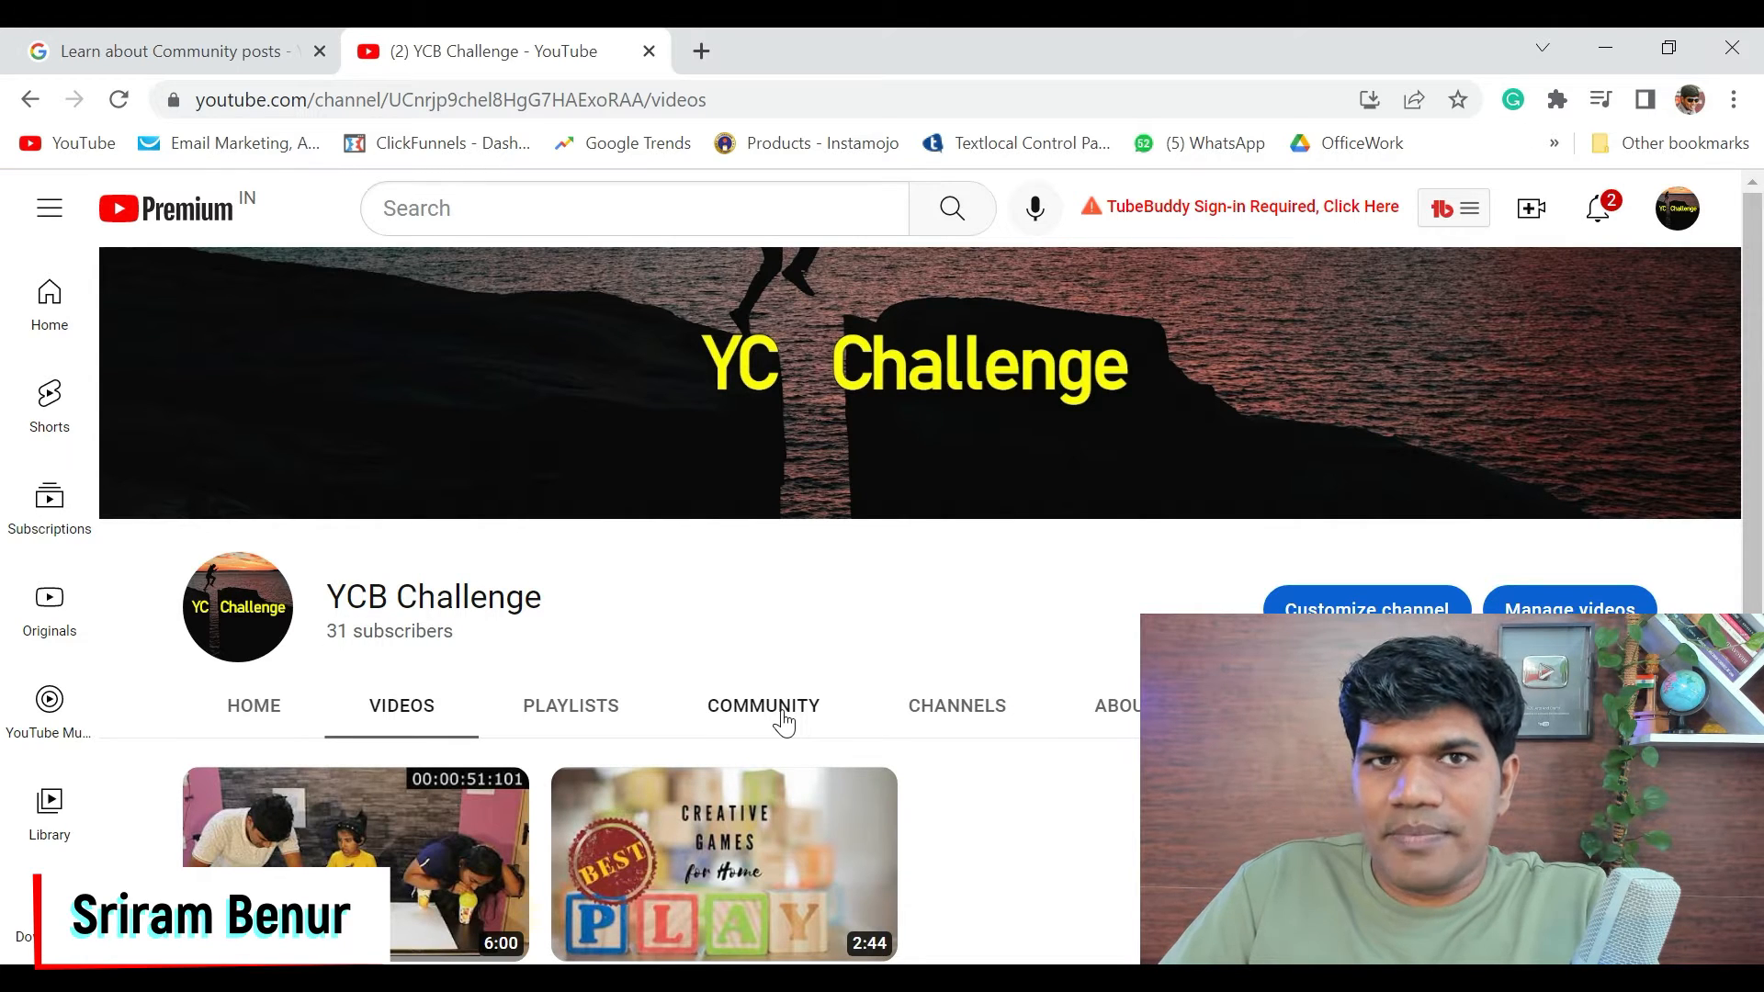
mouse_move(1066, 740)
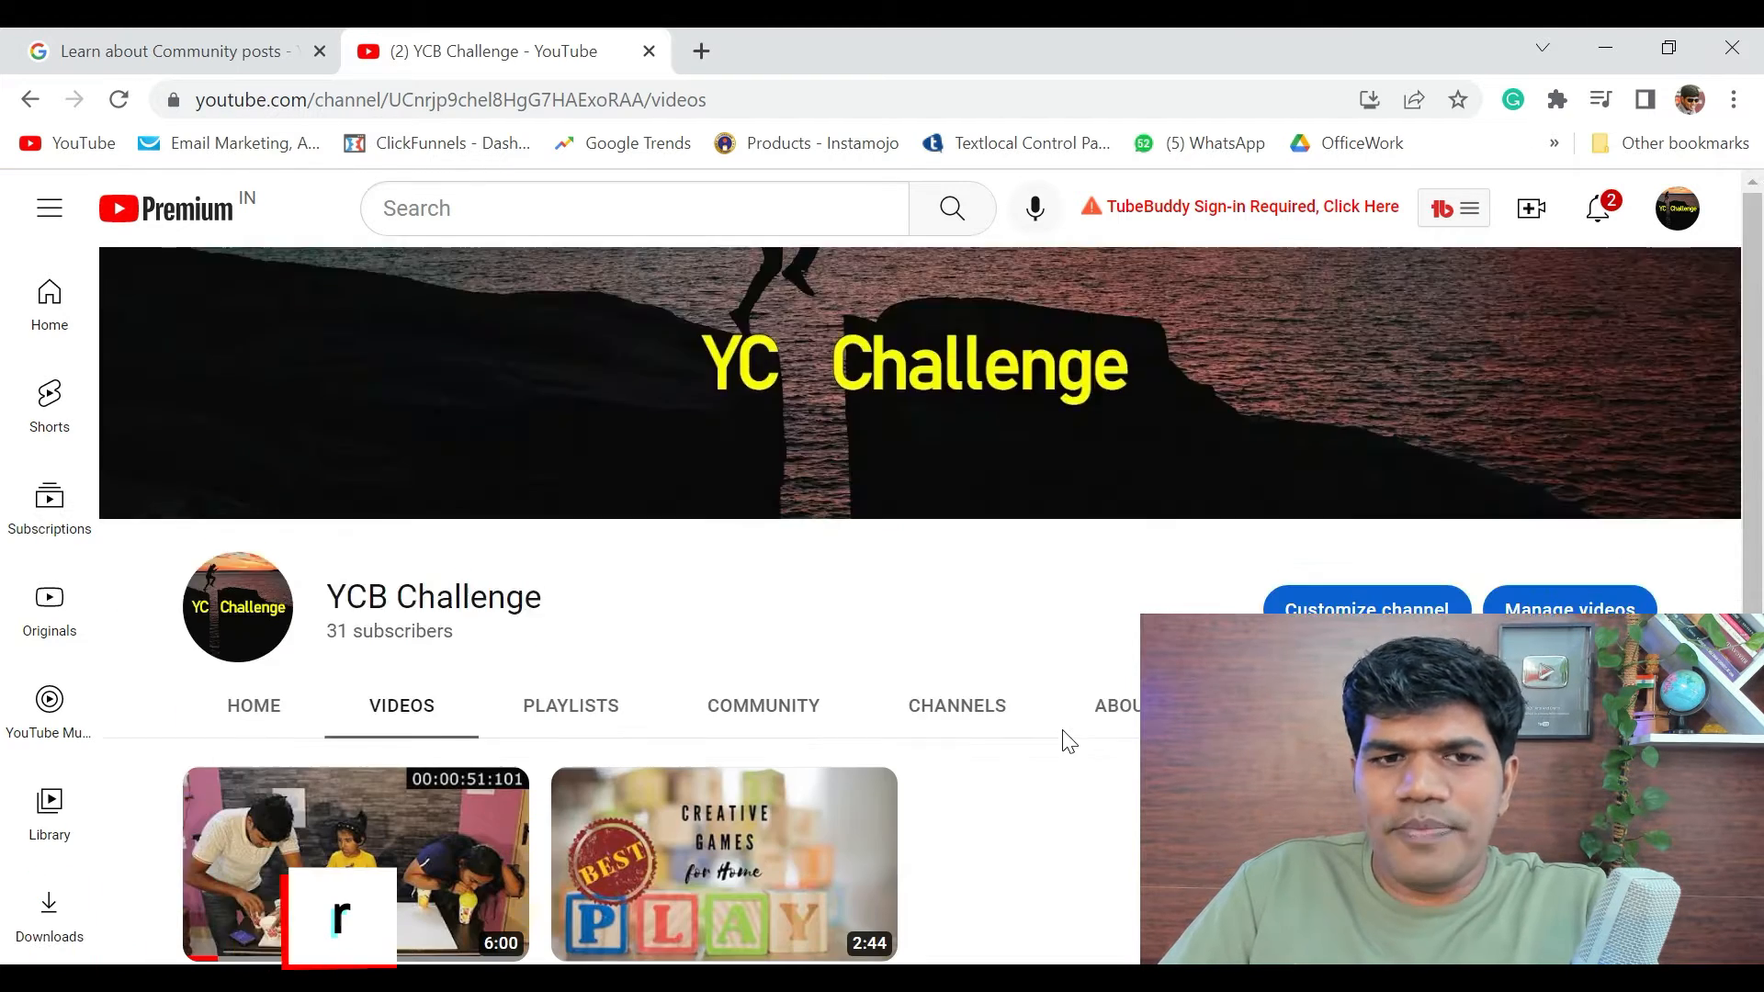
mouse_move(726, 632)
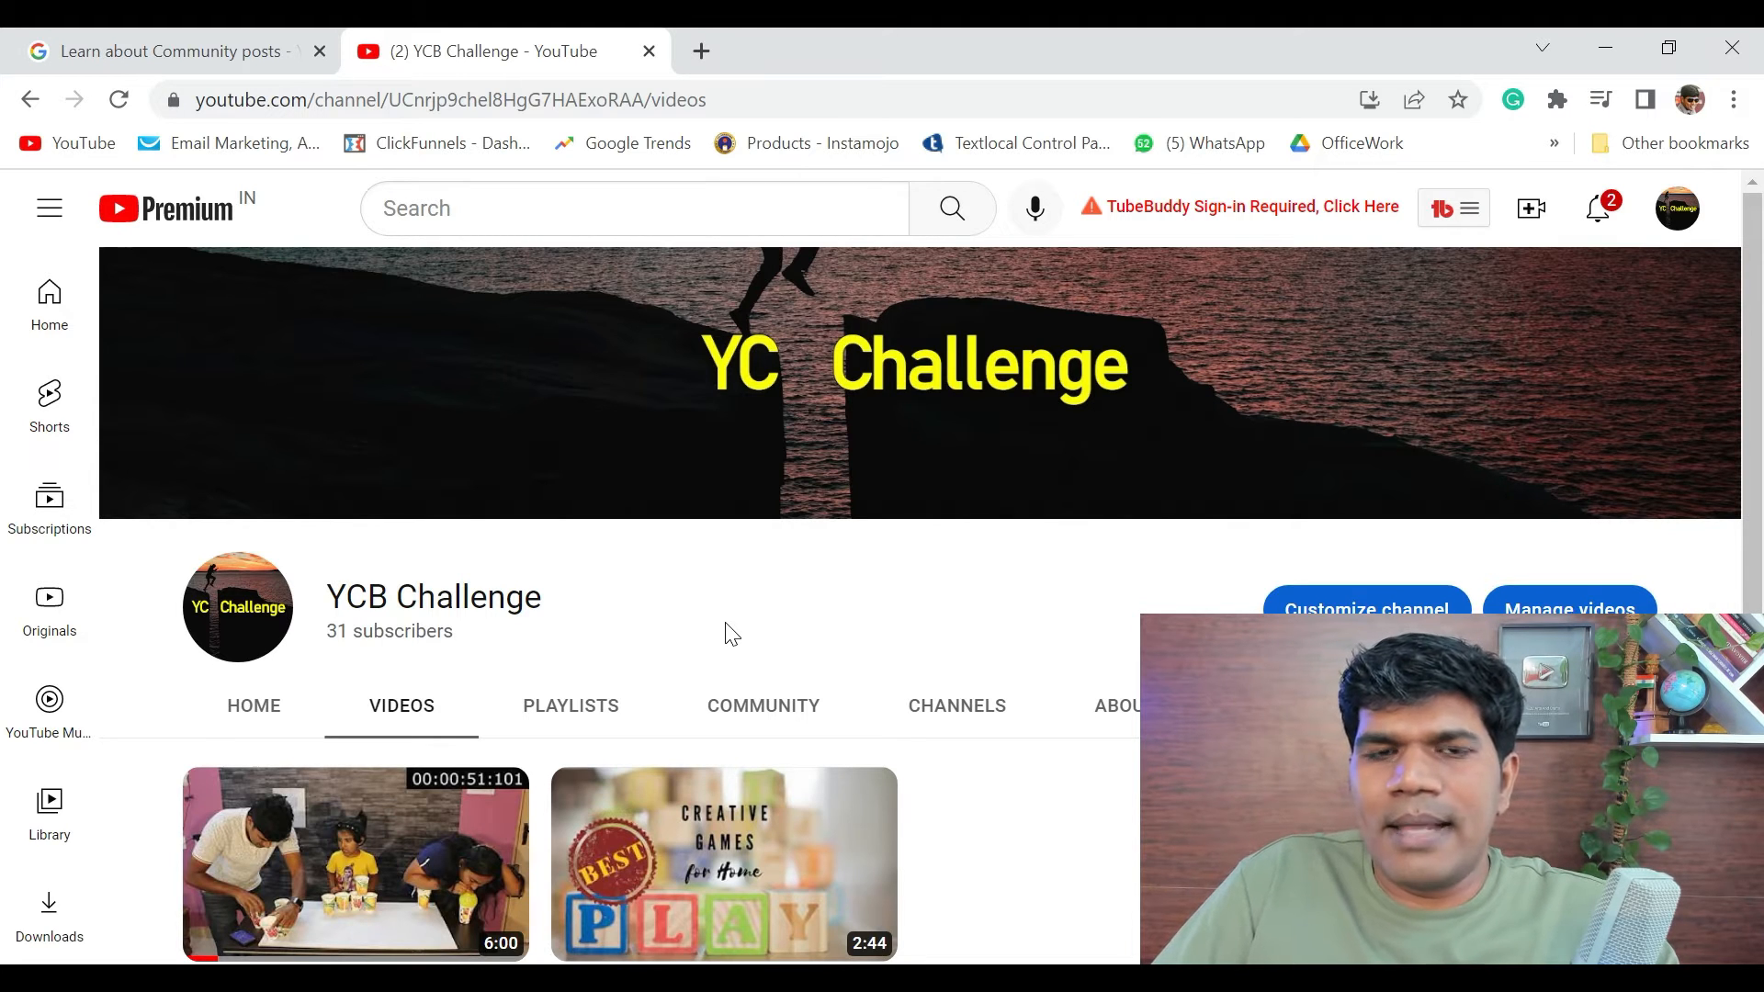
click(157, 52)
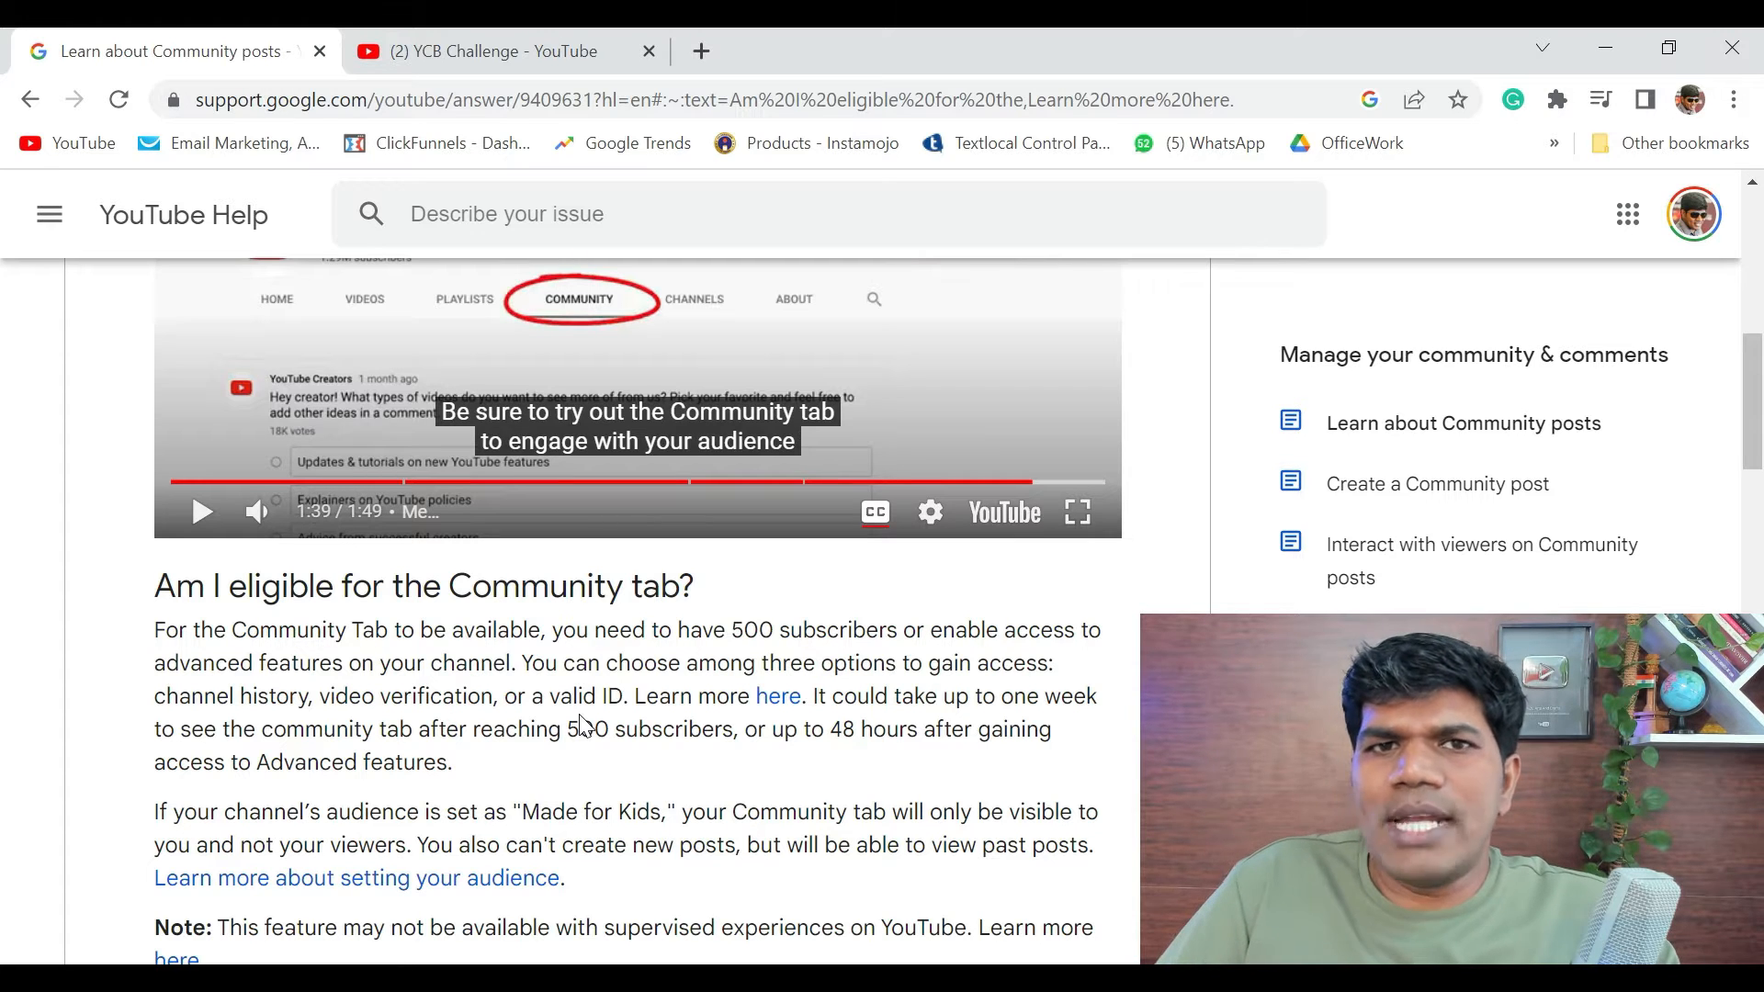
mouse_move(772, 801)
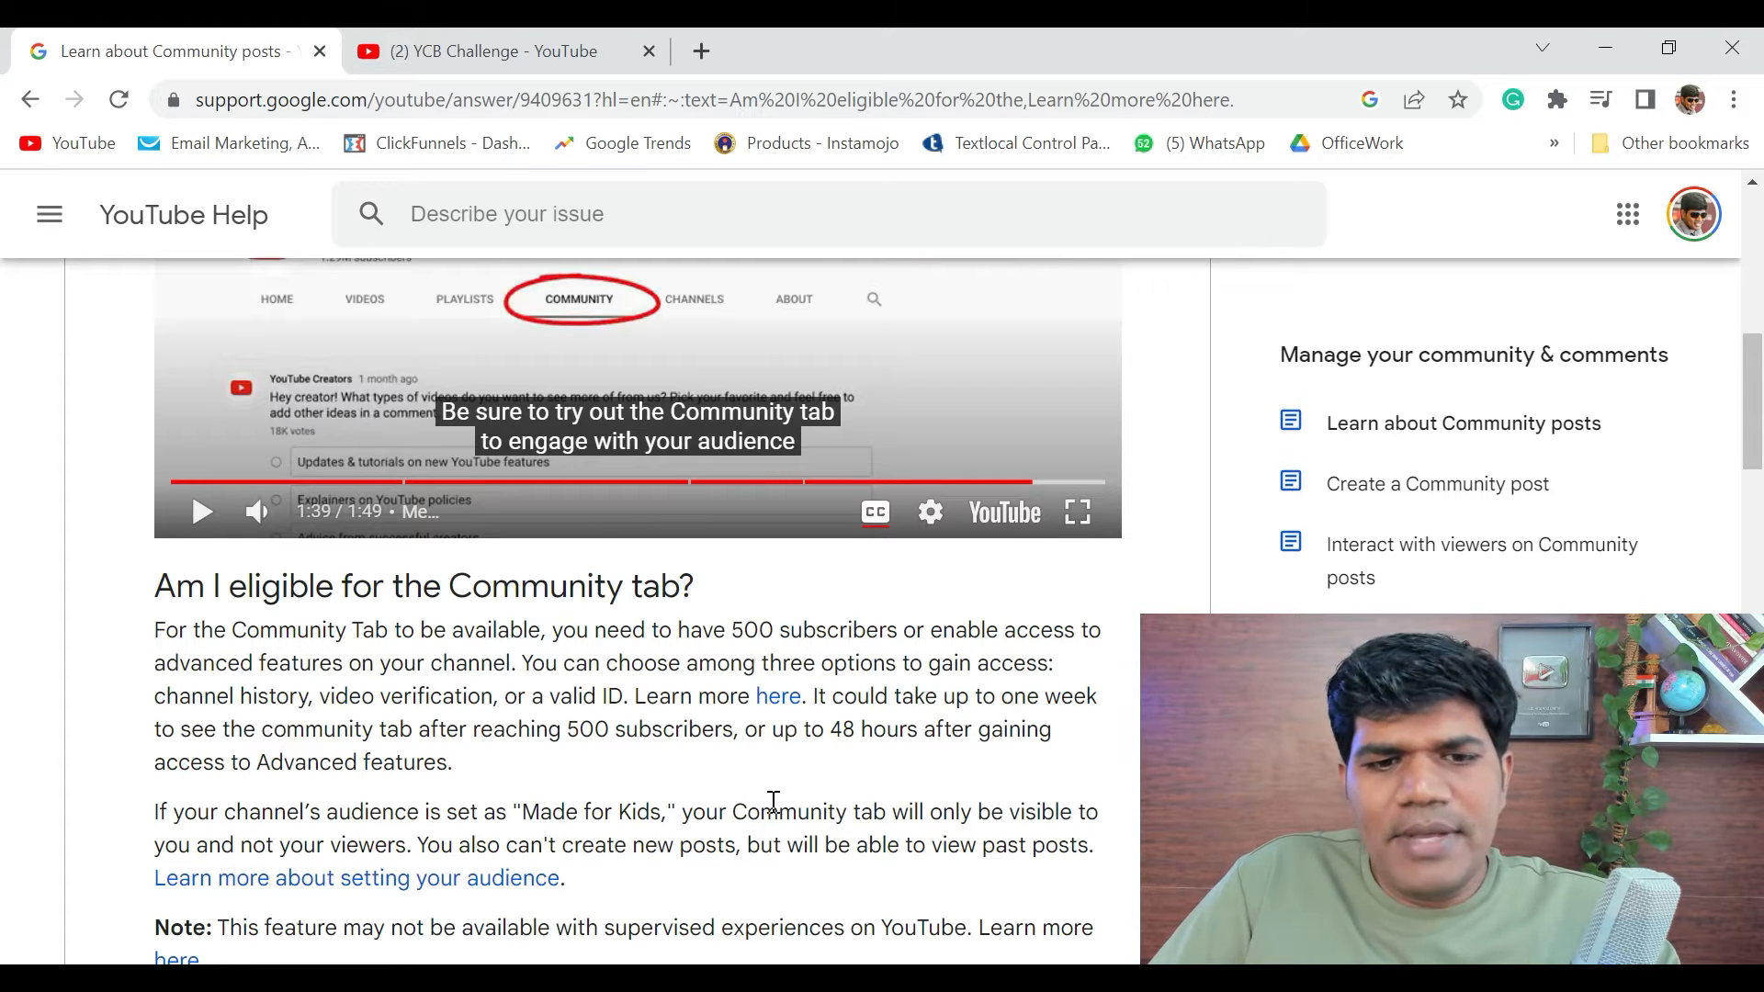
mouse_move(751, 799)
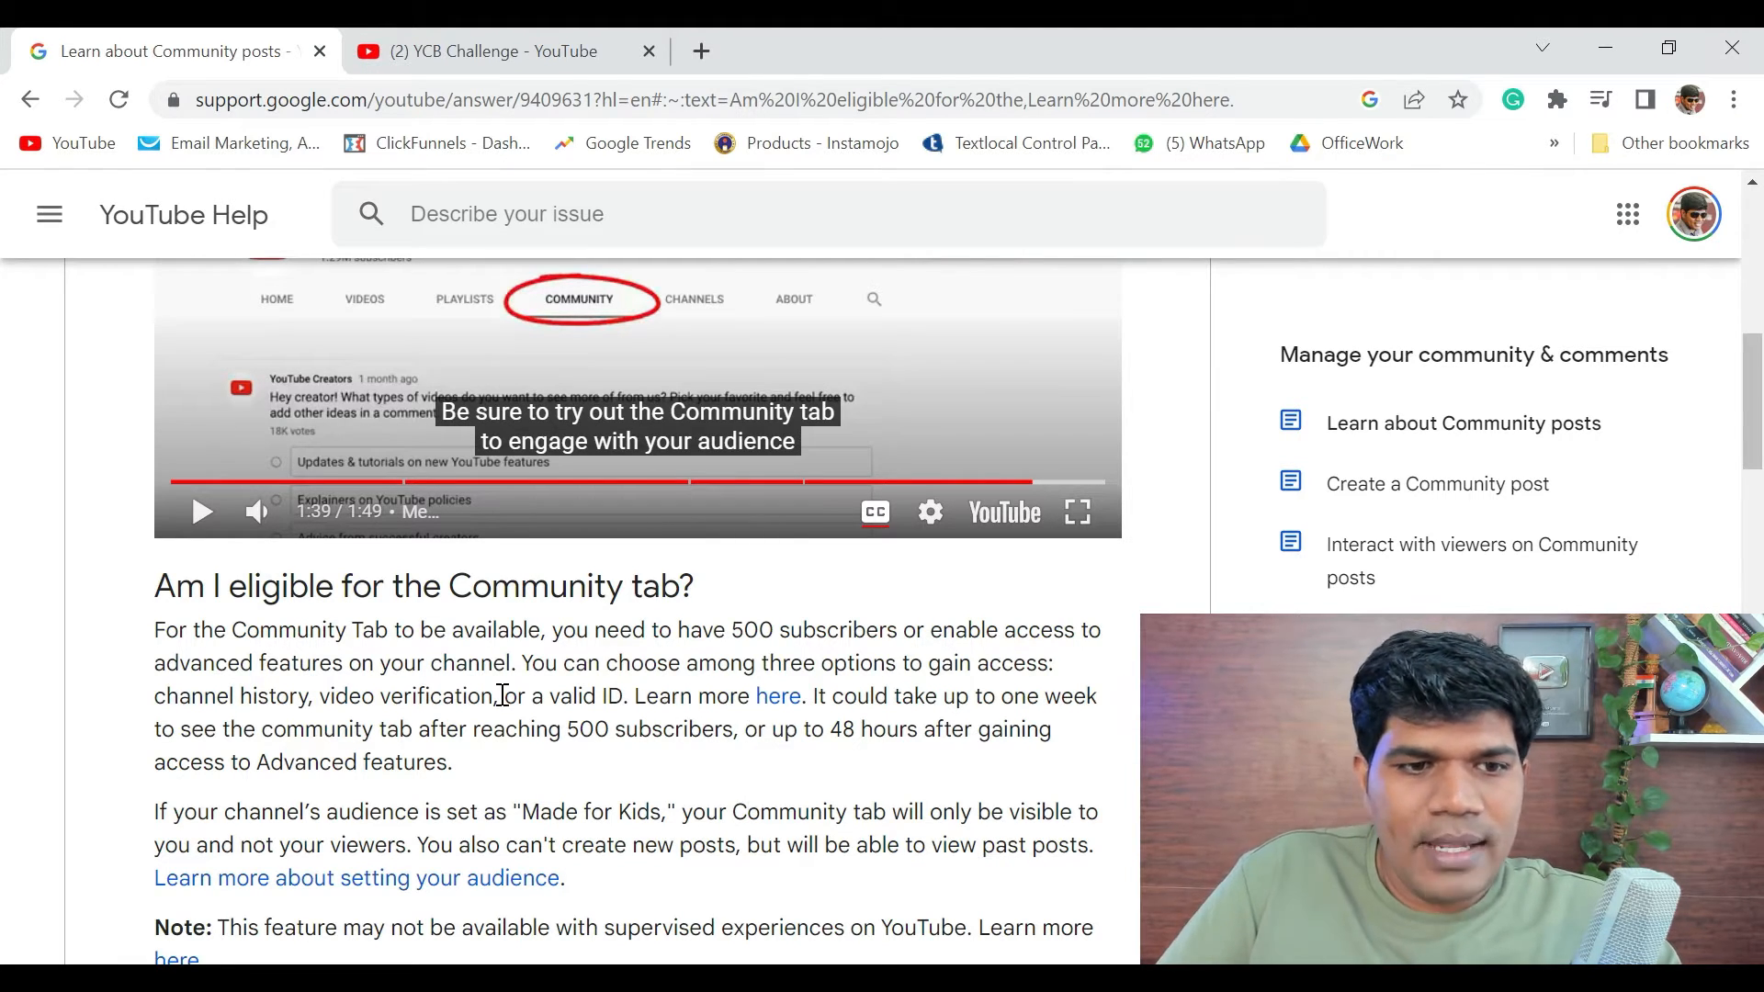
mouse_move(154, 657)
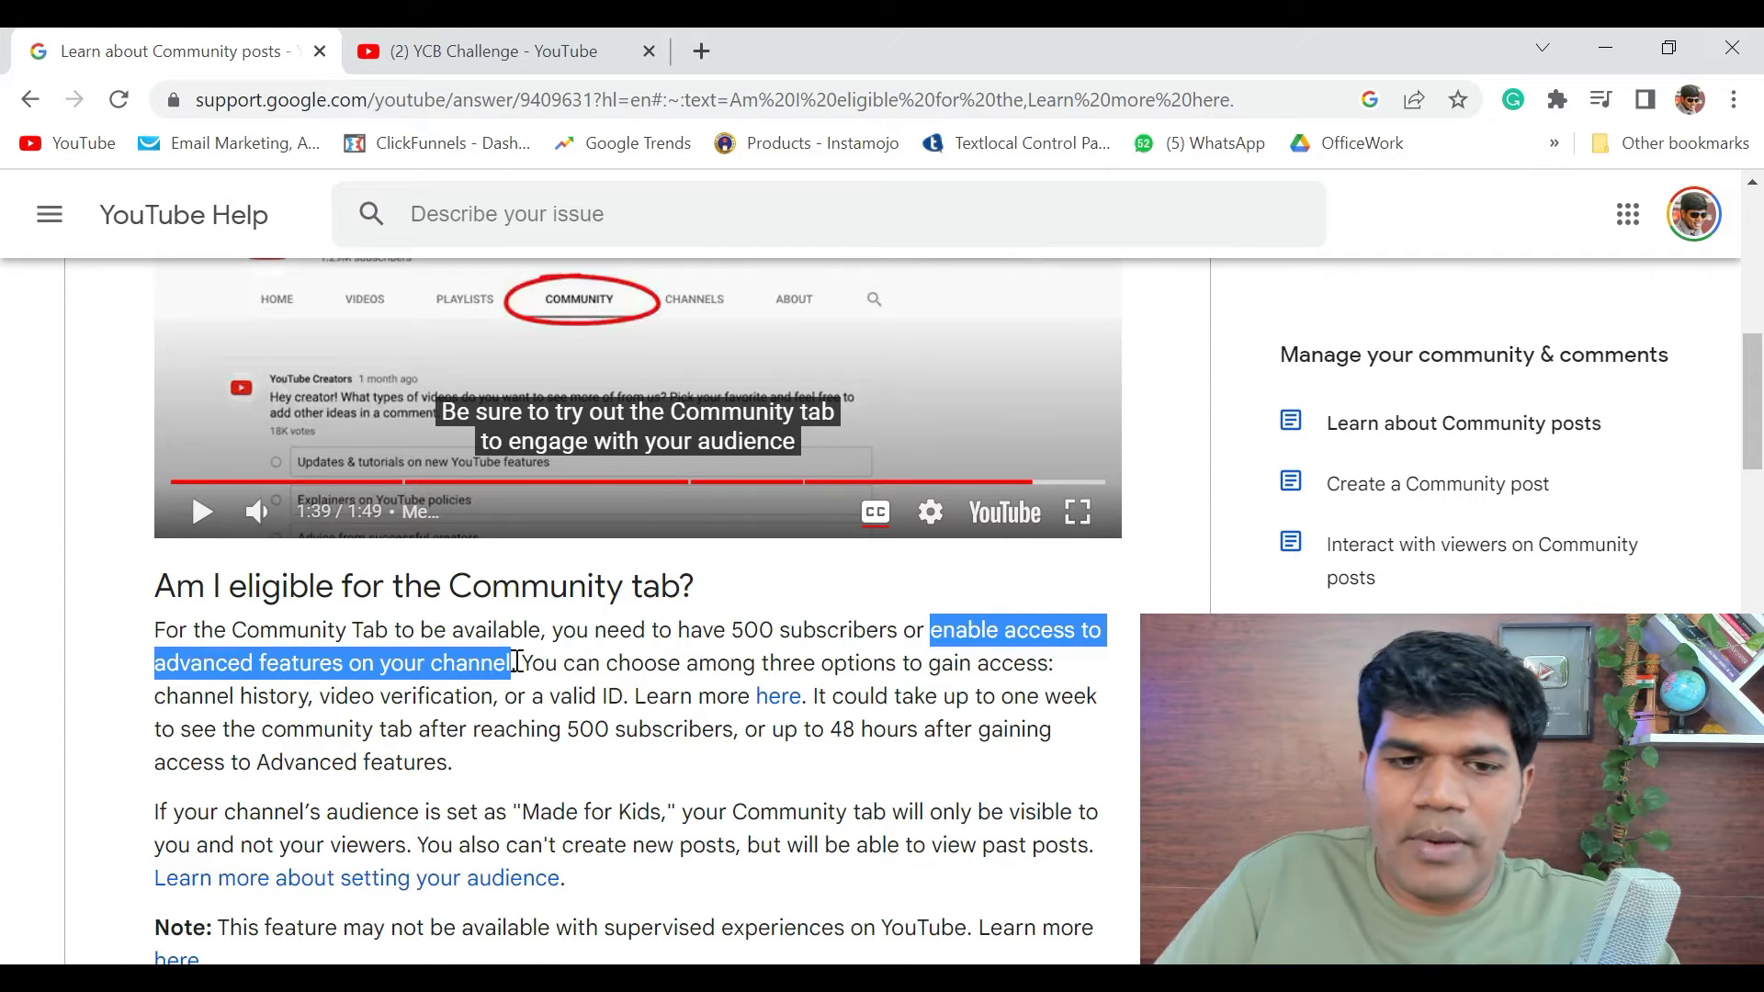
click(390, 716)
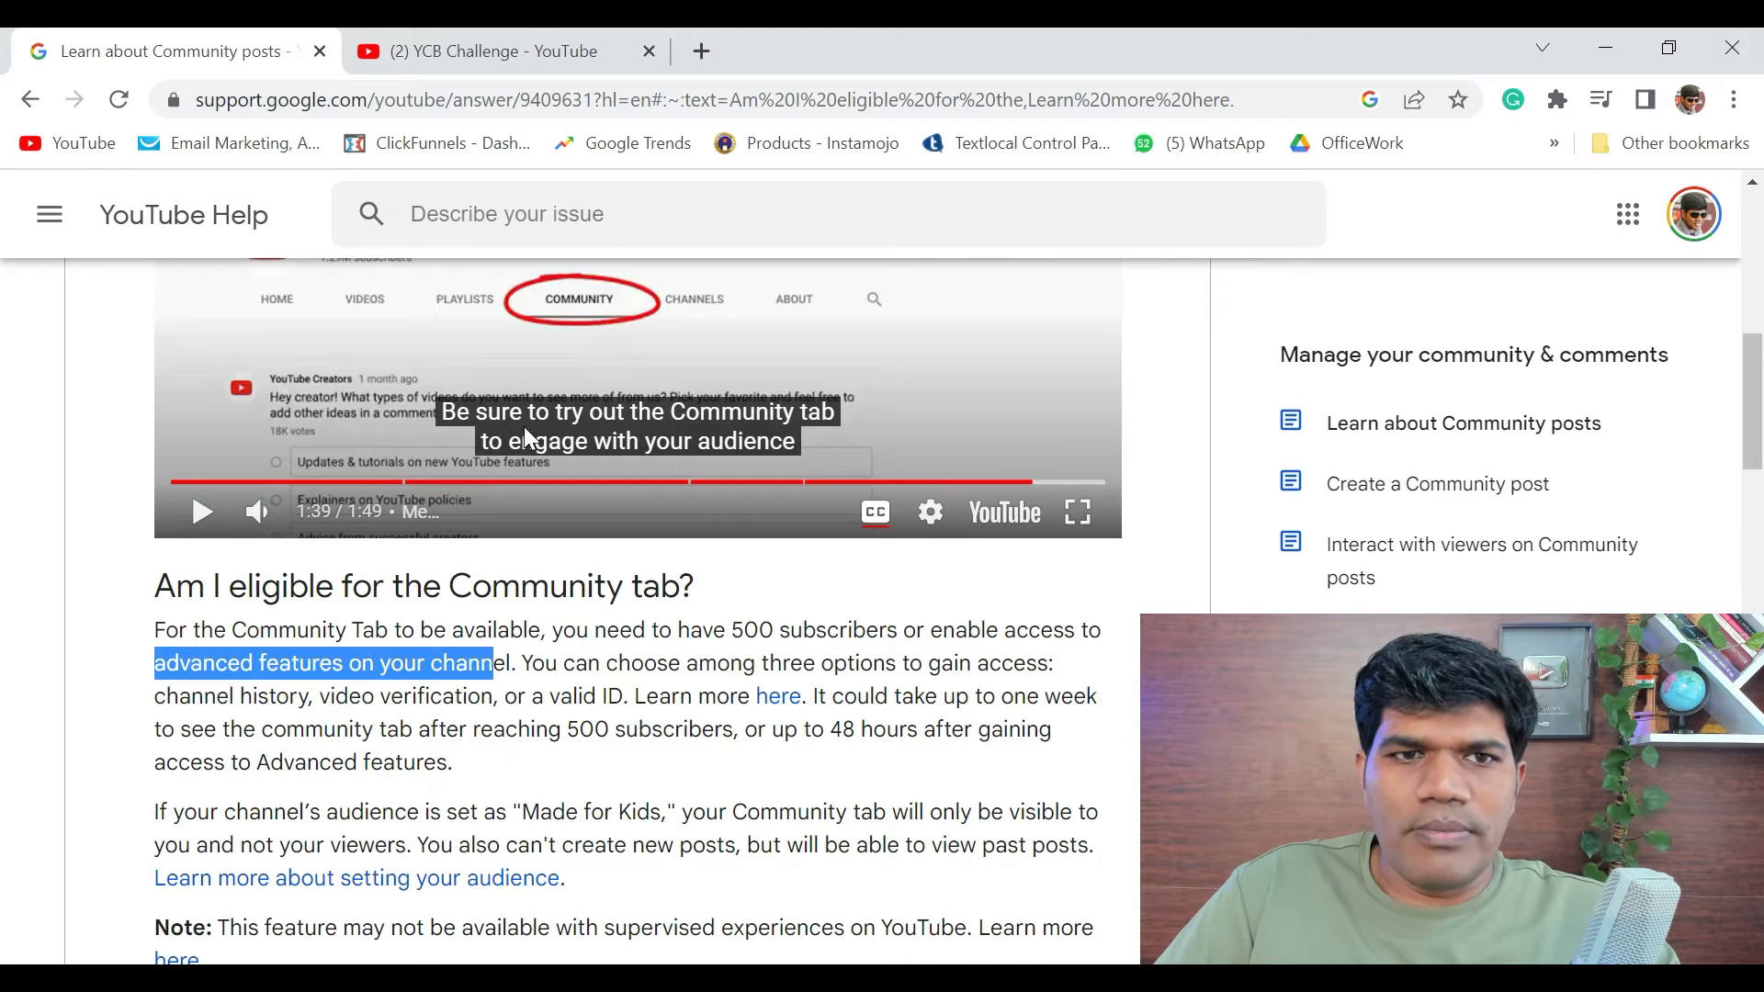
click(490, 50)
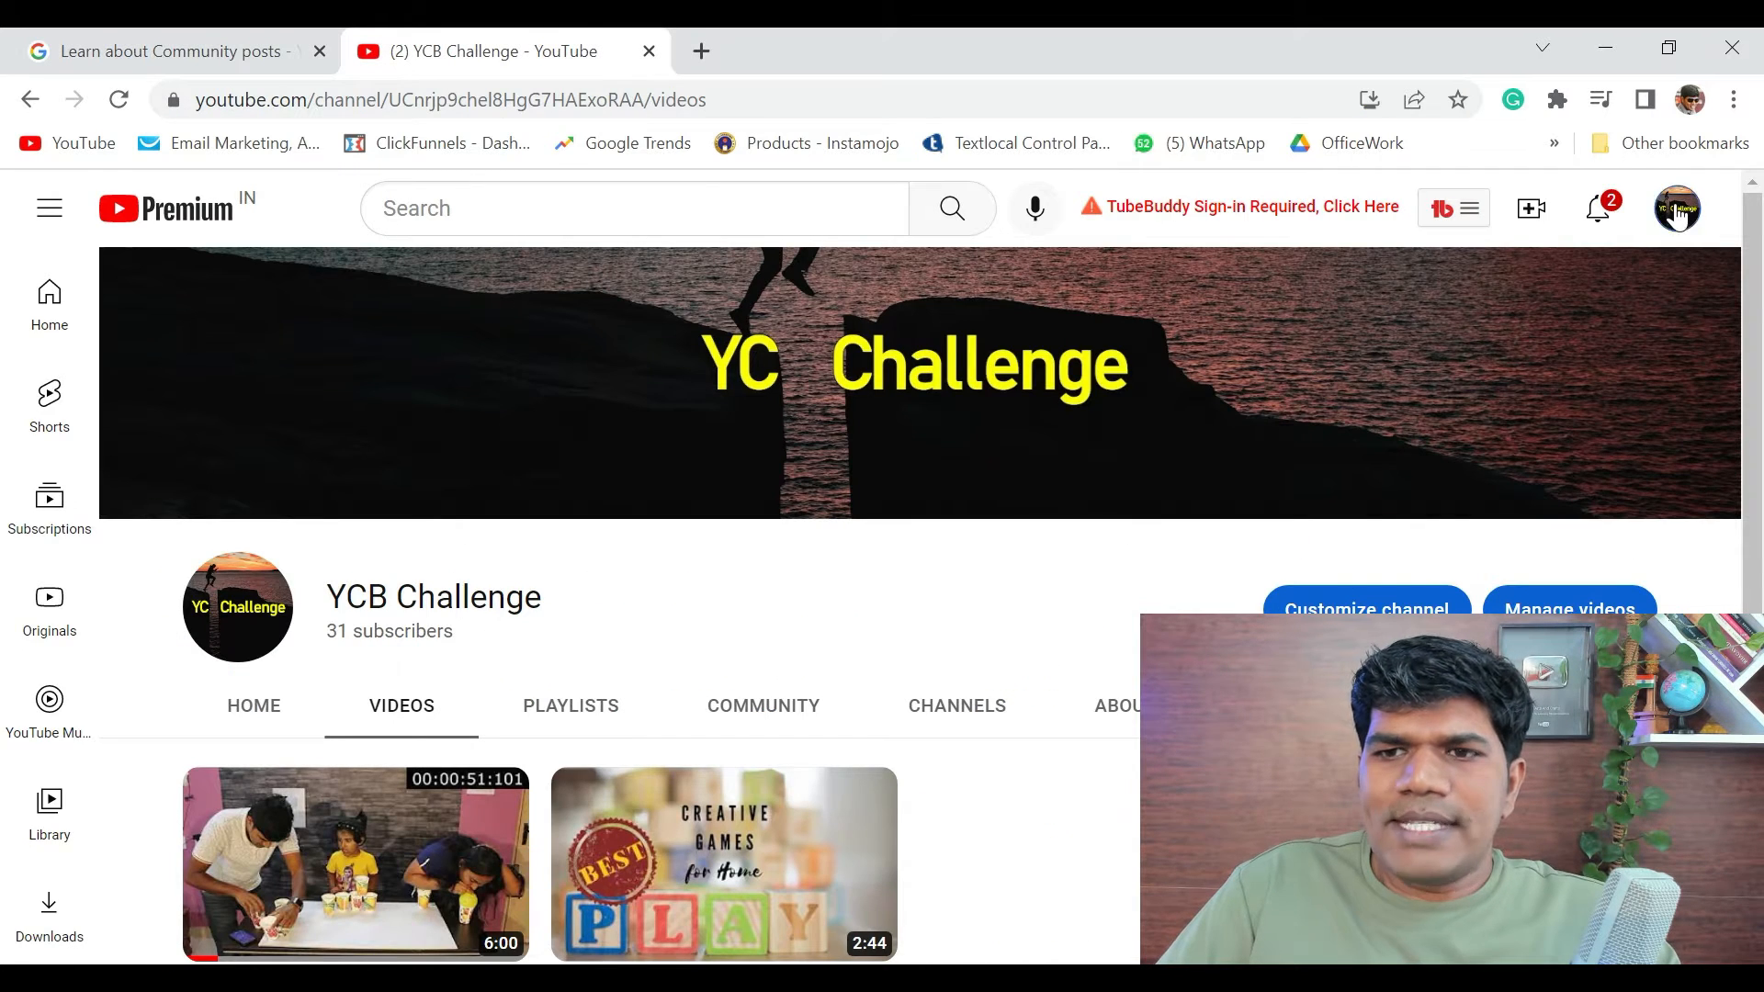
Confirm in Studio's Feature eligibility that standard, intermediate and advanced features are enabled, then close settings
click(1676, 208)
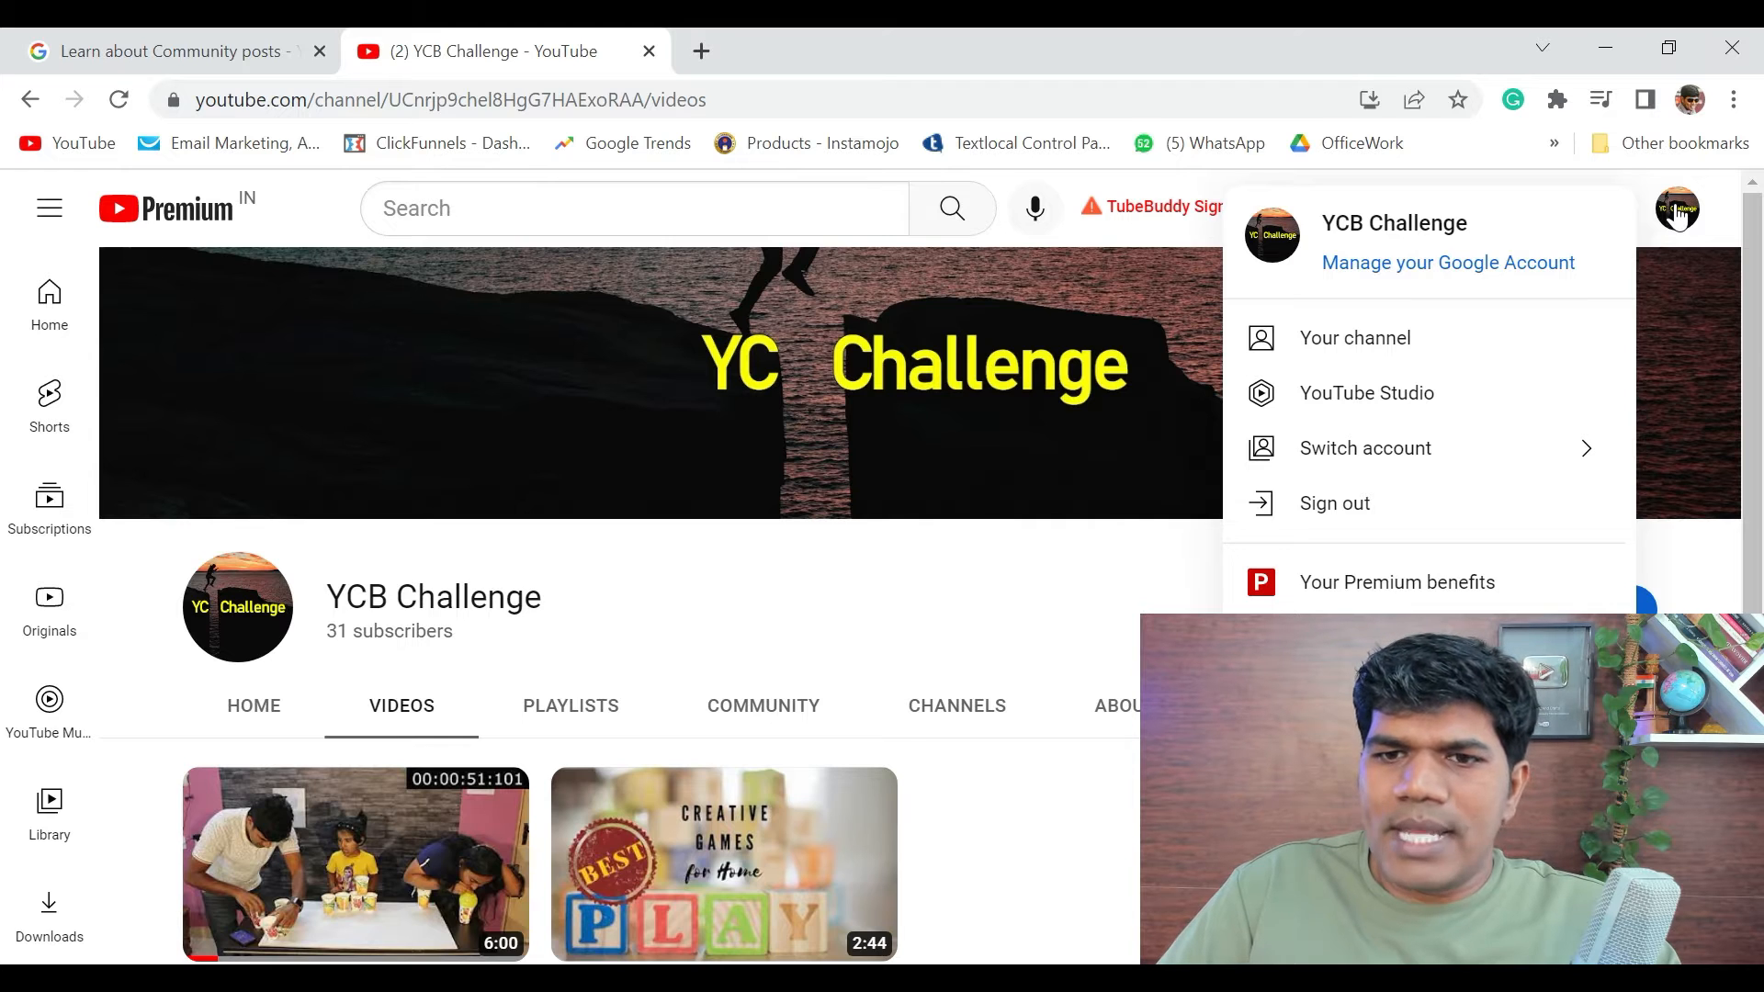
click(1367, 393)
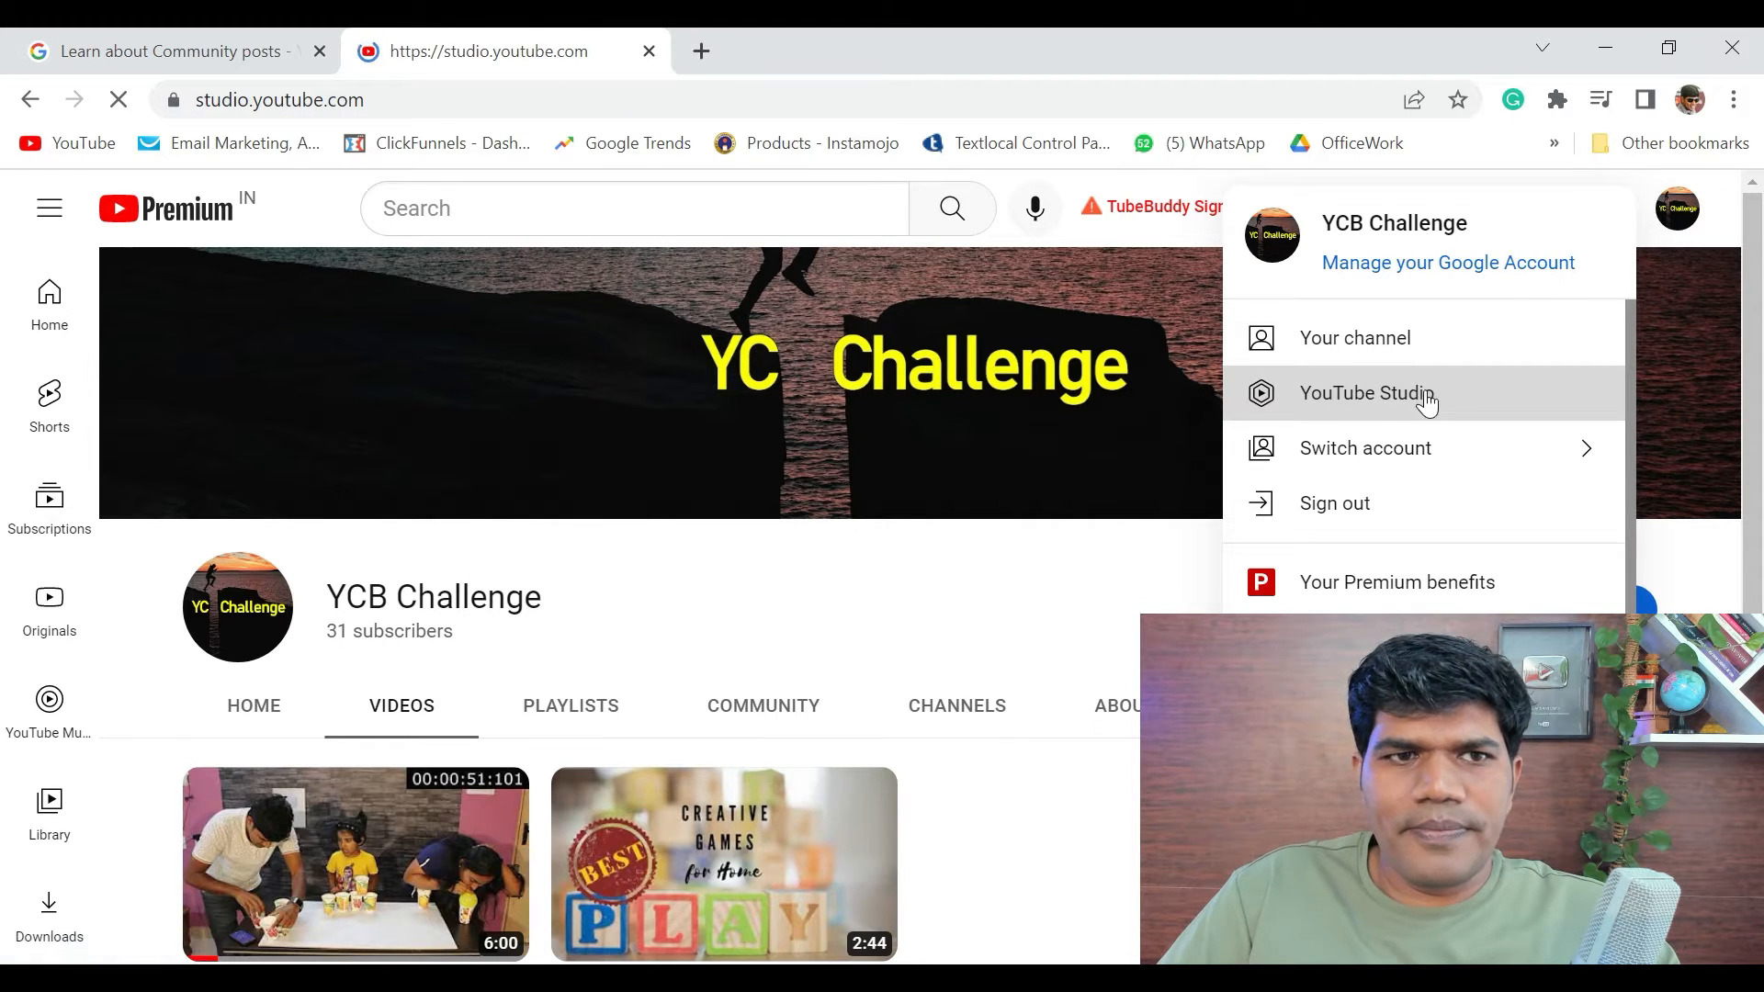
click(1368, 392)
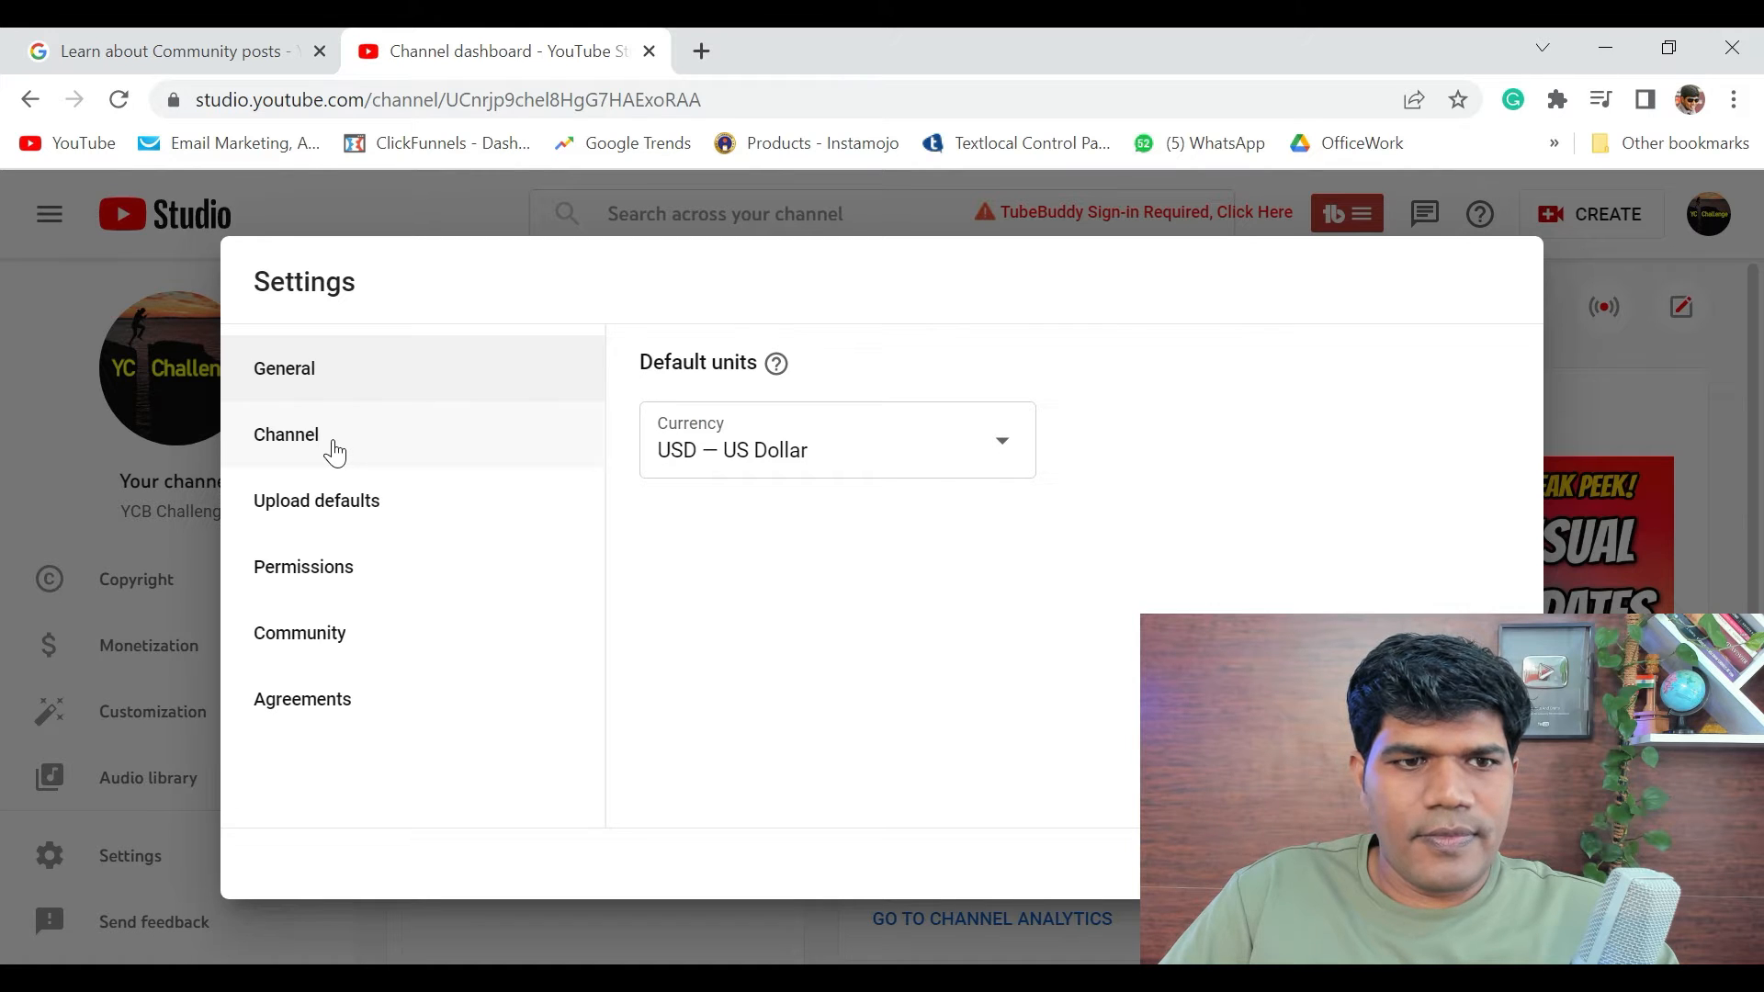
click(286, 434)
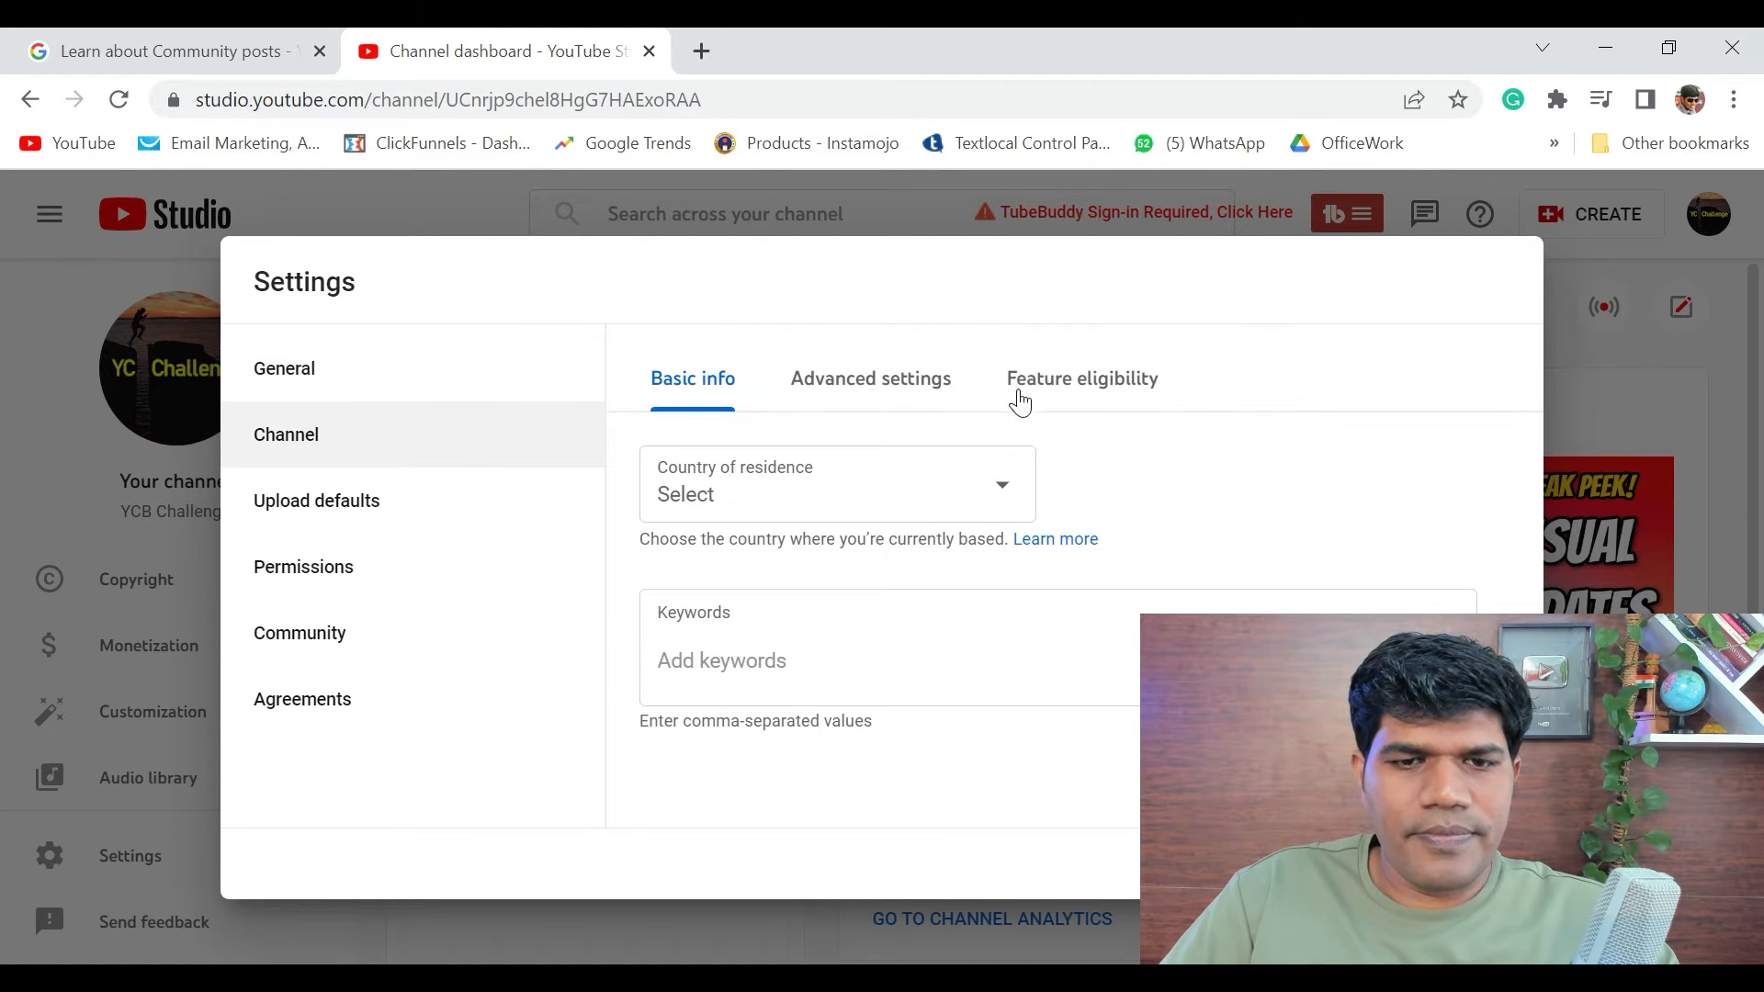
mouse_move(1063, 386)
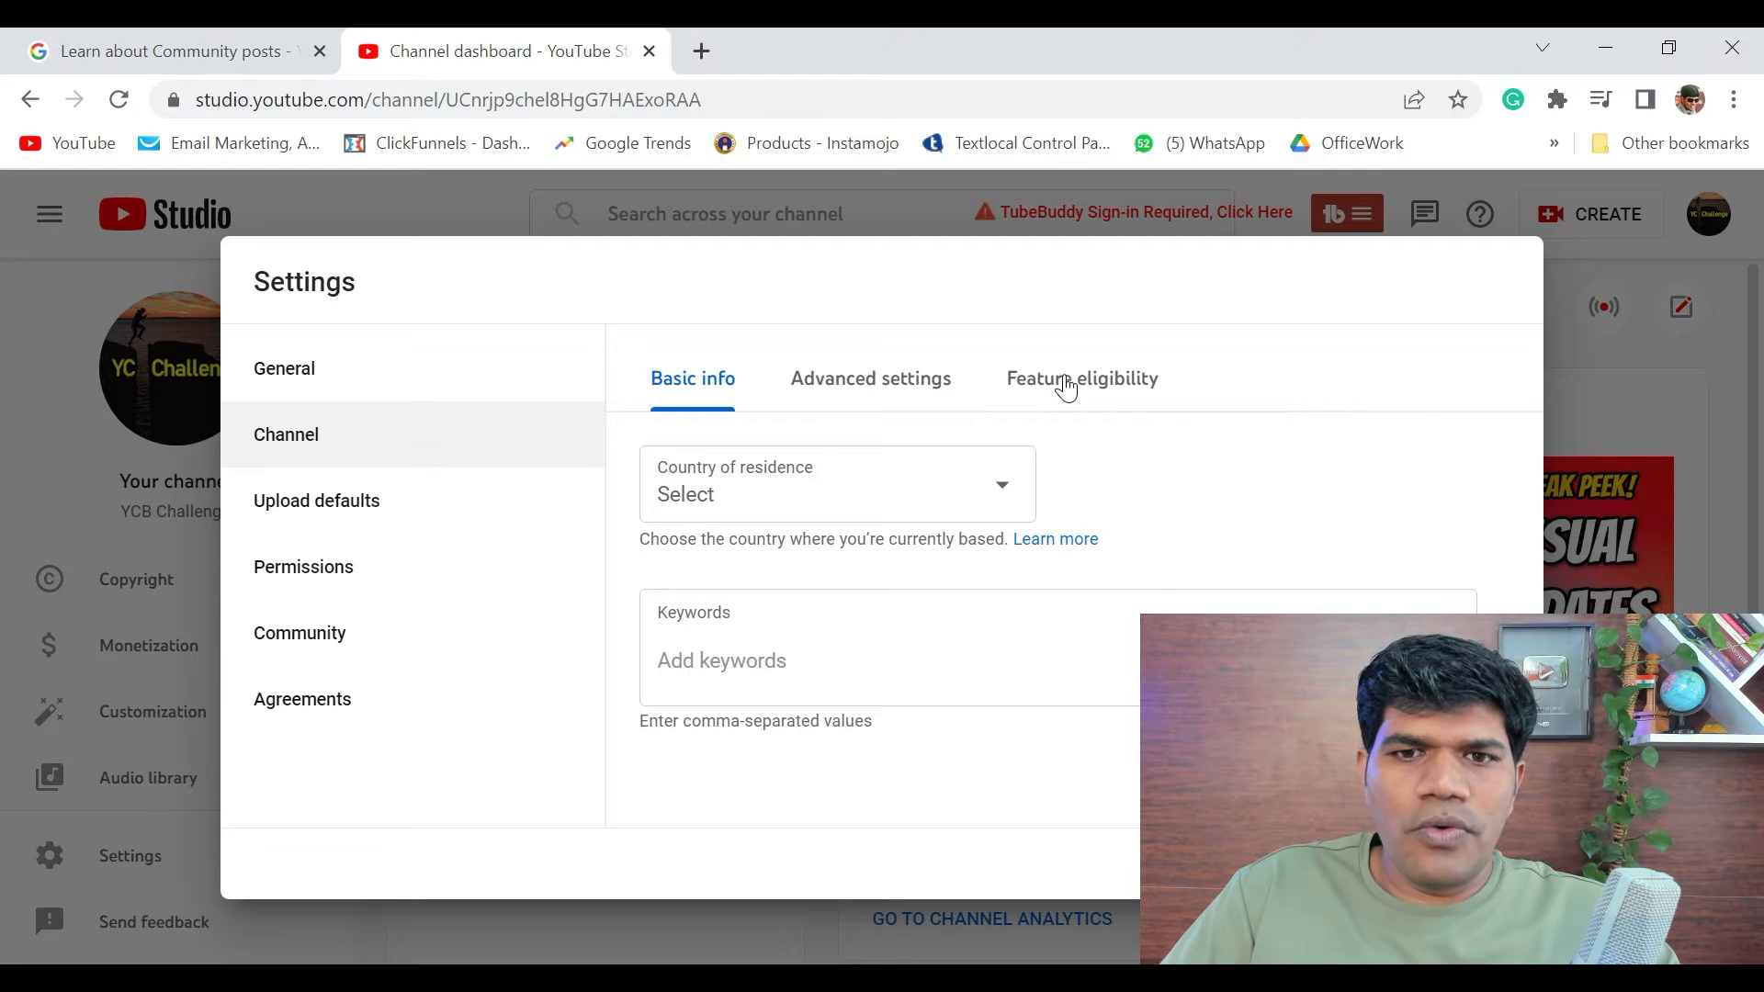
click(1081, 377)
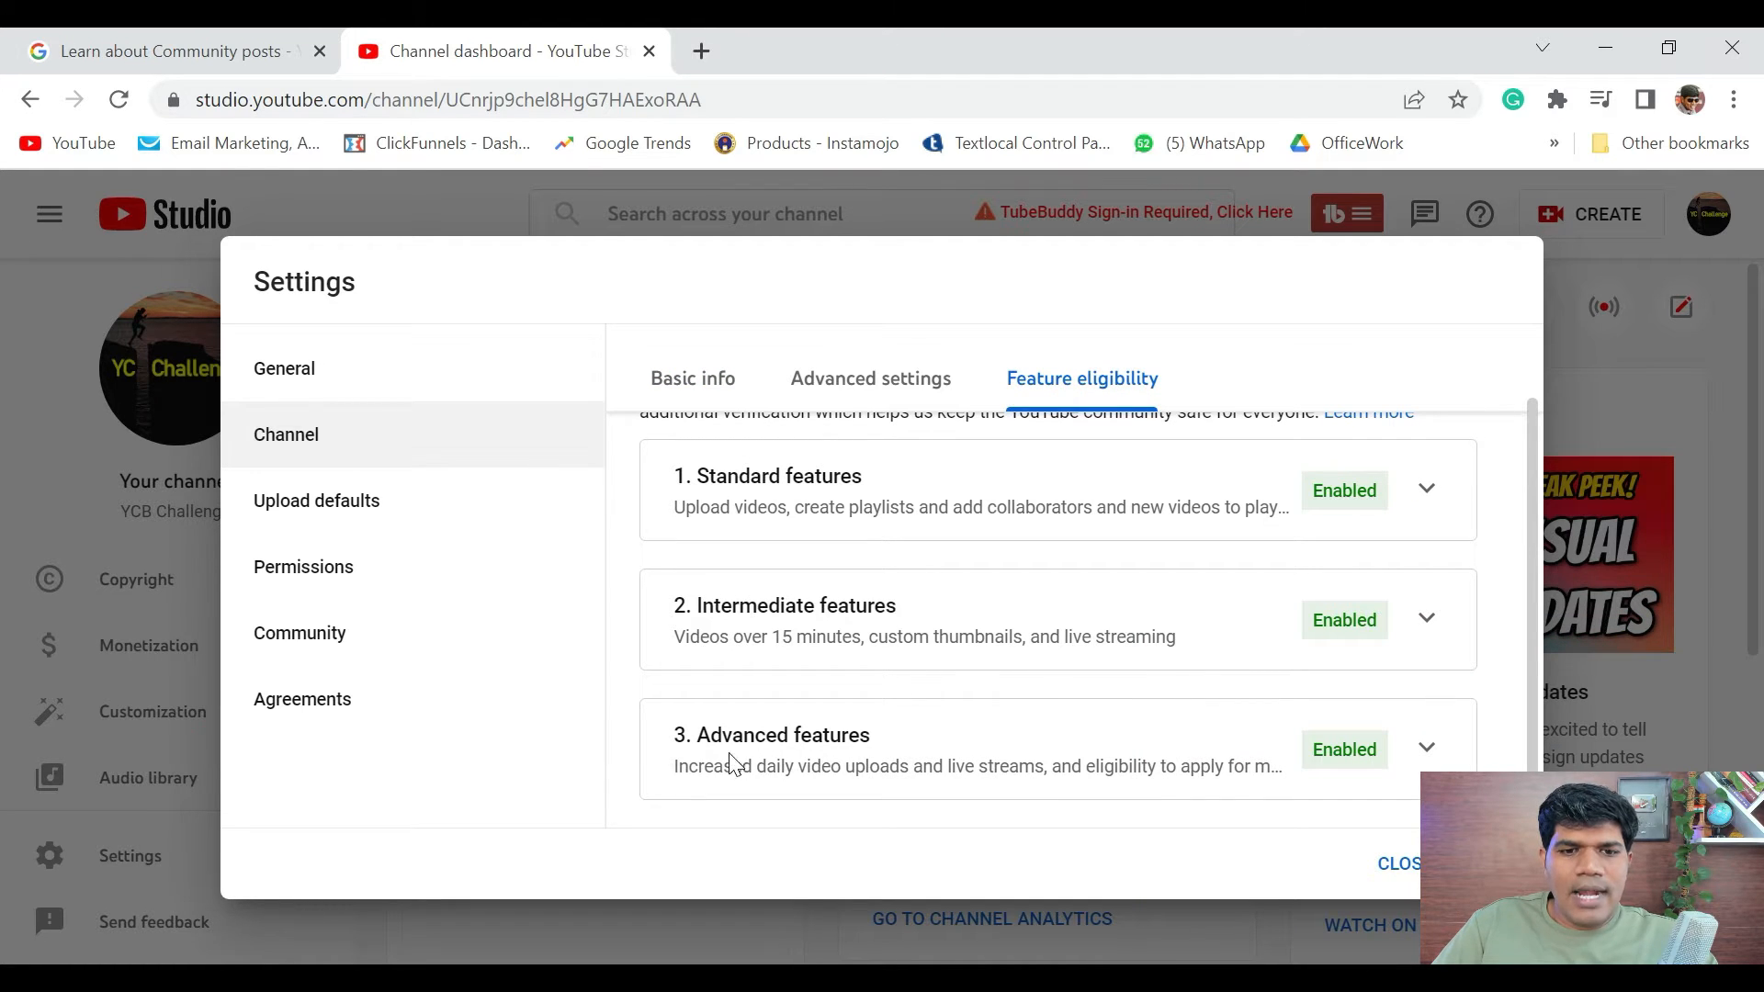
mouse_move(1277, 733)
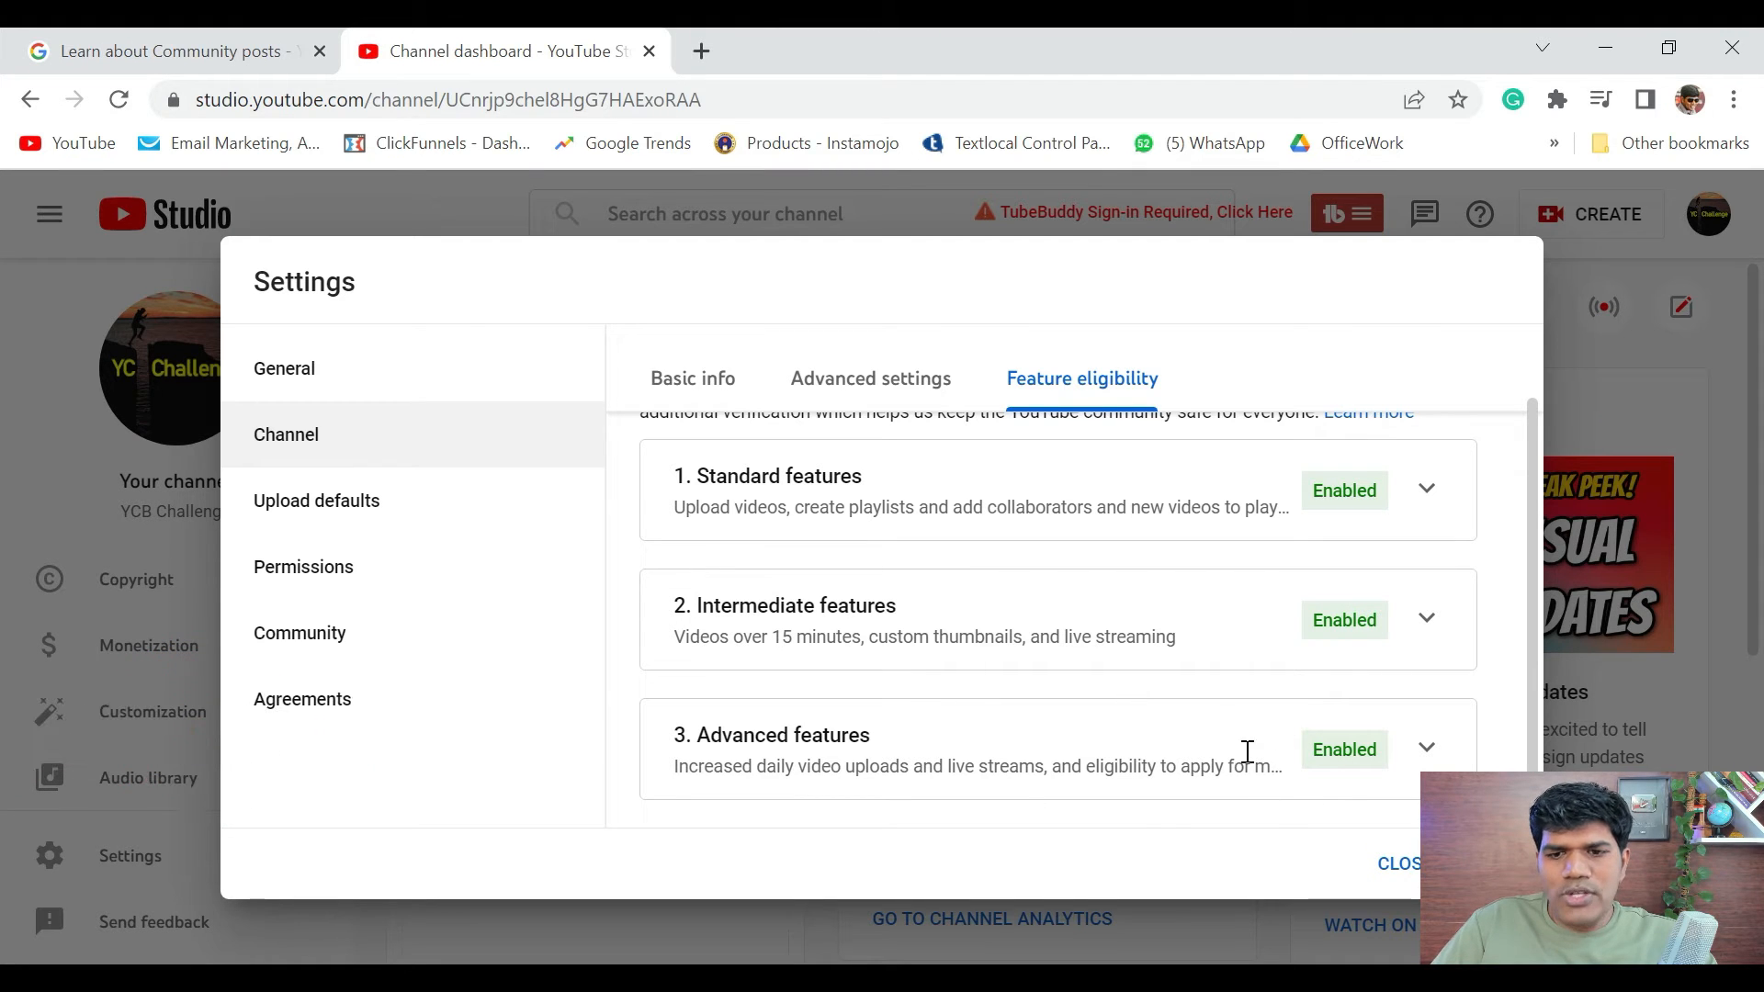
click(169, 50)
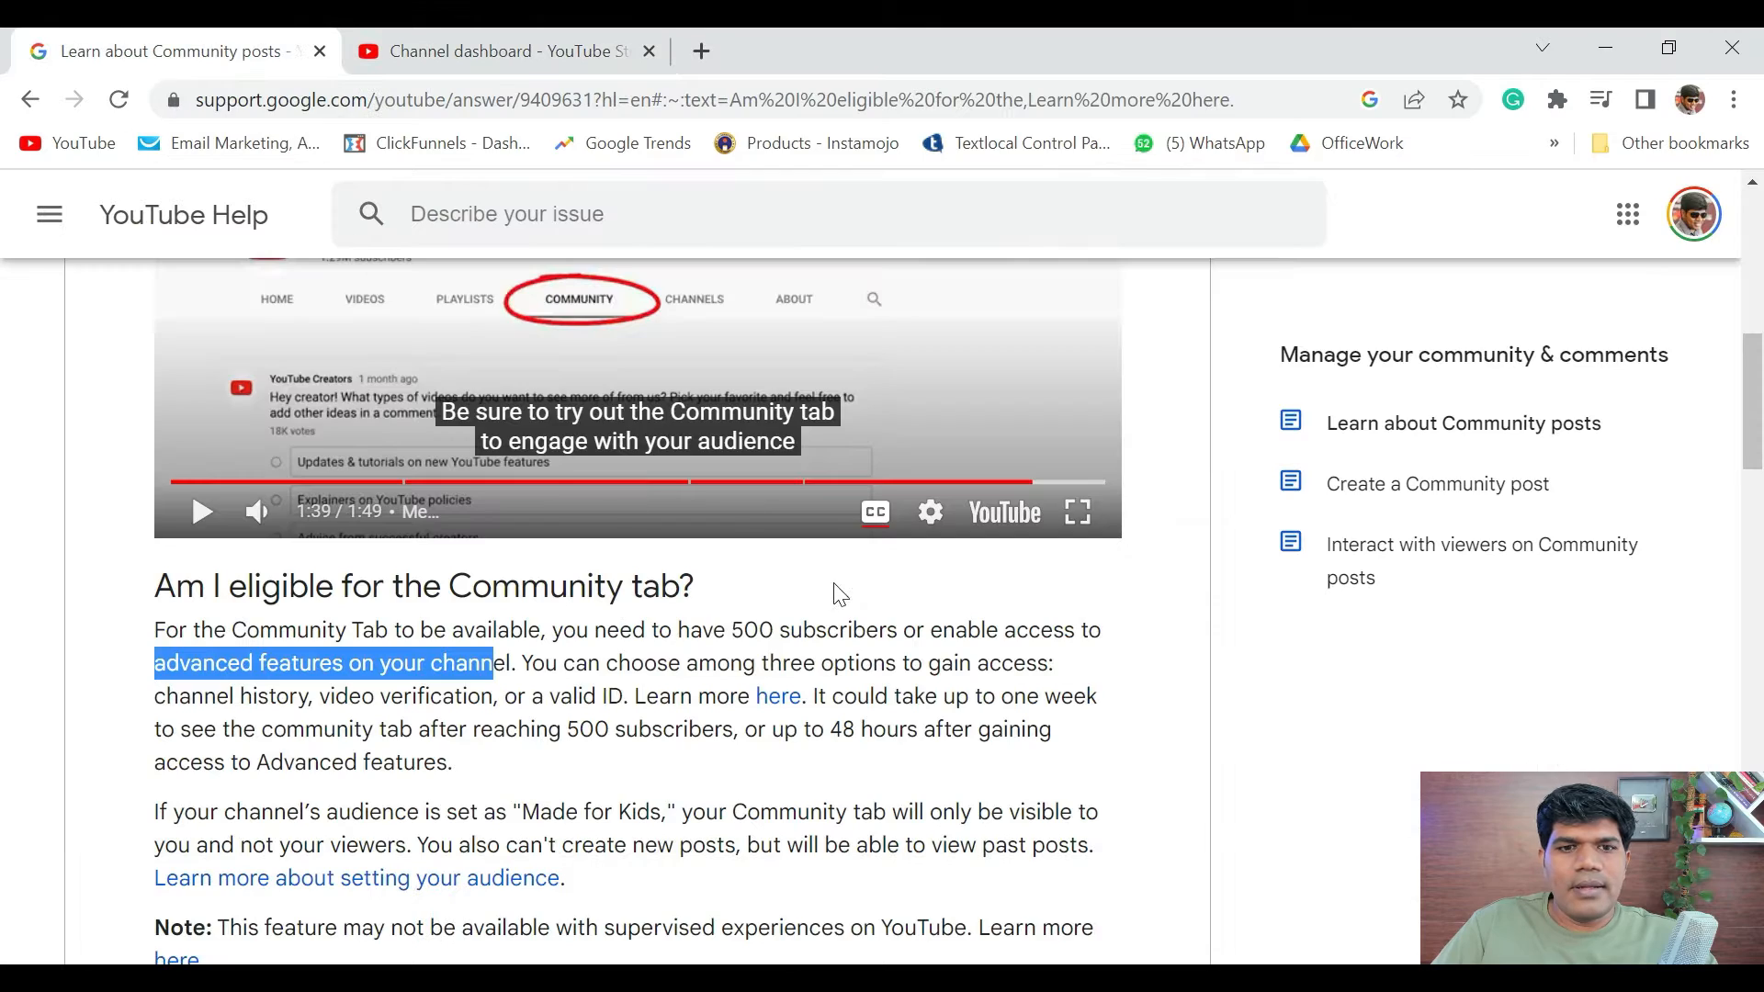
click(500, 51)
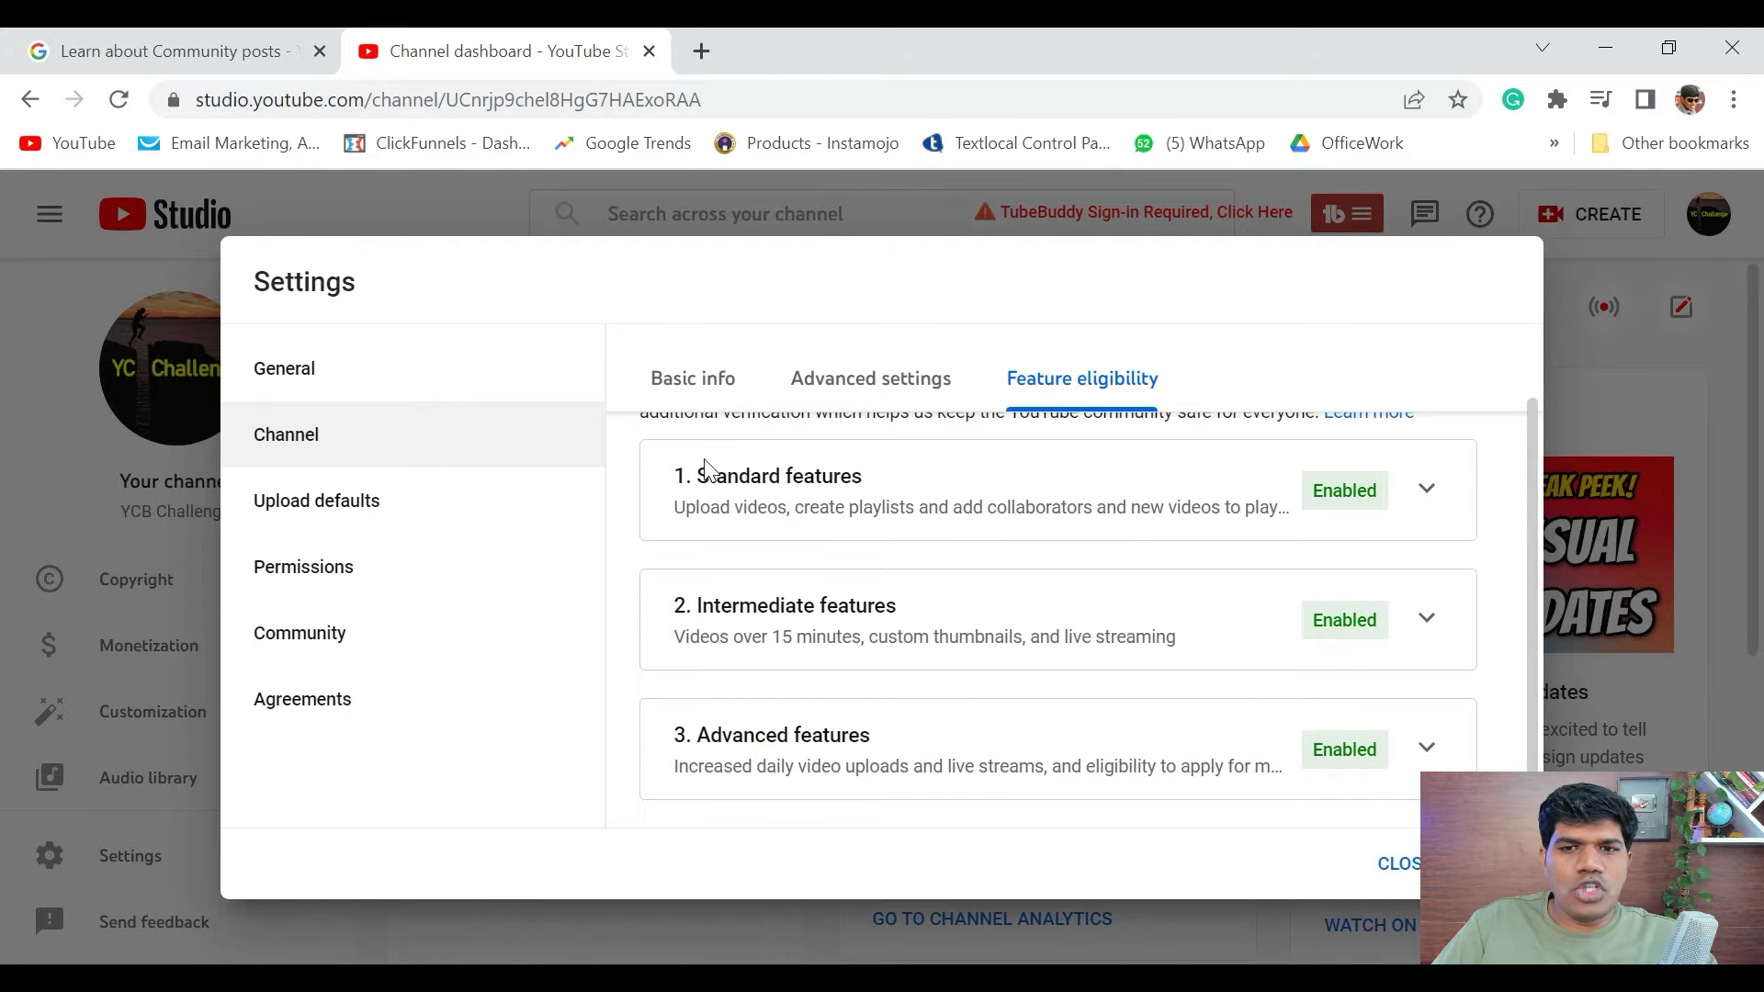
click(1399, 862)
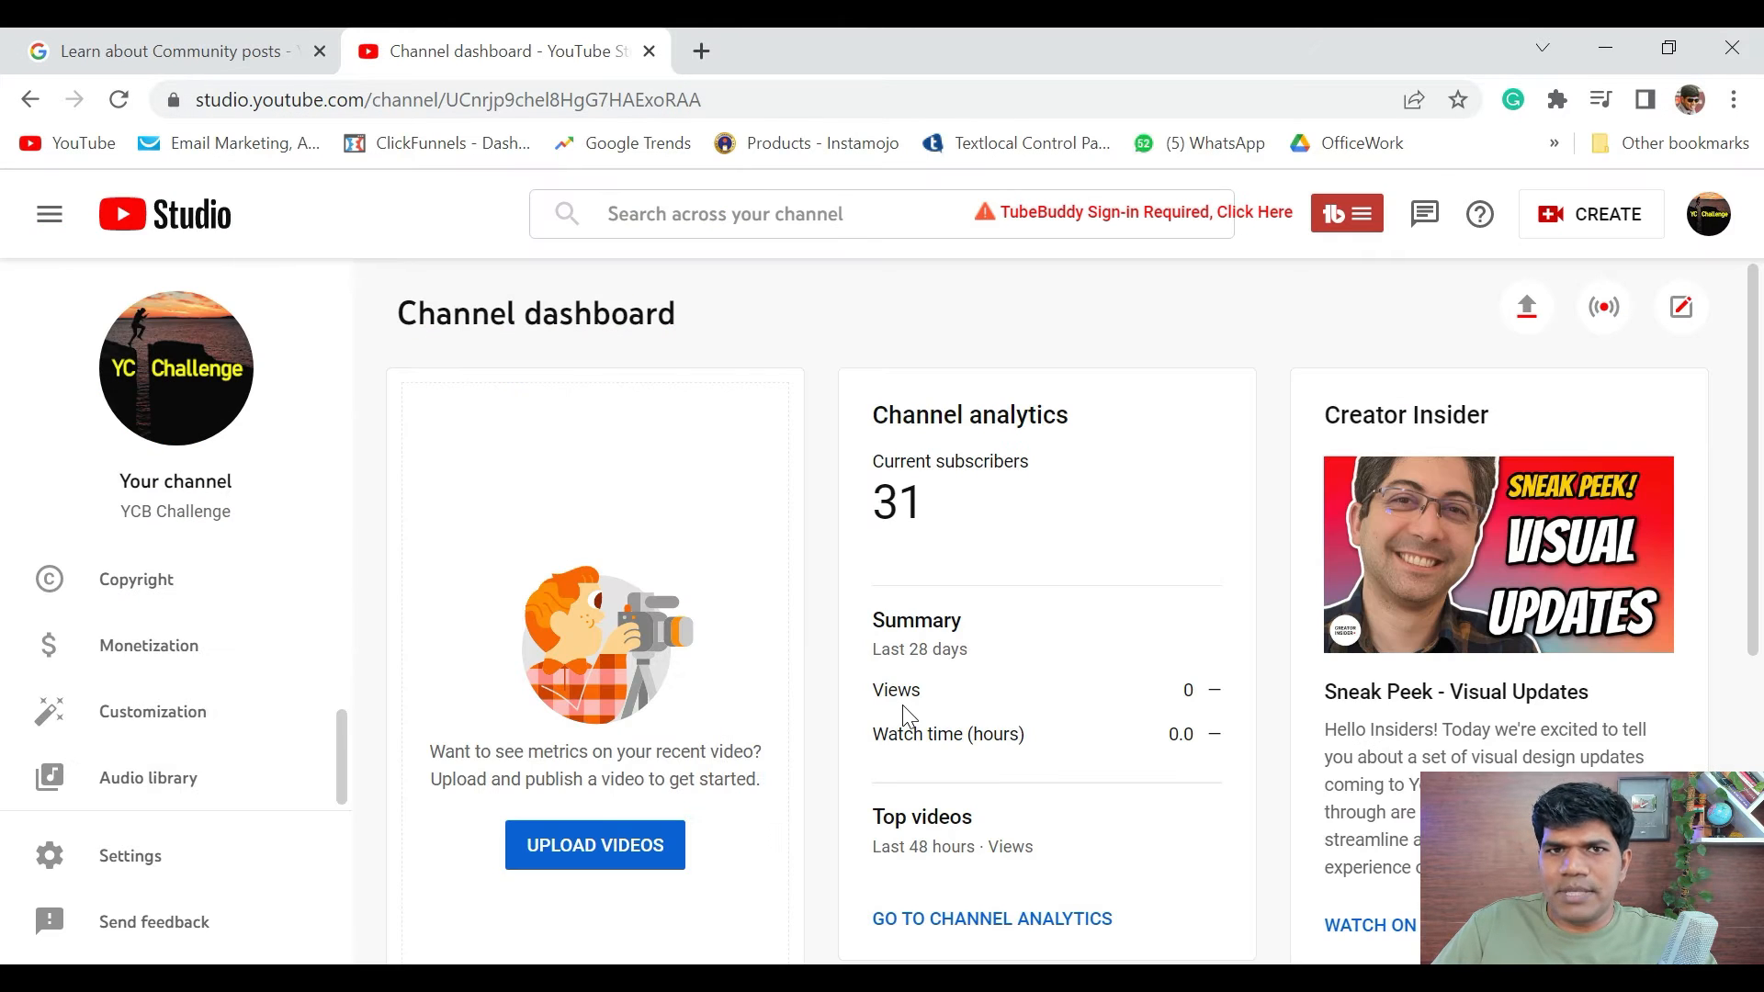
mouse_move(1032, 512)
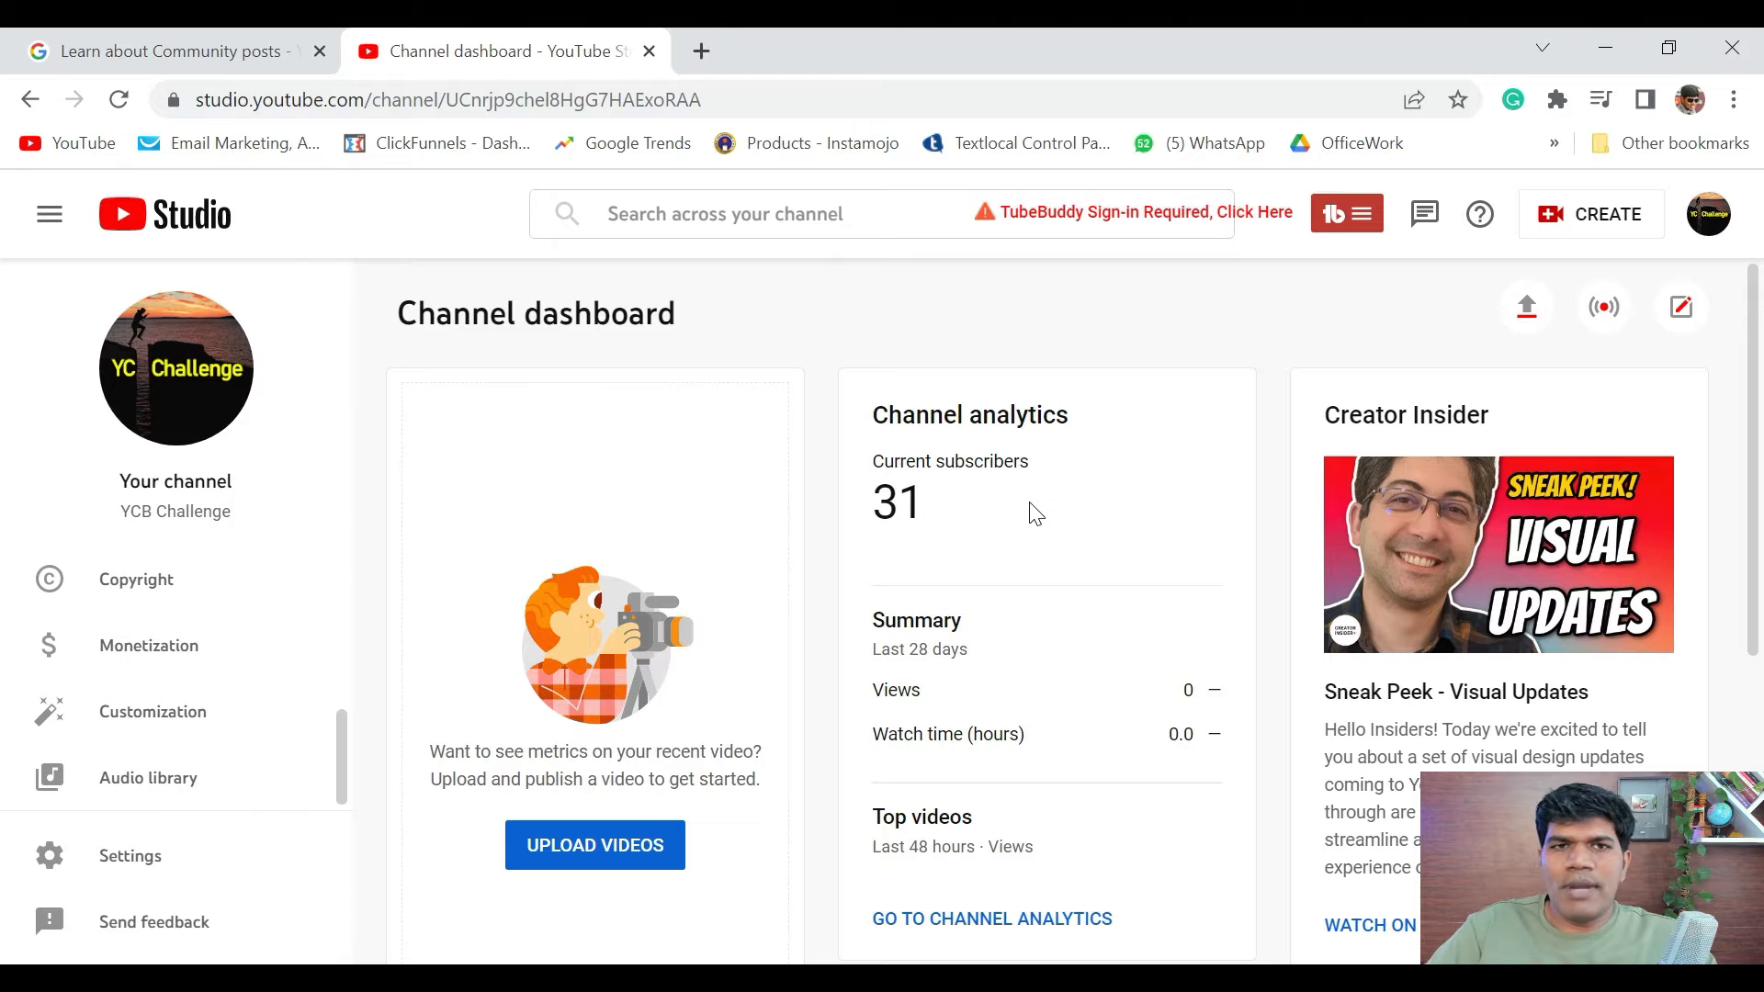
mouse_move(1049, 411)
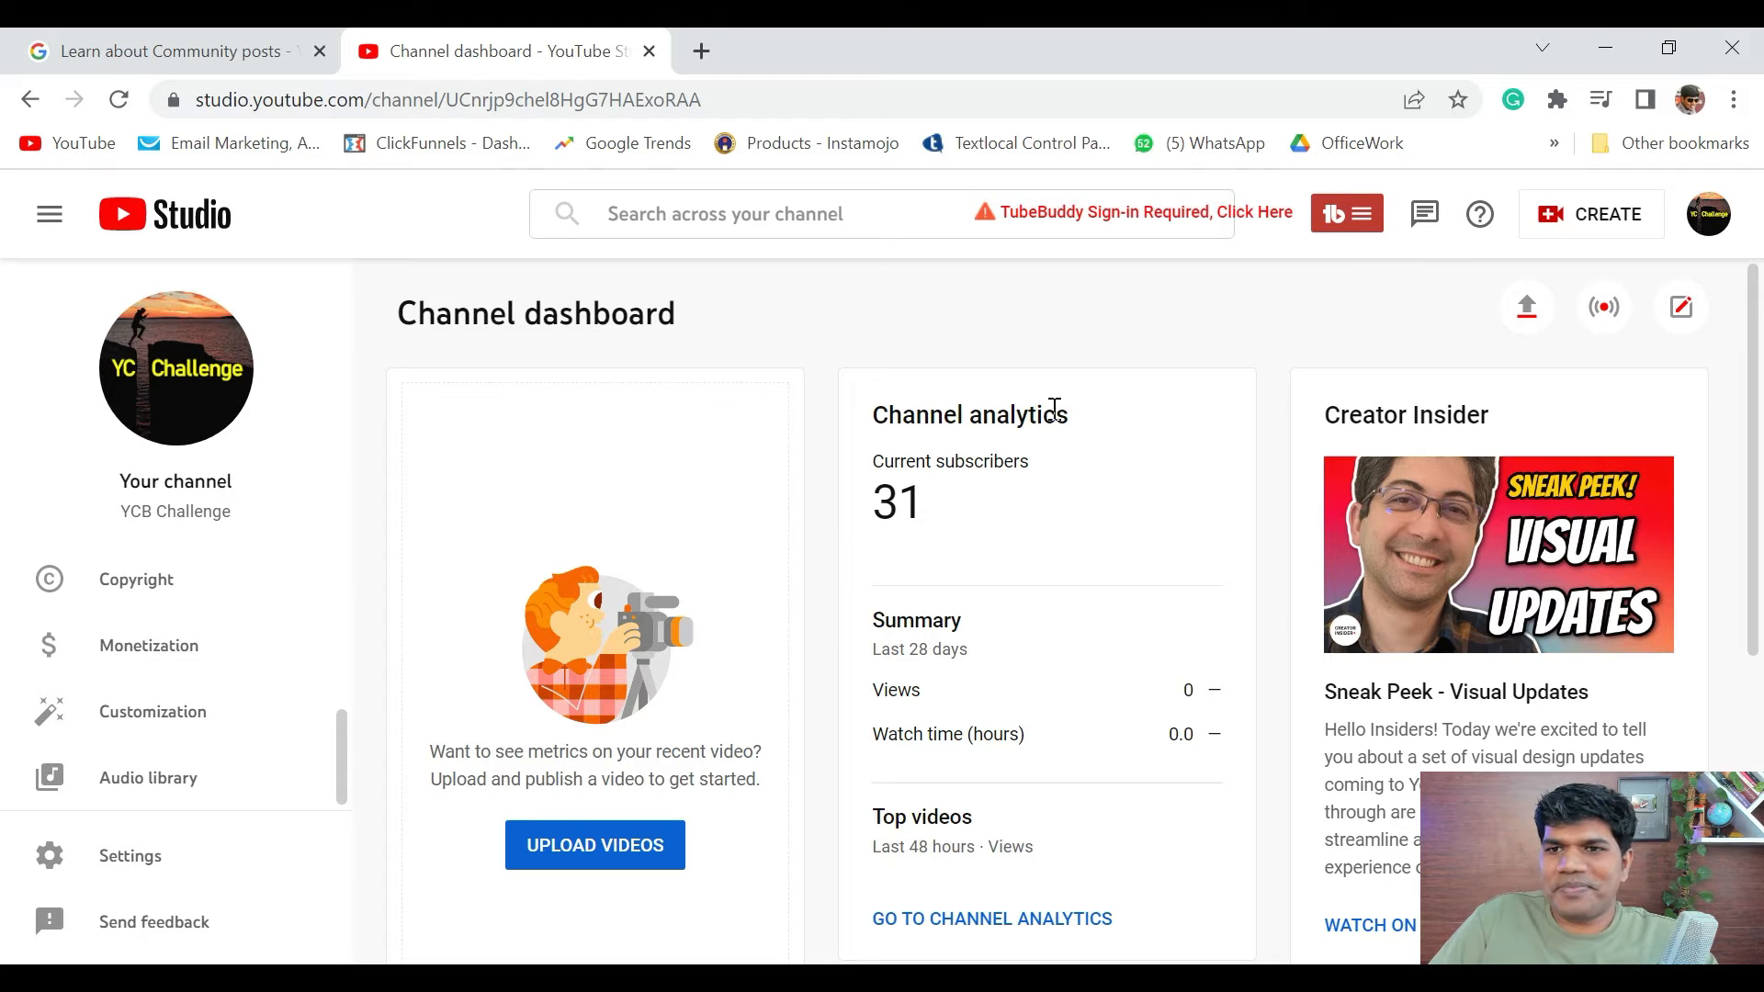
mouse_move(1708, 214)
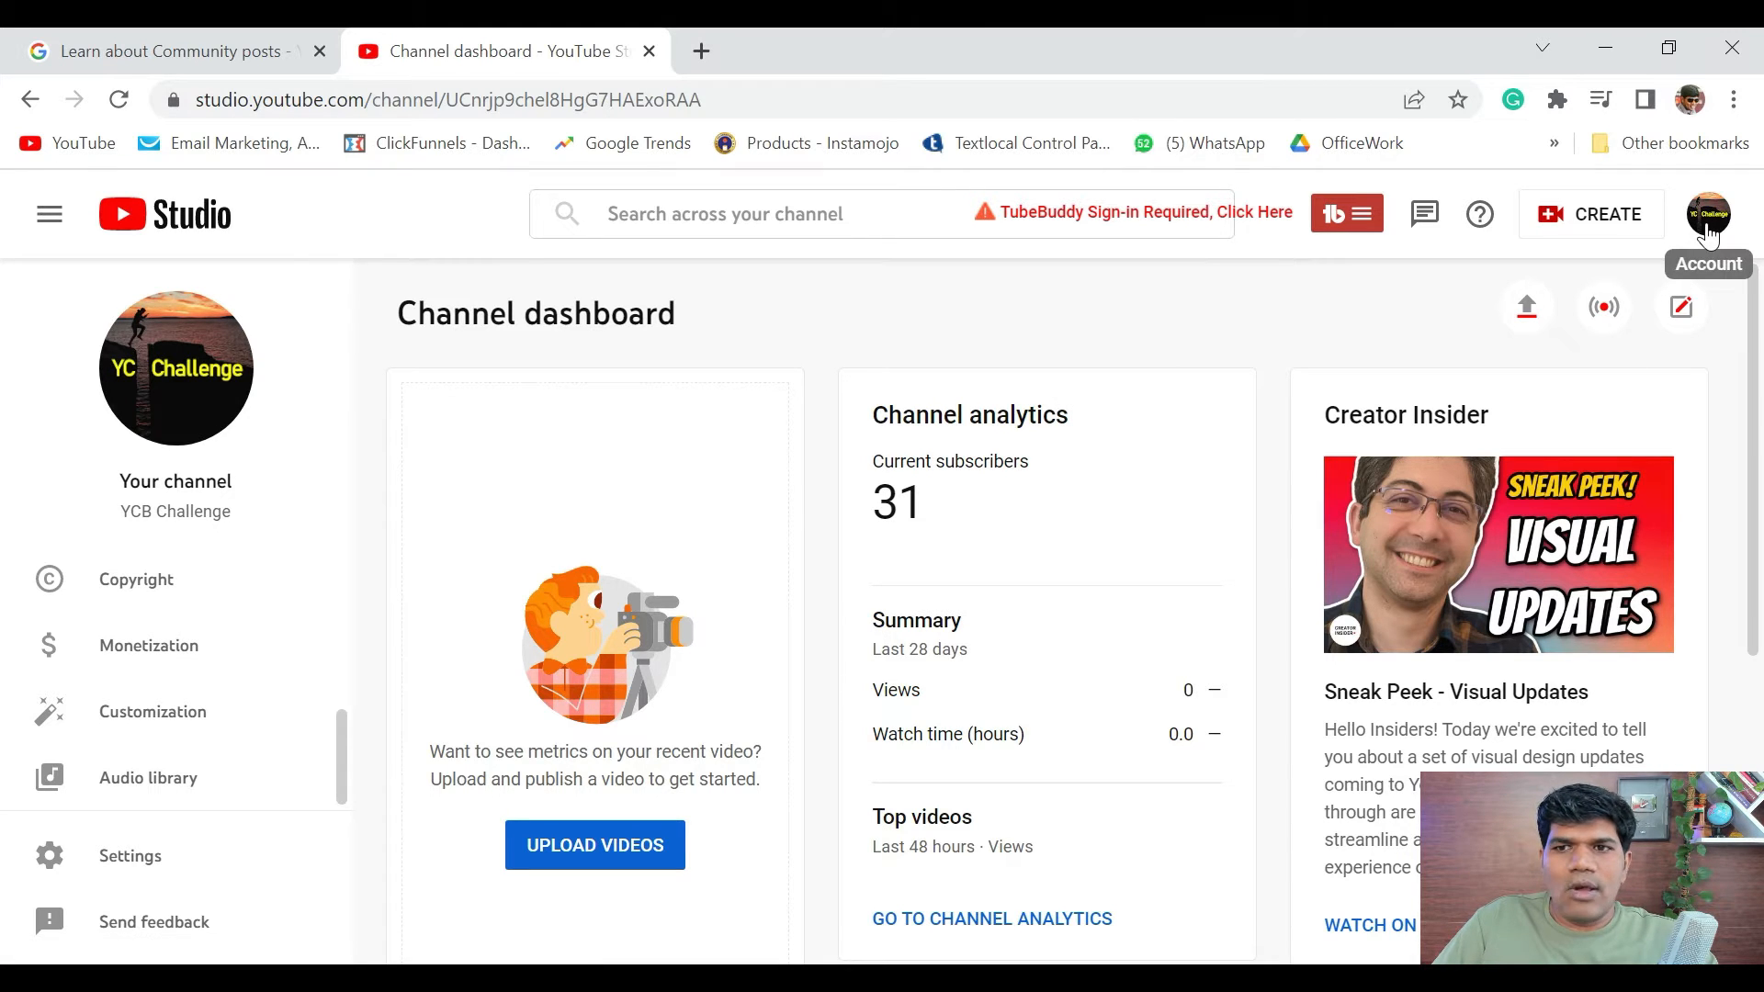
Switch to the New Channel account from Other accounts and open its Studio settings
click(1708, 214)
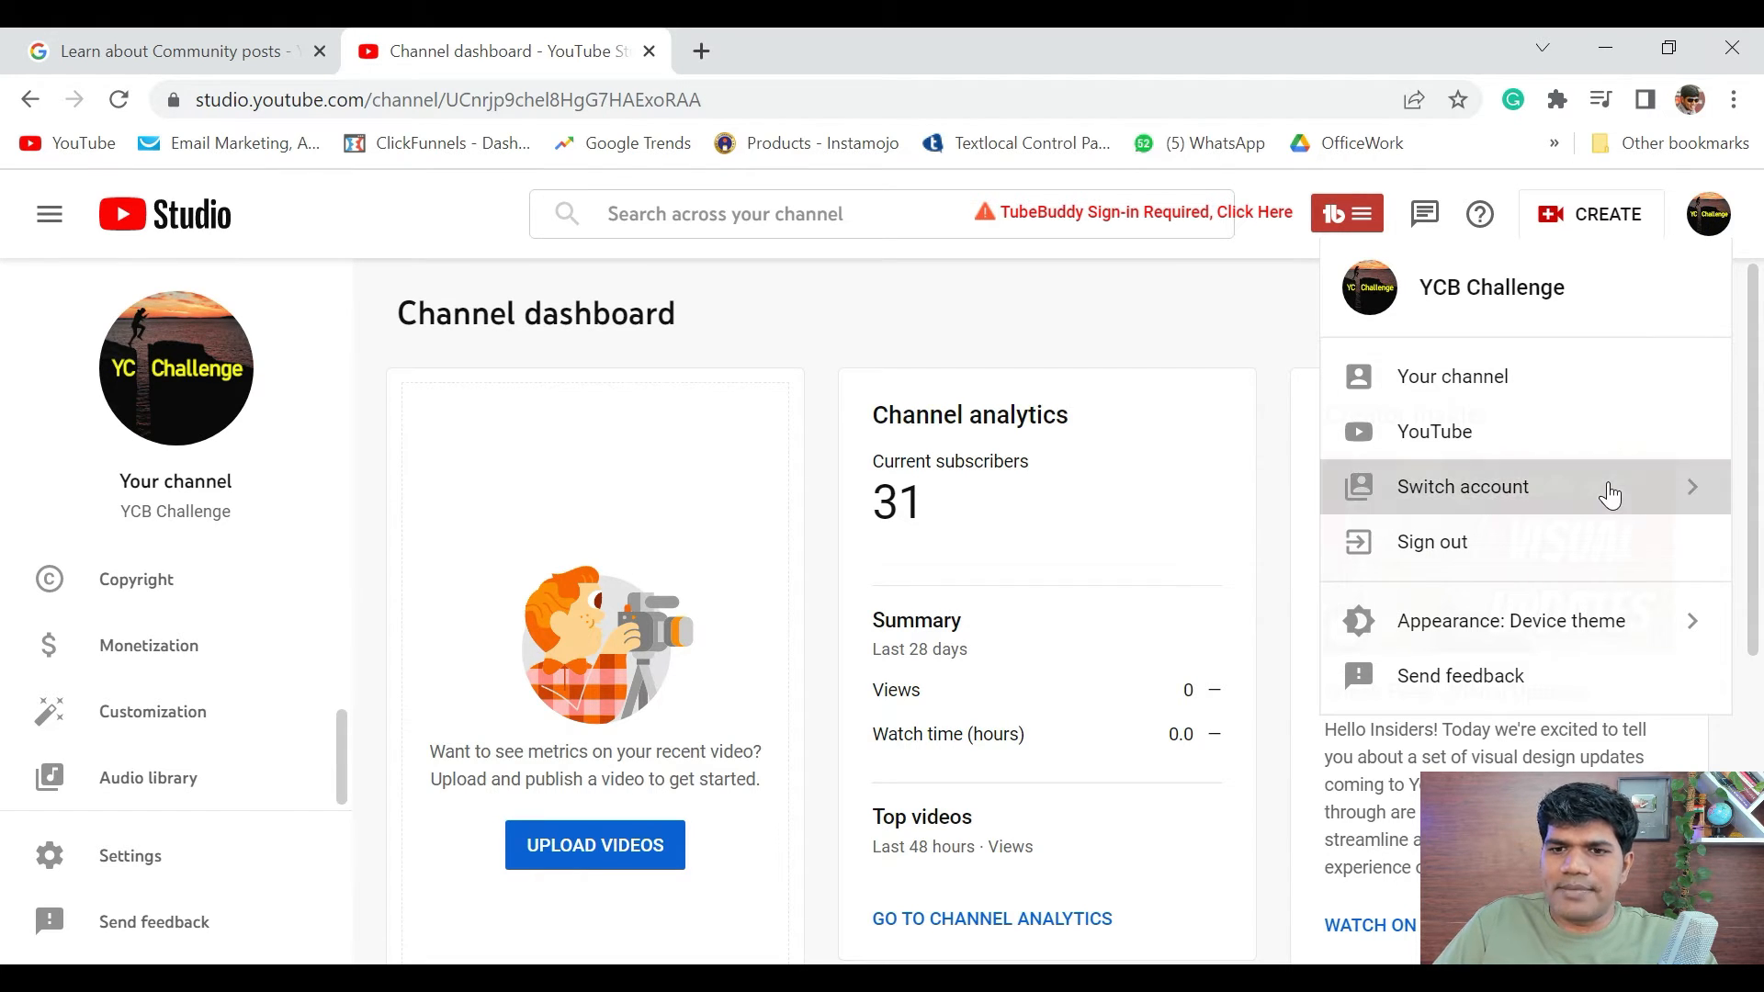
click(1463, 486)
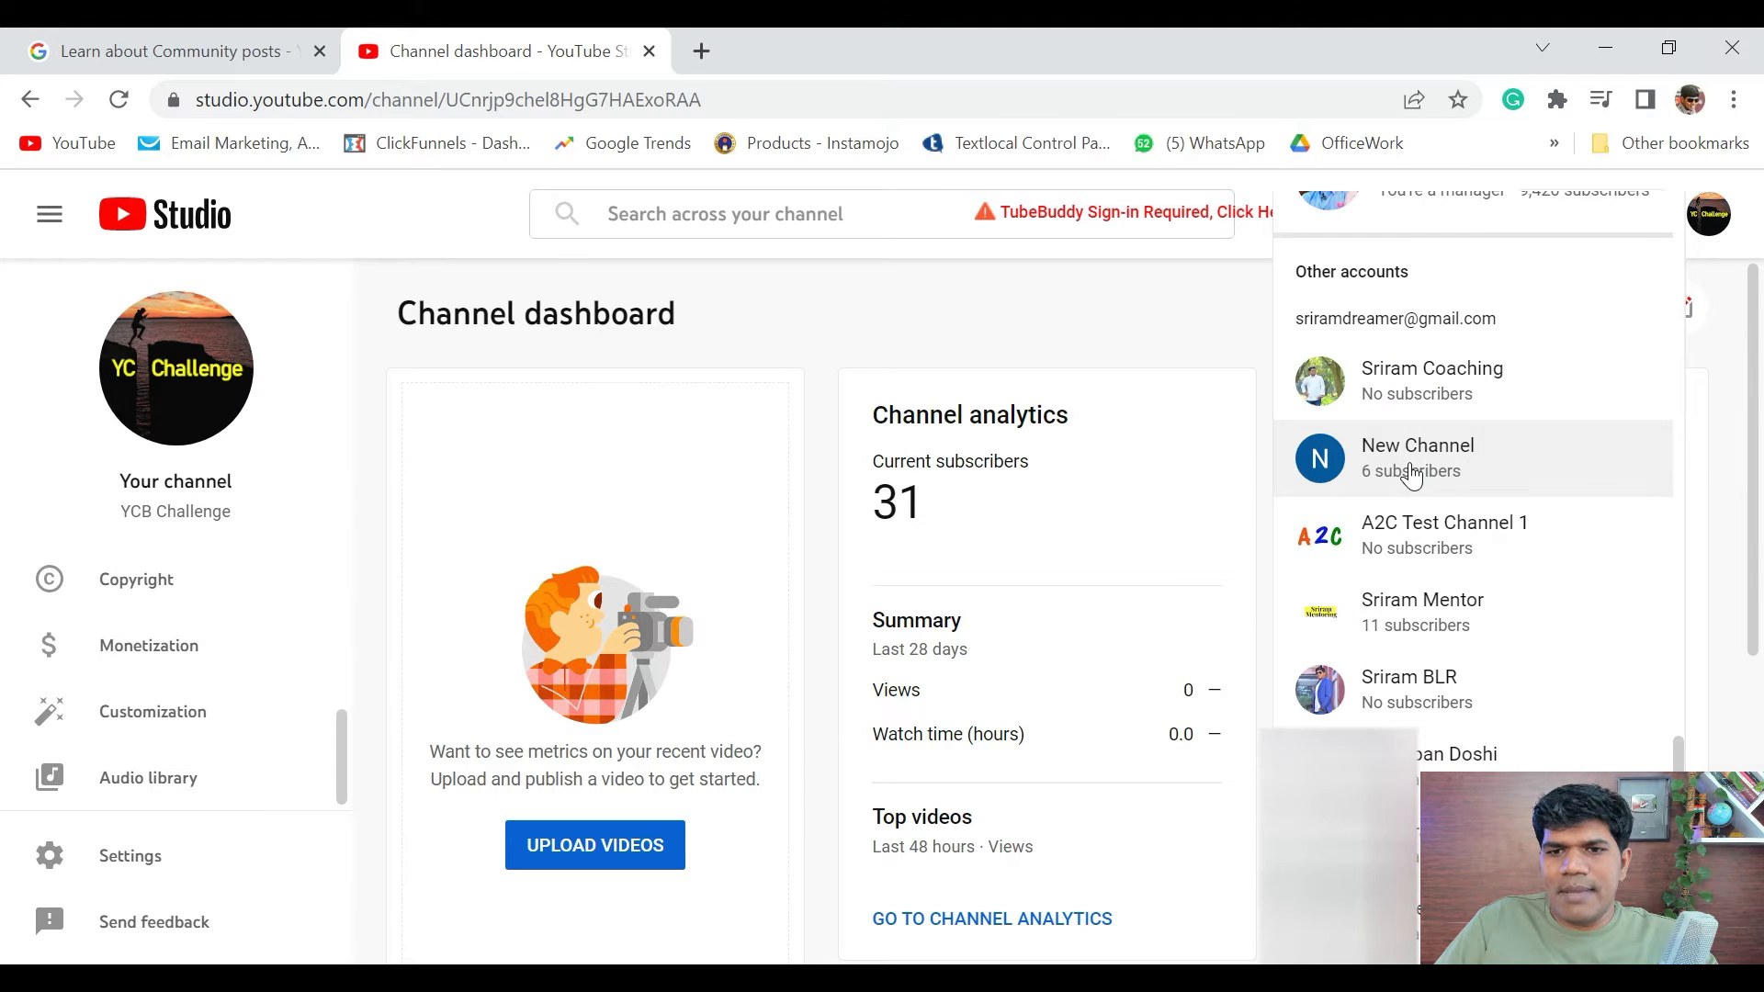
mouse_move(1424, 477)
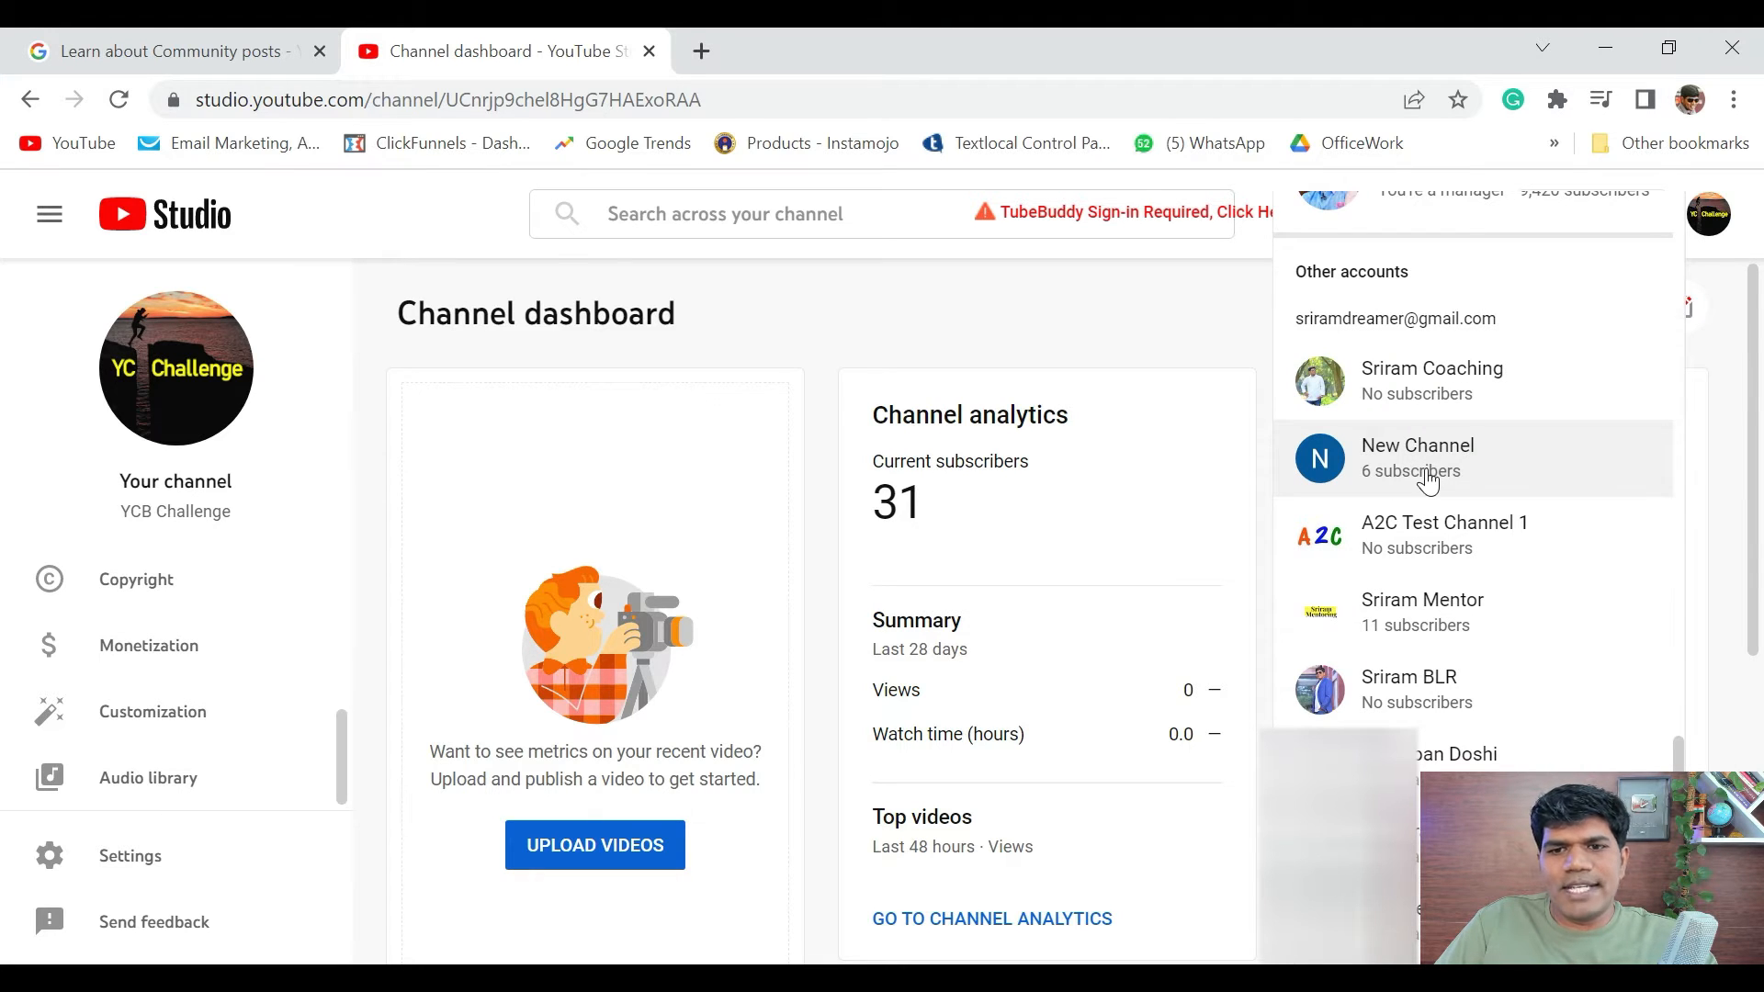
click(1417, 458)
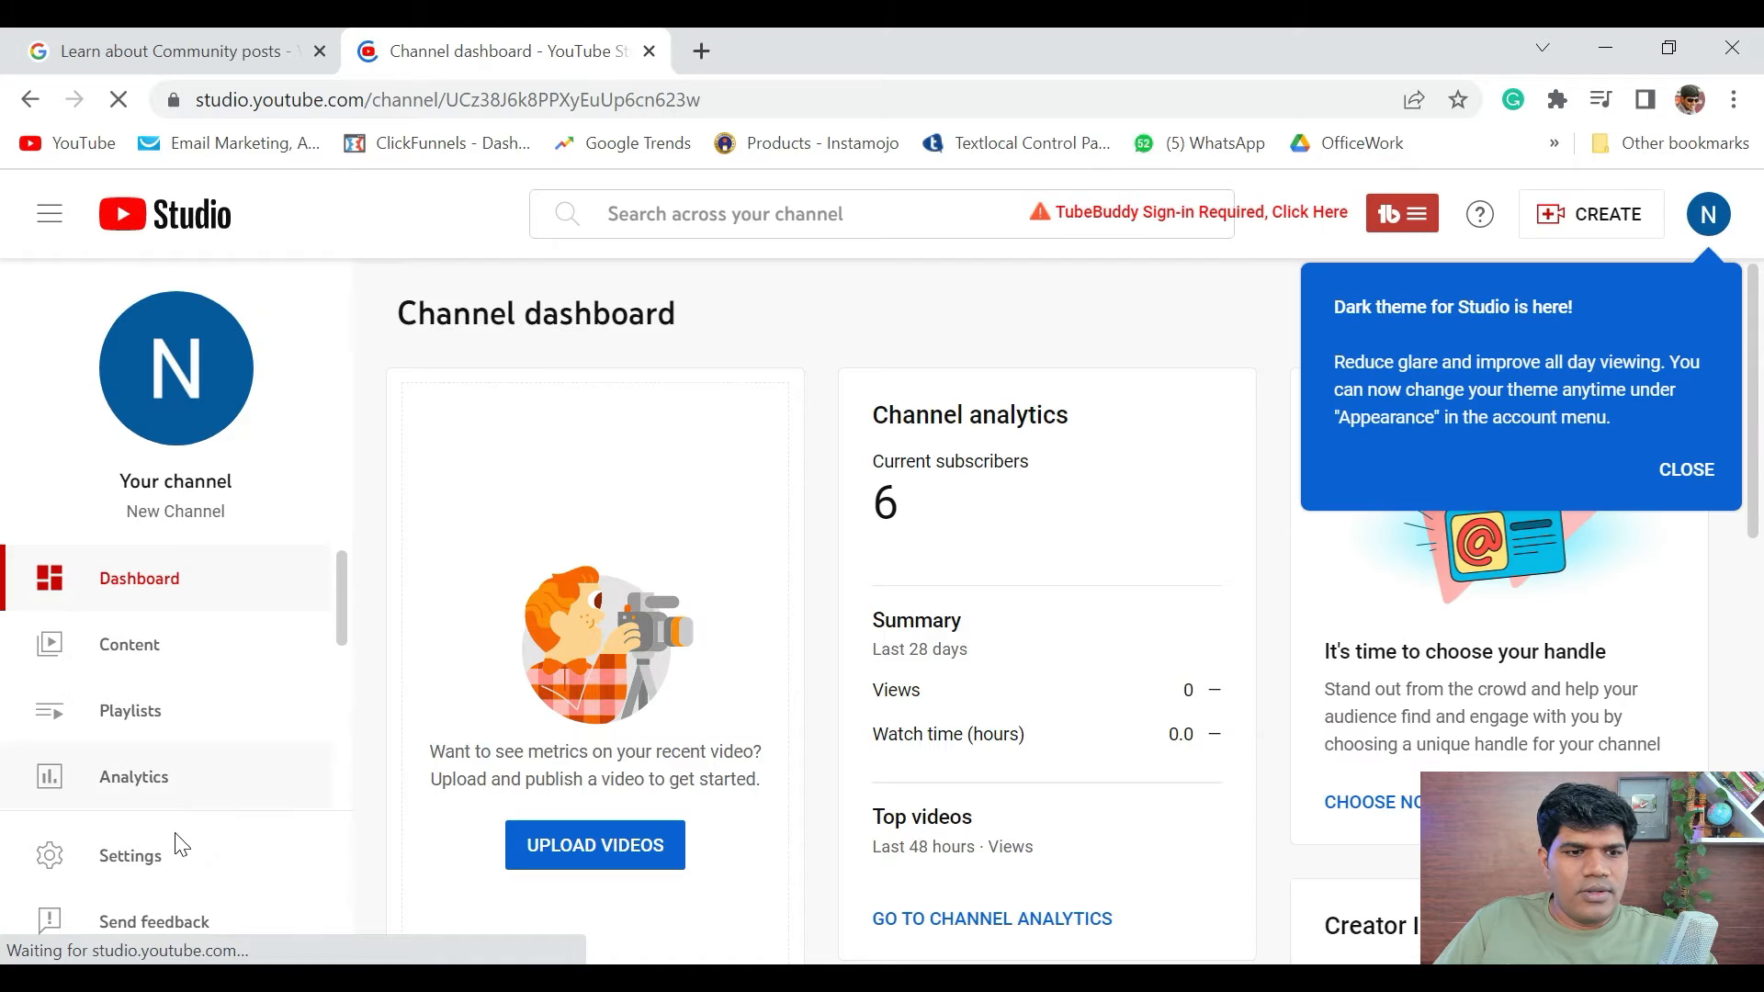
click(130, 855)
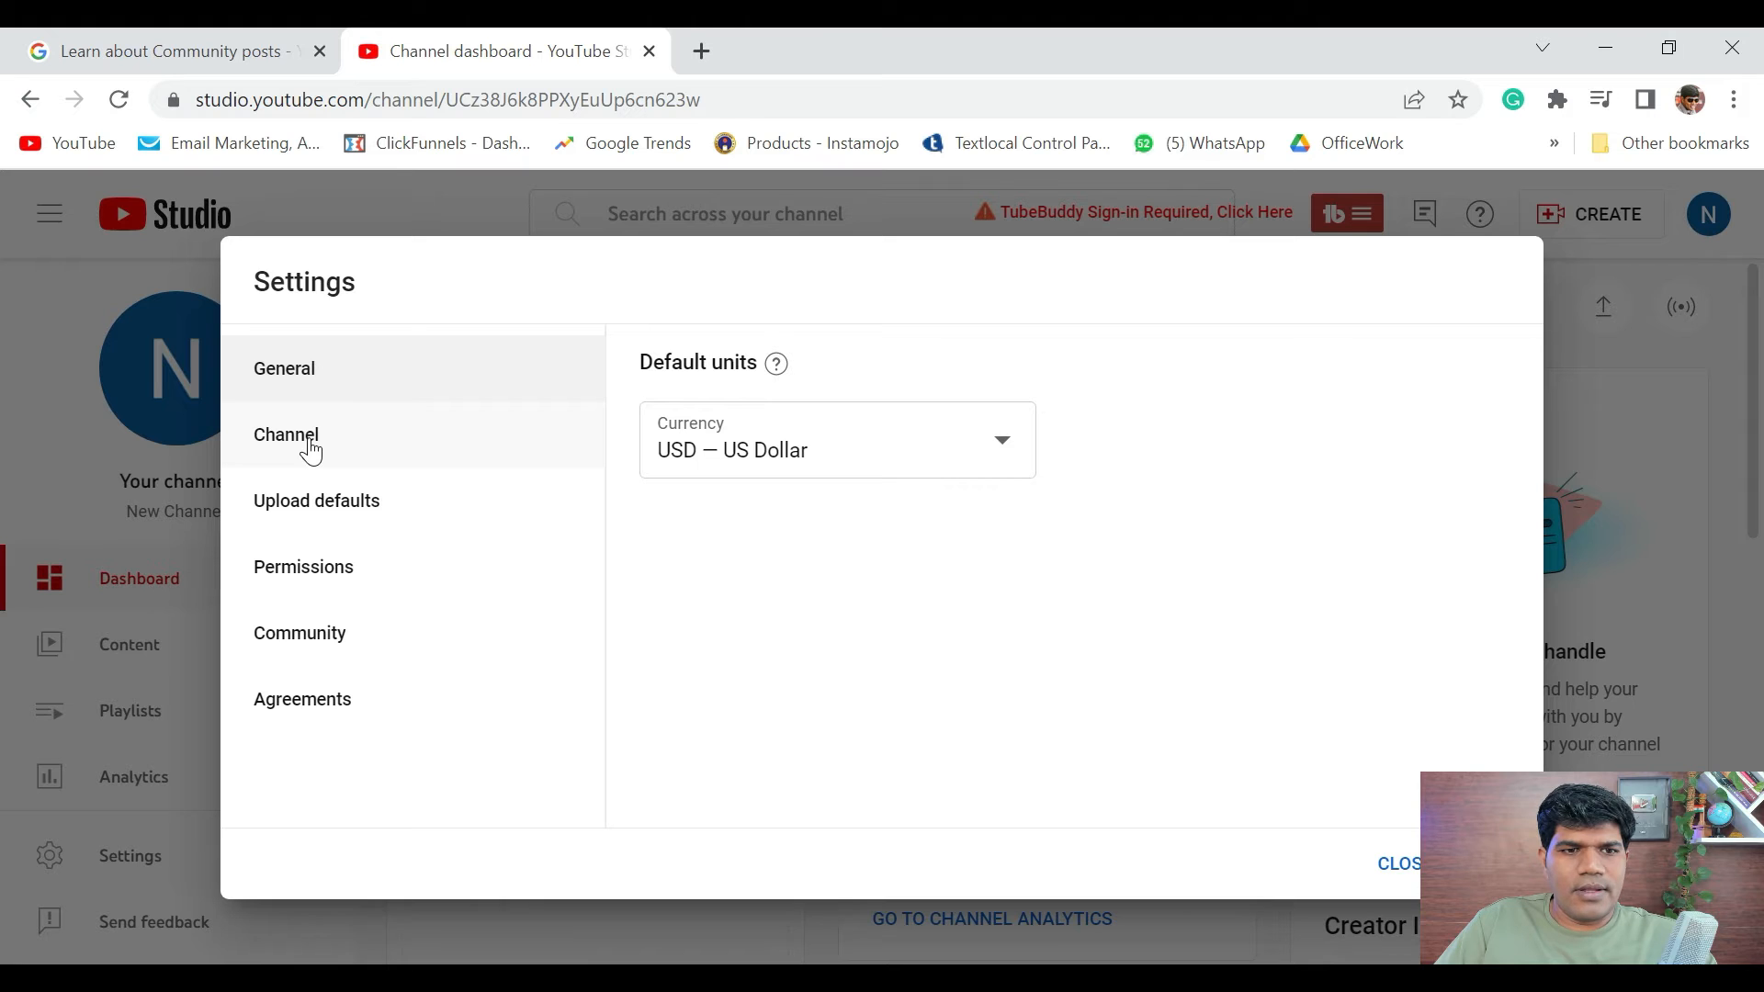
Open Channel > Feature eligibility and expand Intermediate features to see phone verification is required
click(286, 434)
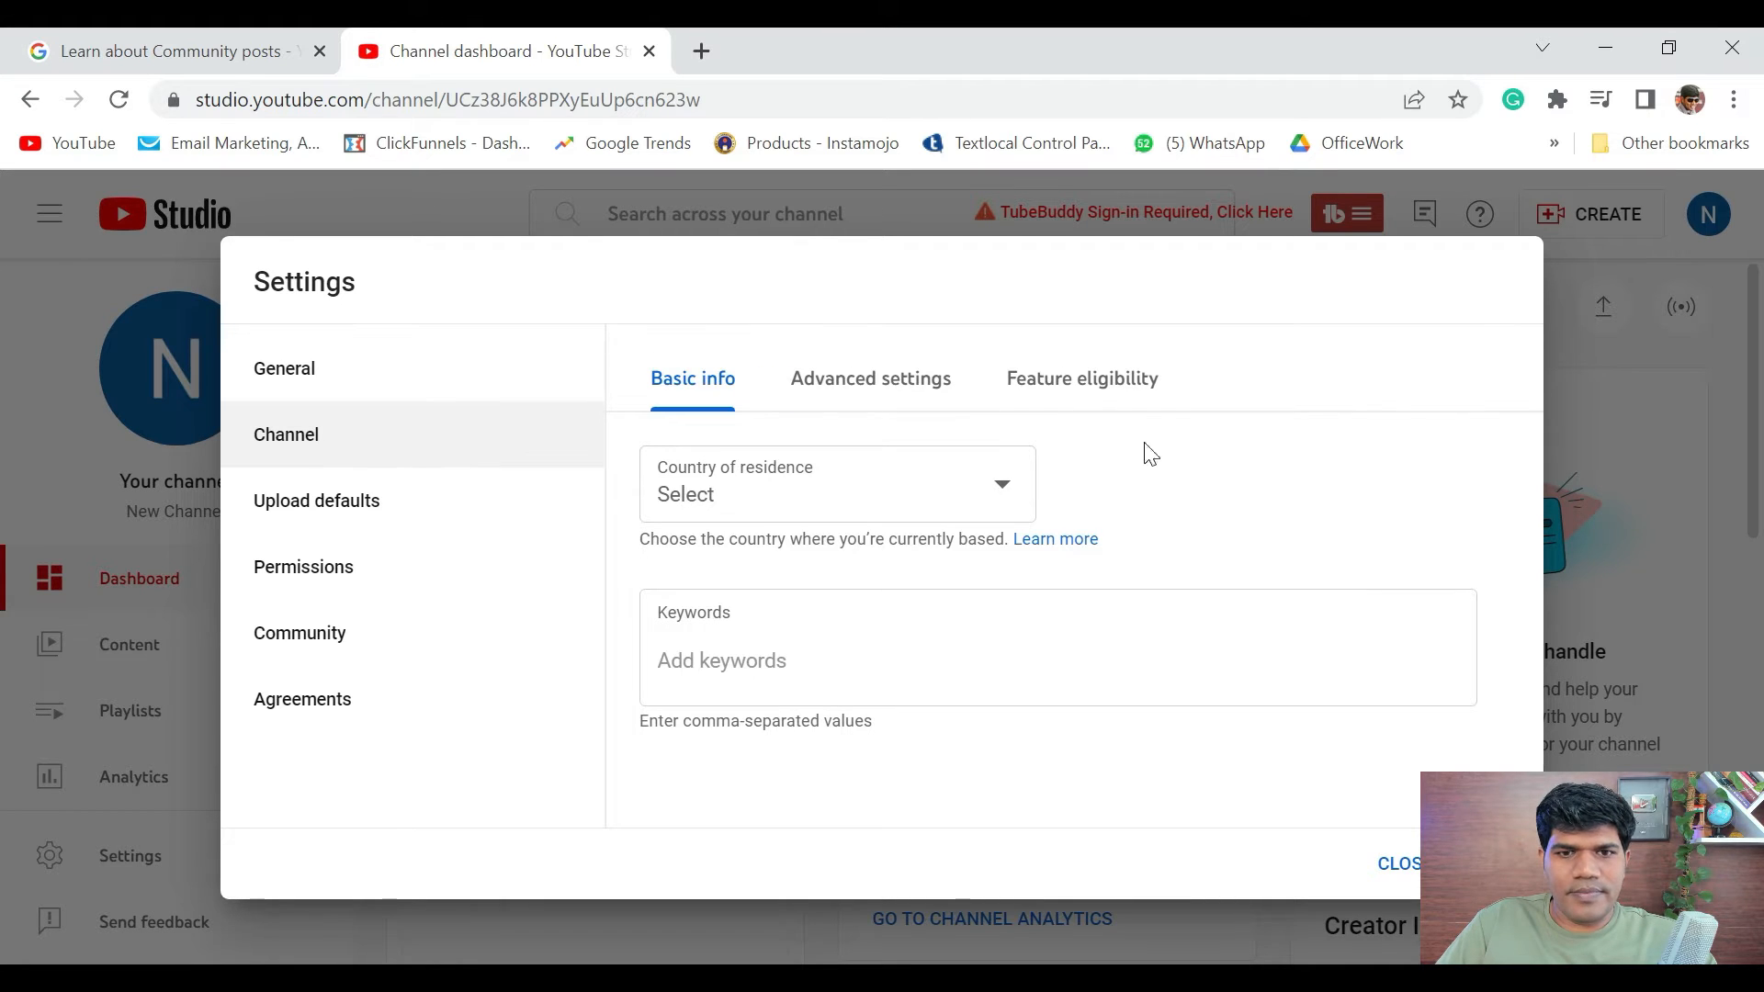
mouse_move(1096, 387)
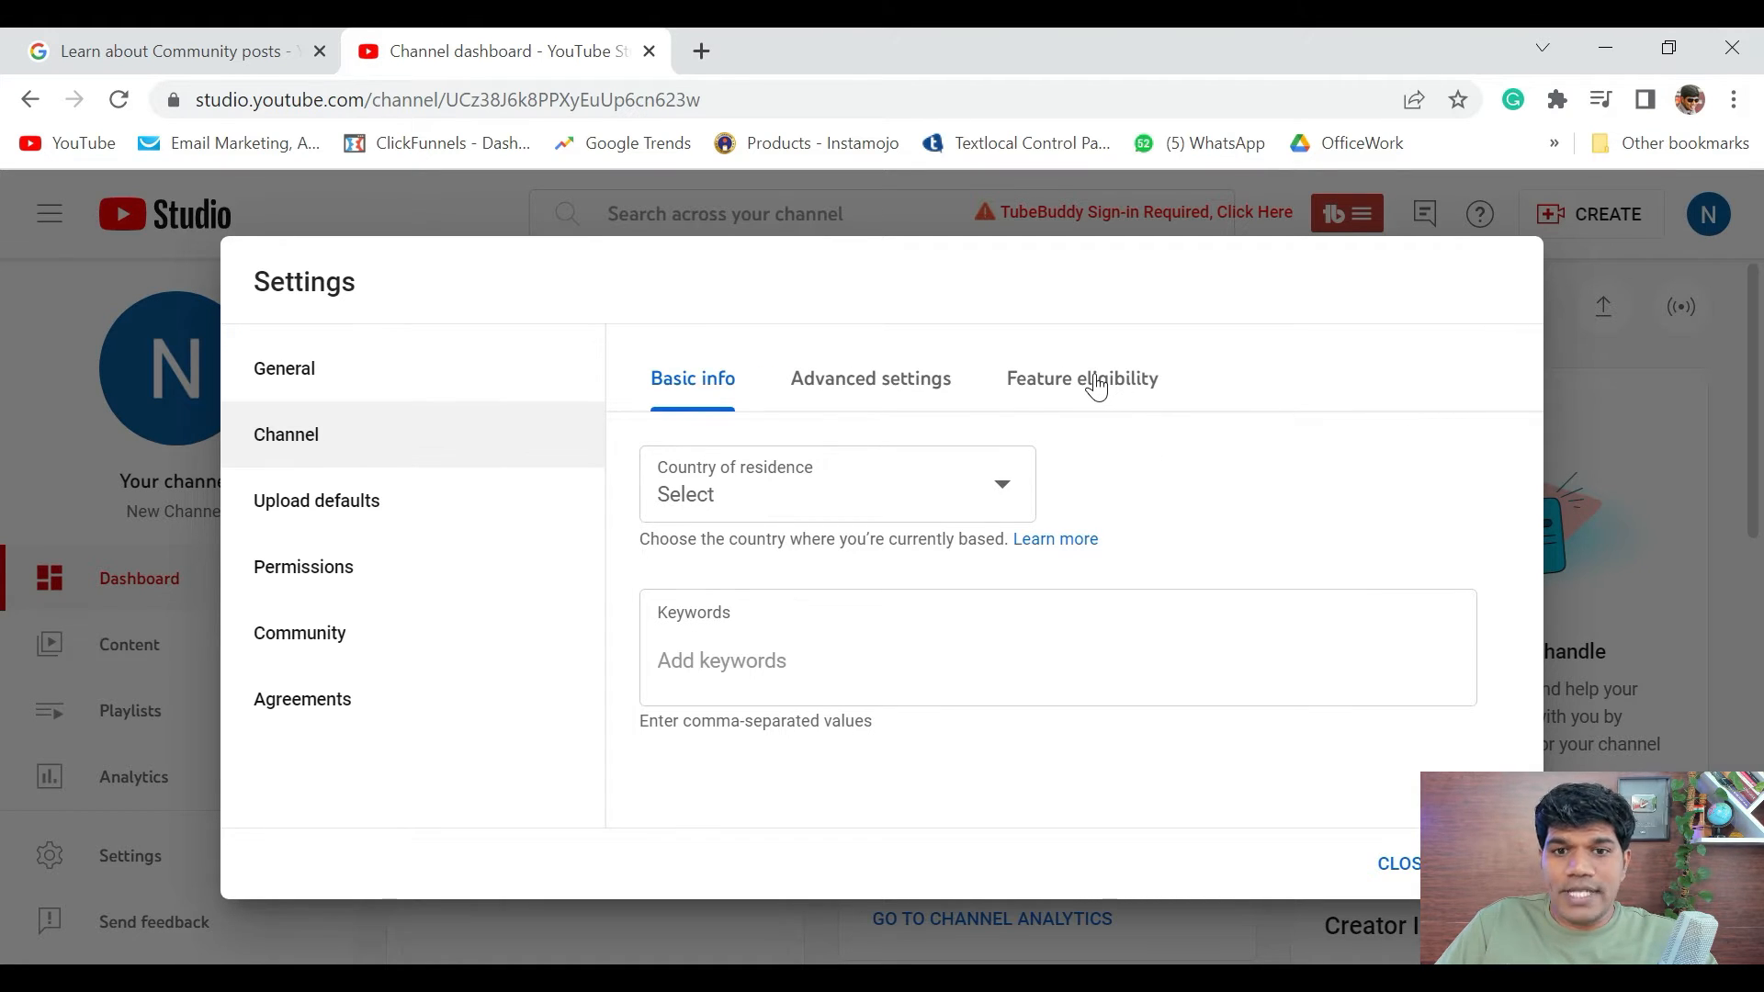
click(1082, 378)
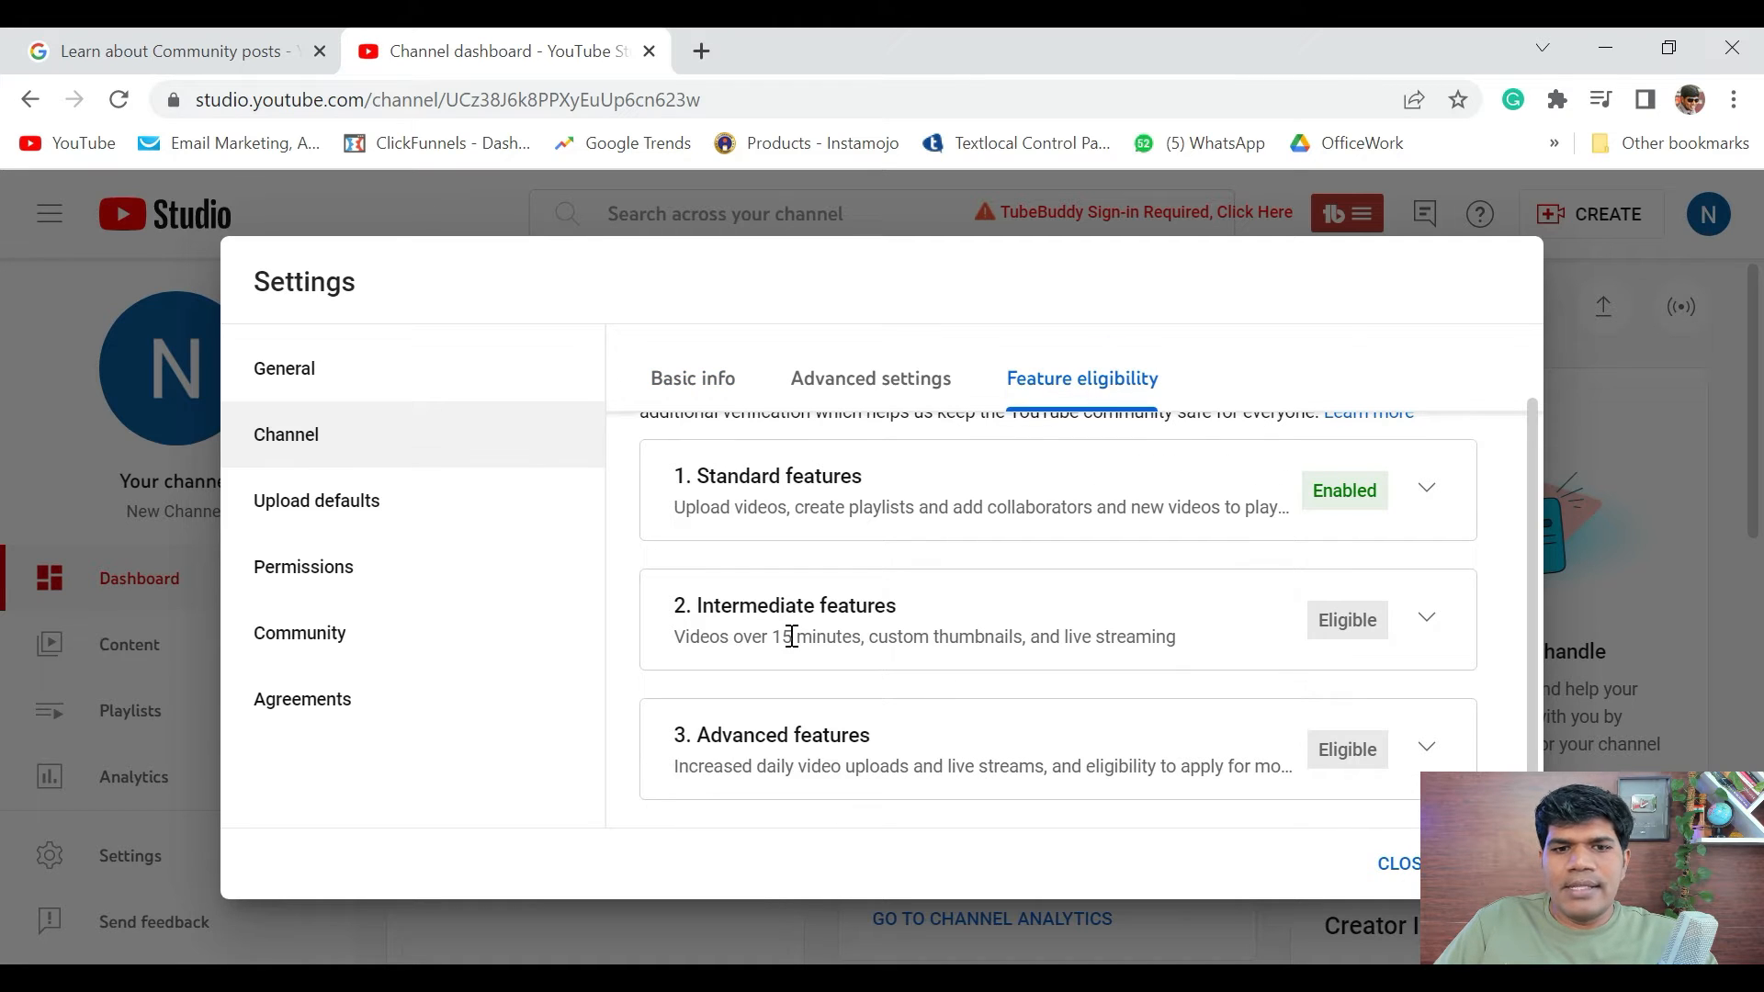
mouse_move(1426, 618)
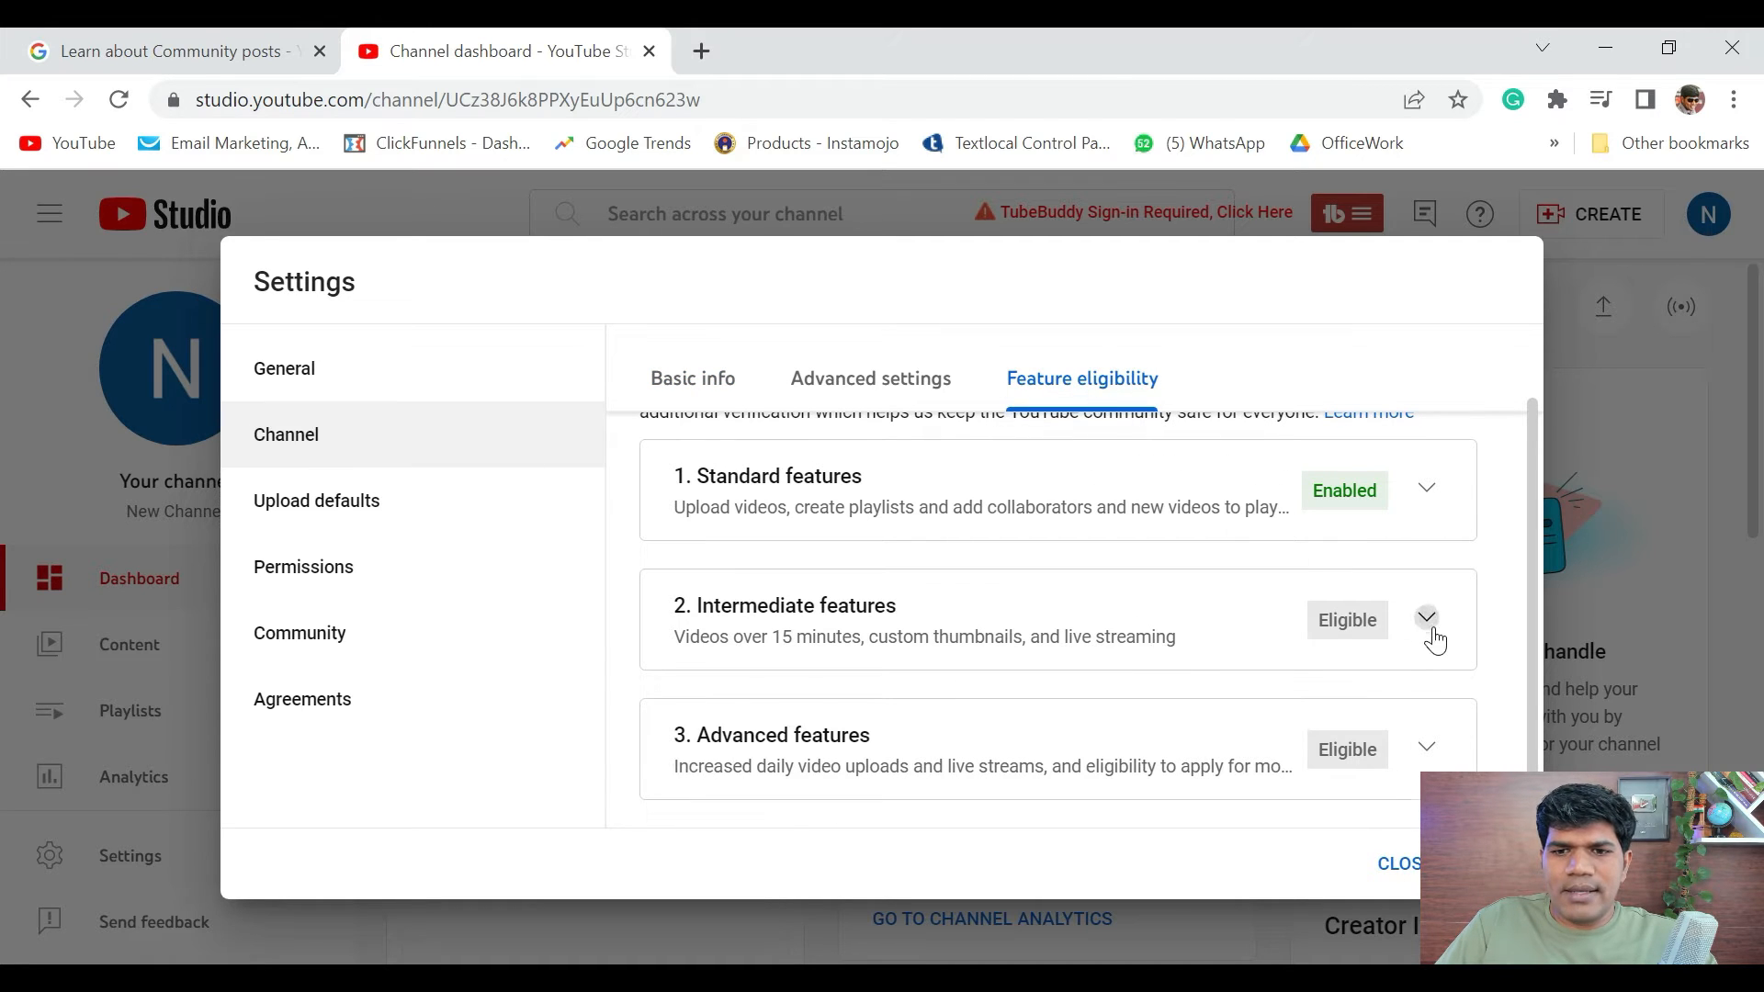
click(1427, 616)
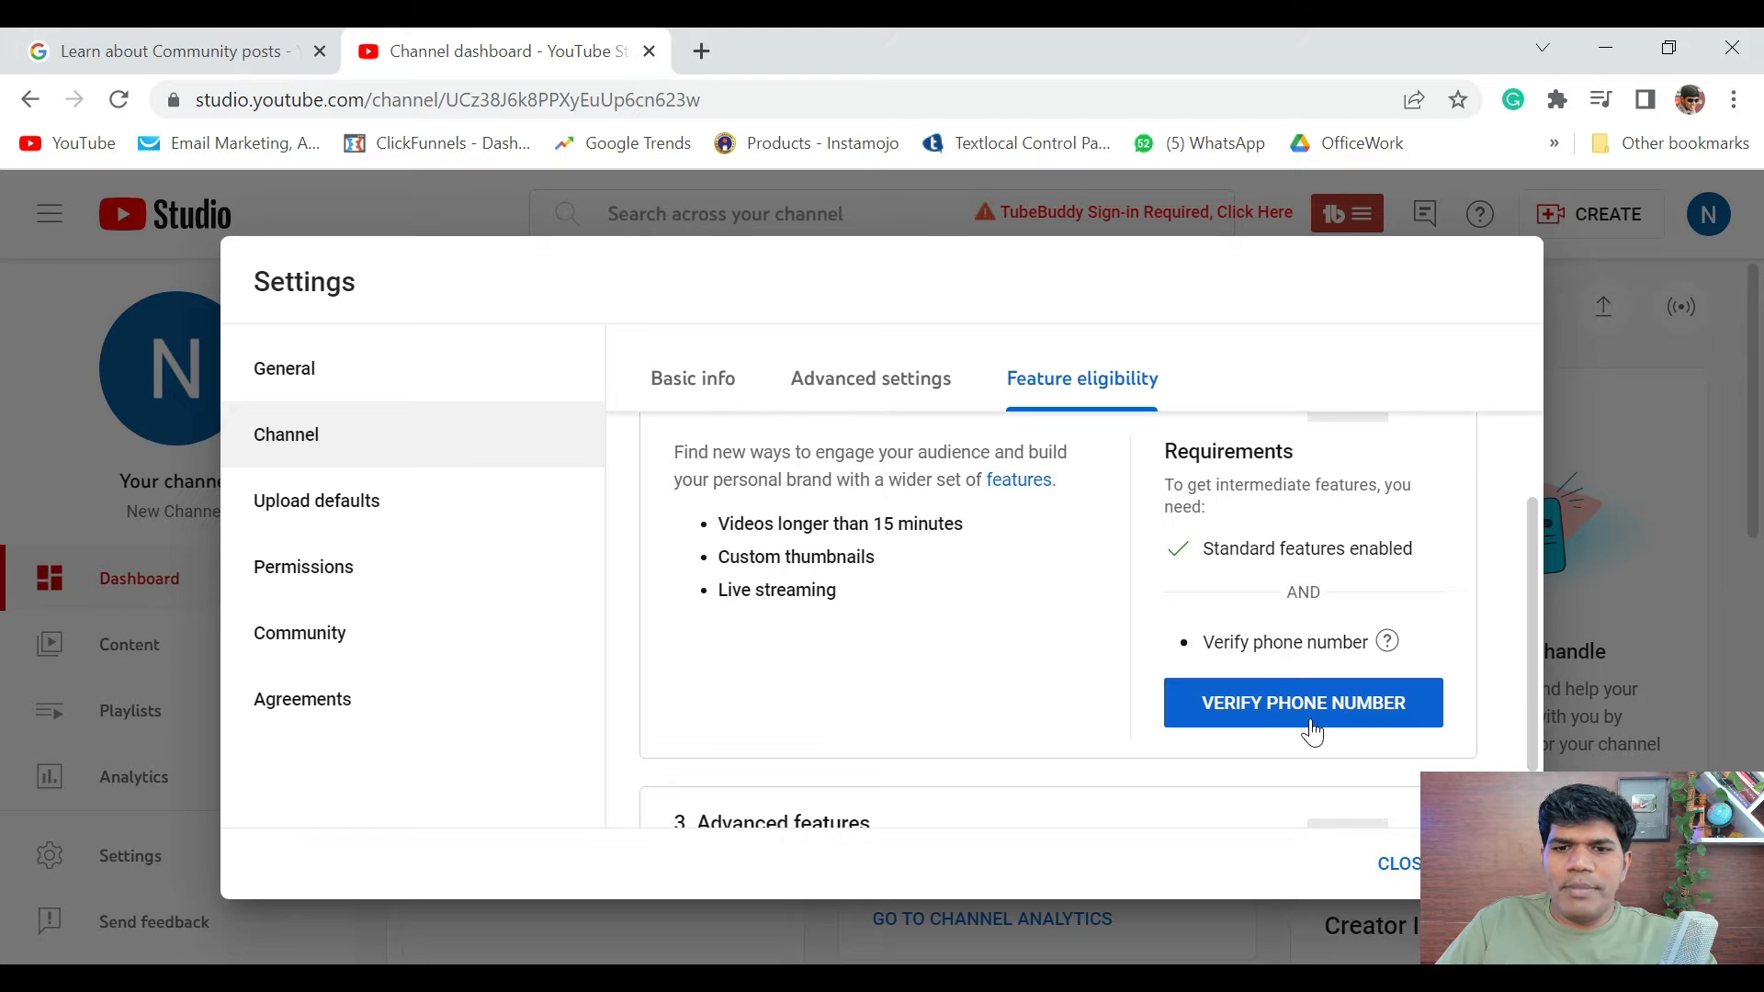
mouse_move(761, 560)
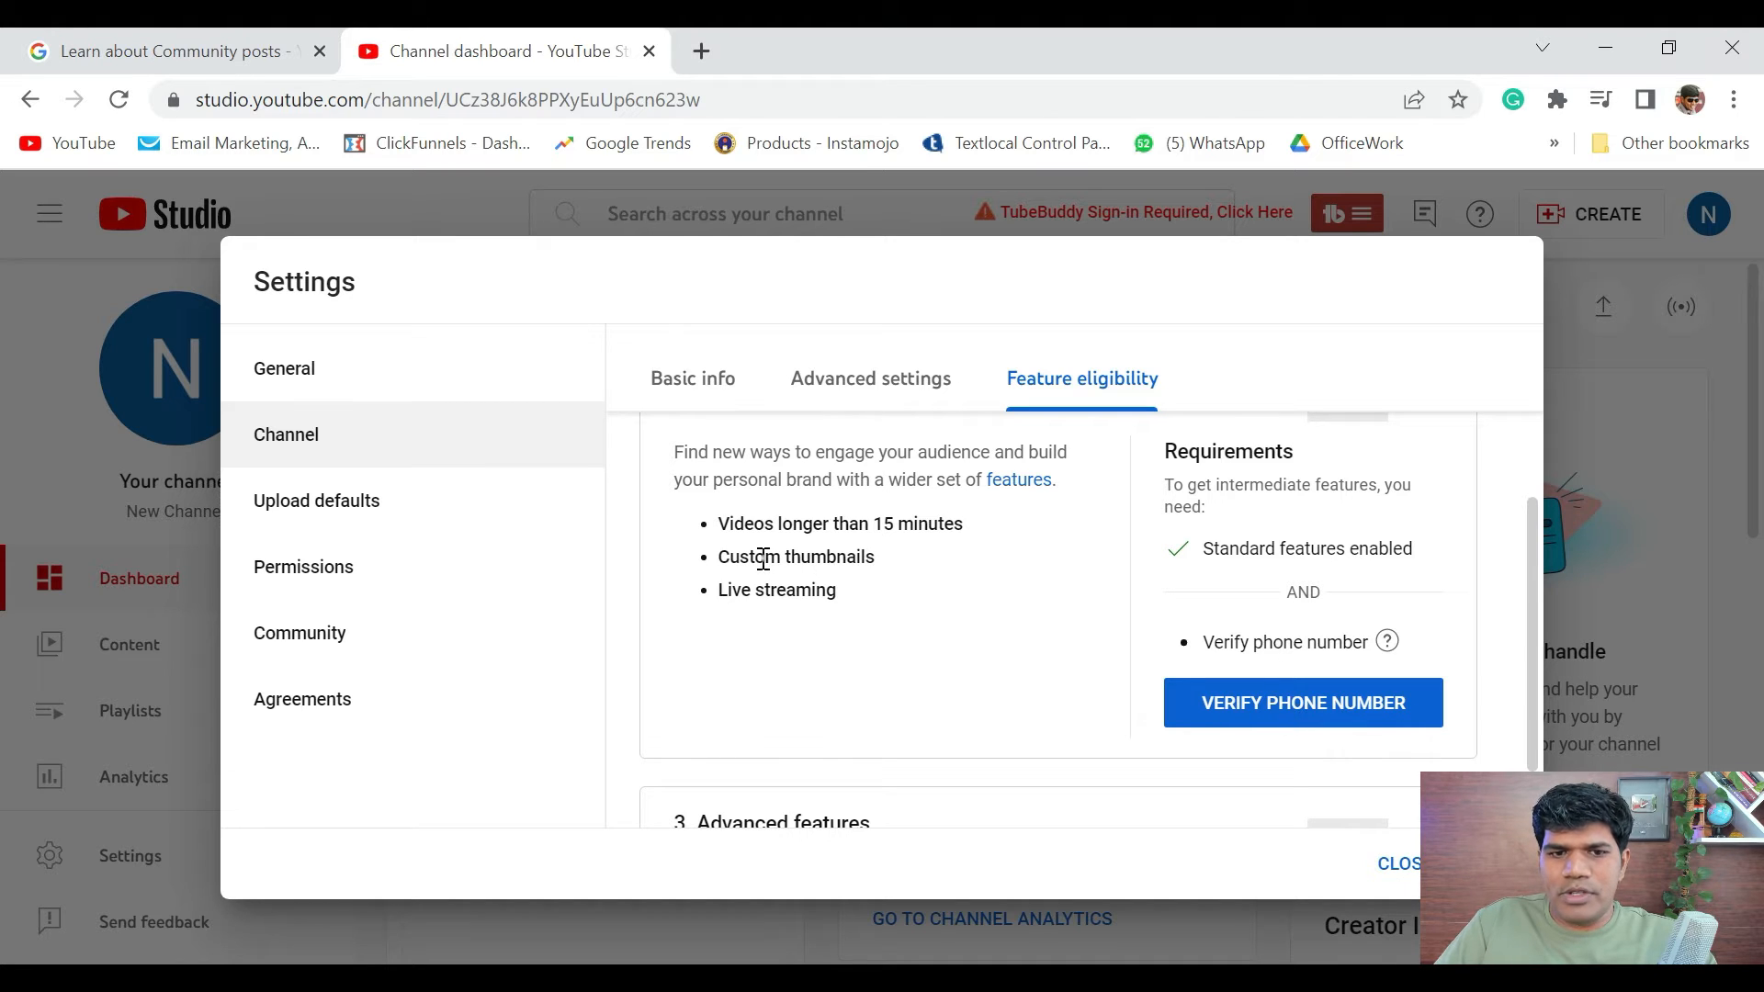
mouse_move(900, 600)
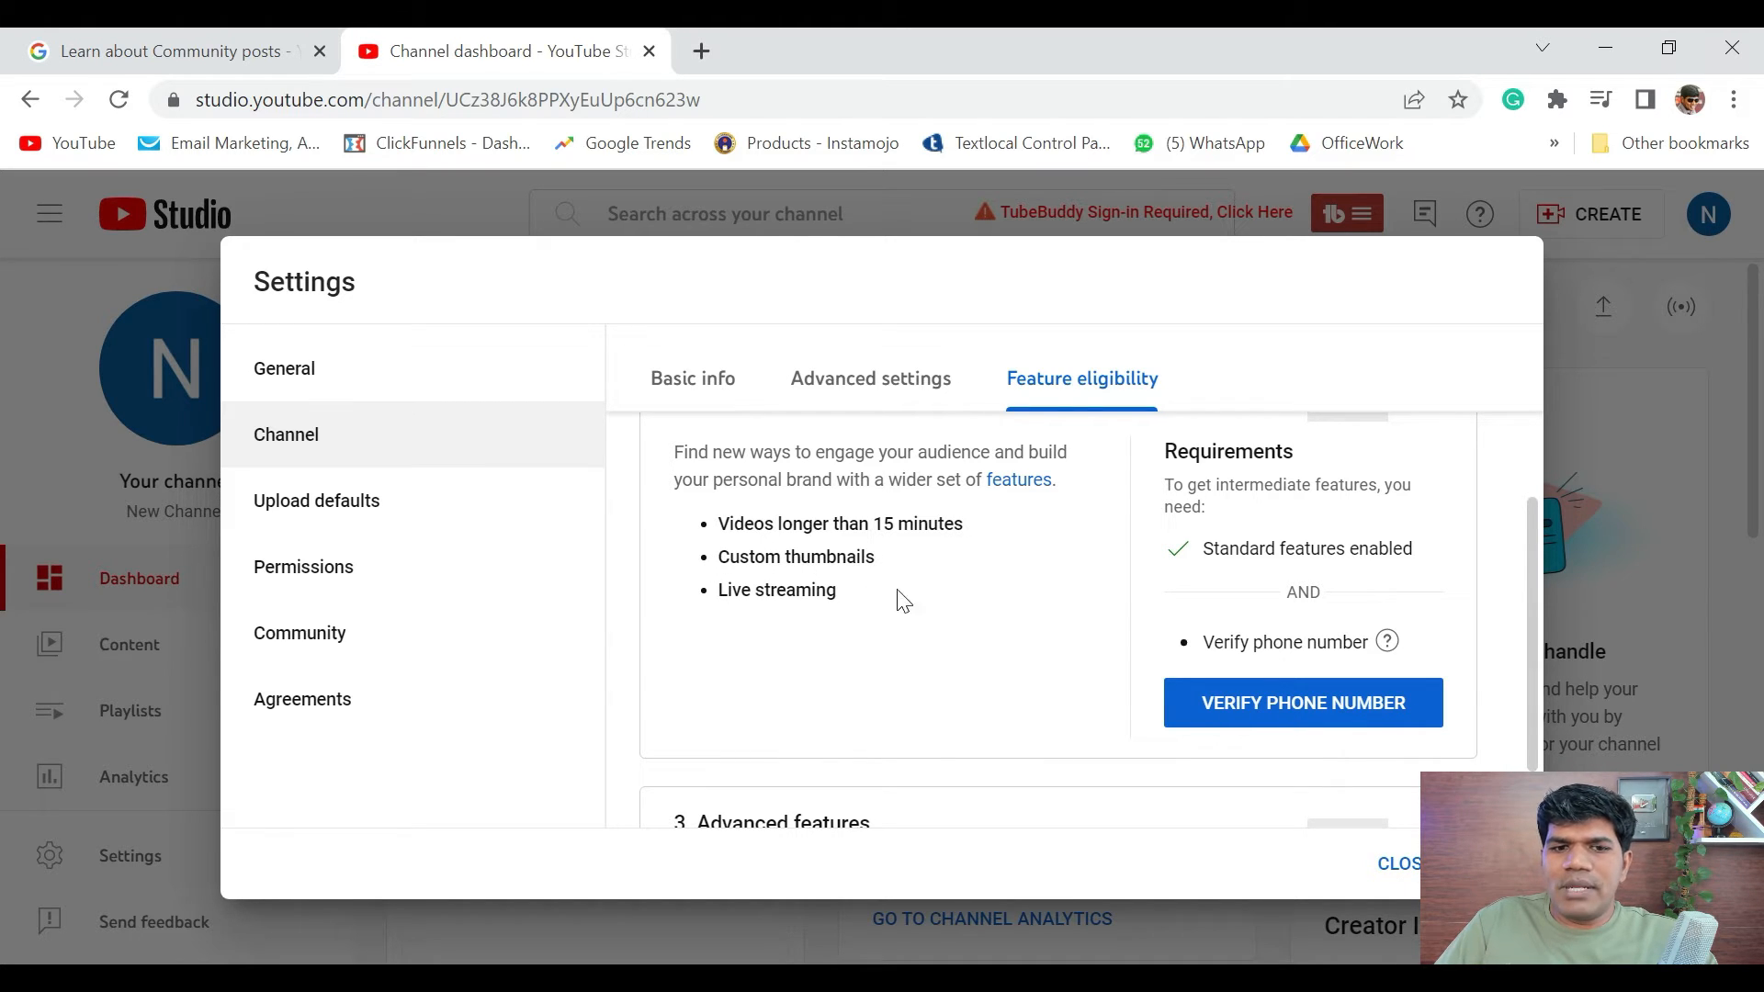
mouse_move(890, 647)
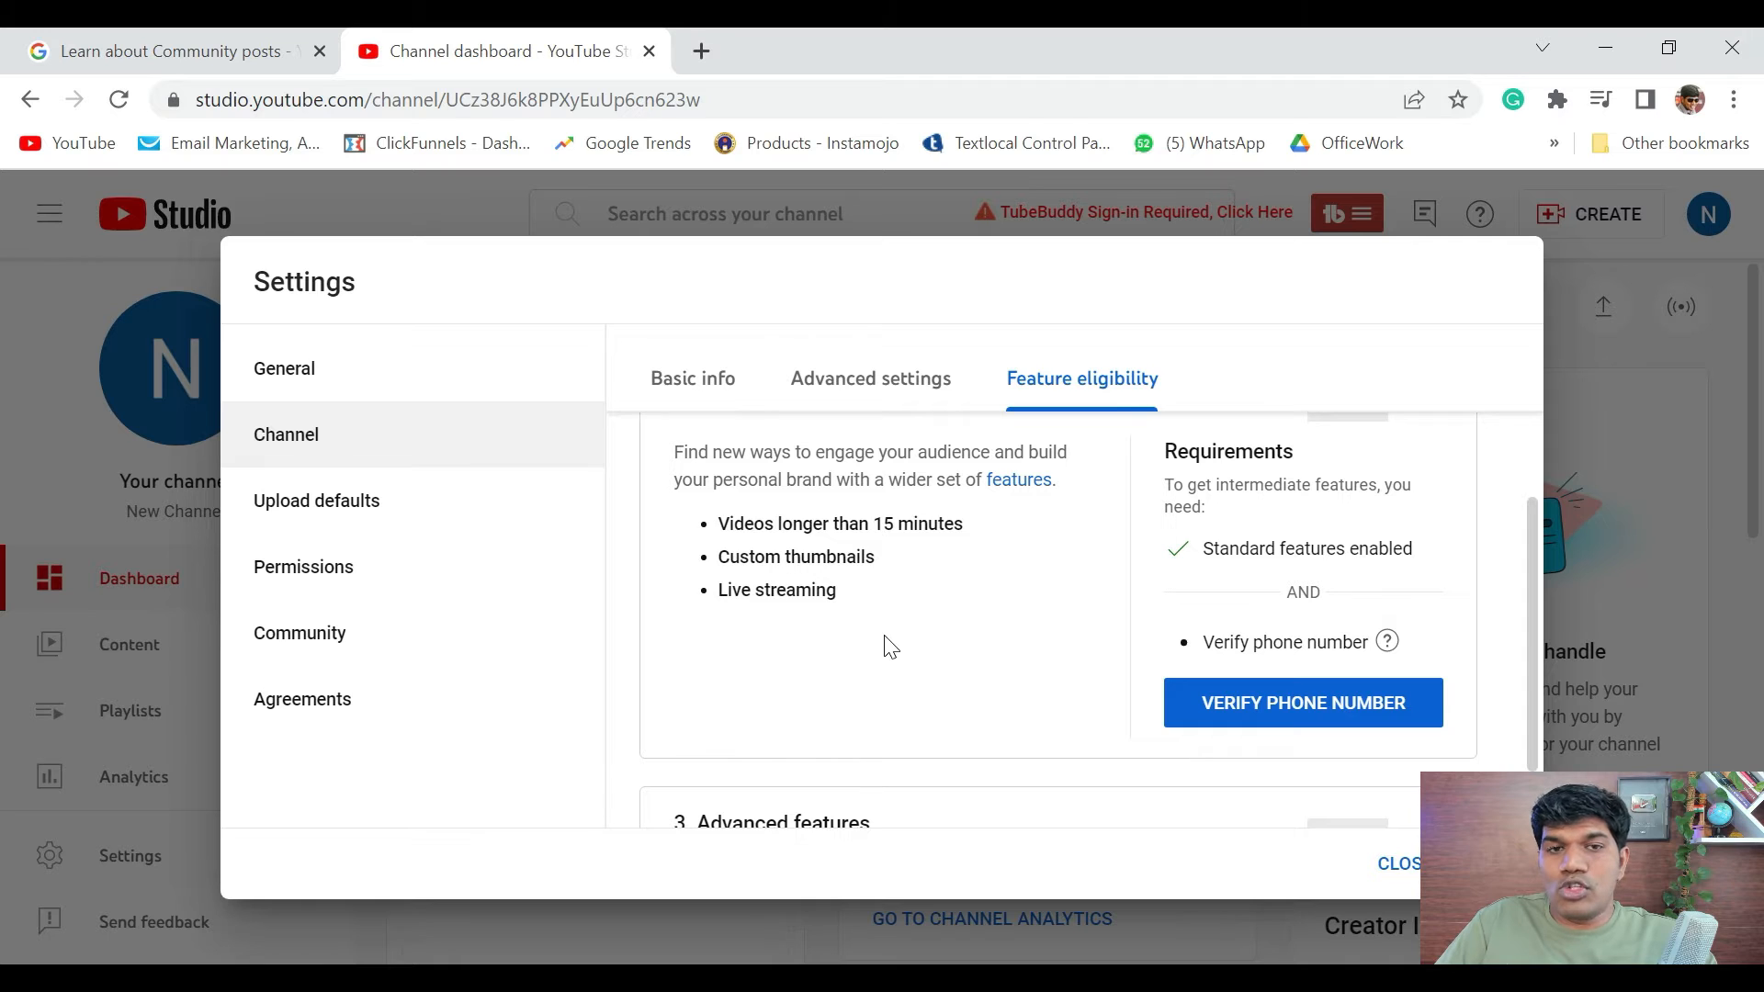
mouse_move(1302, 703)
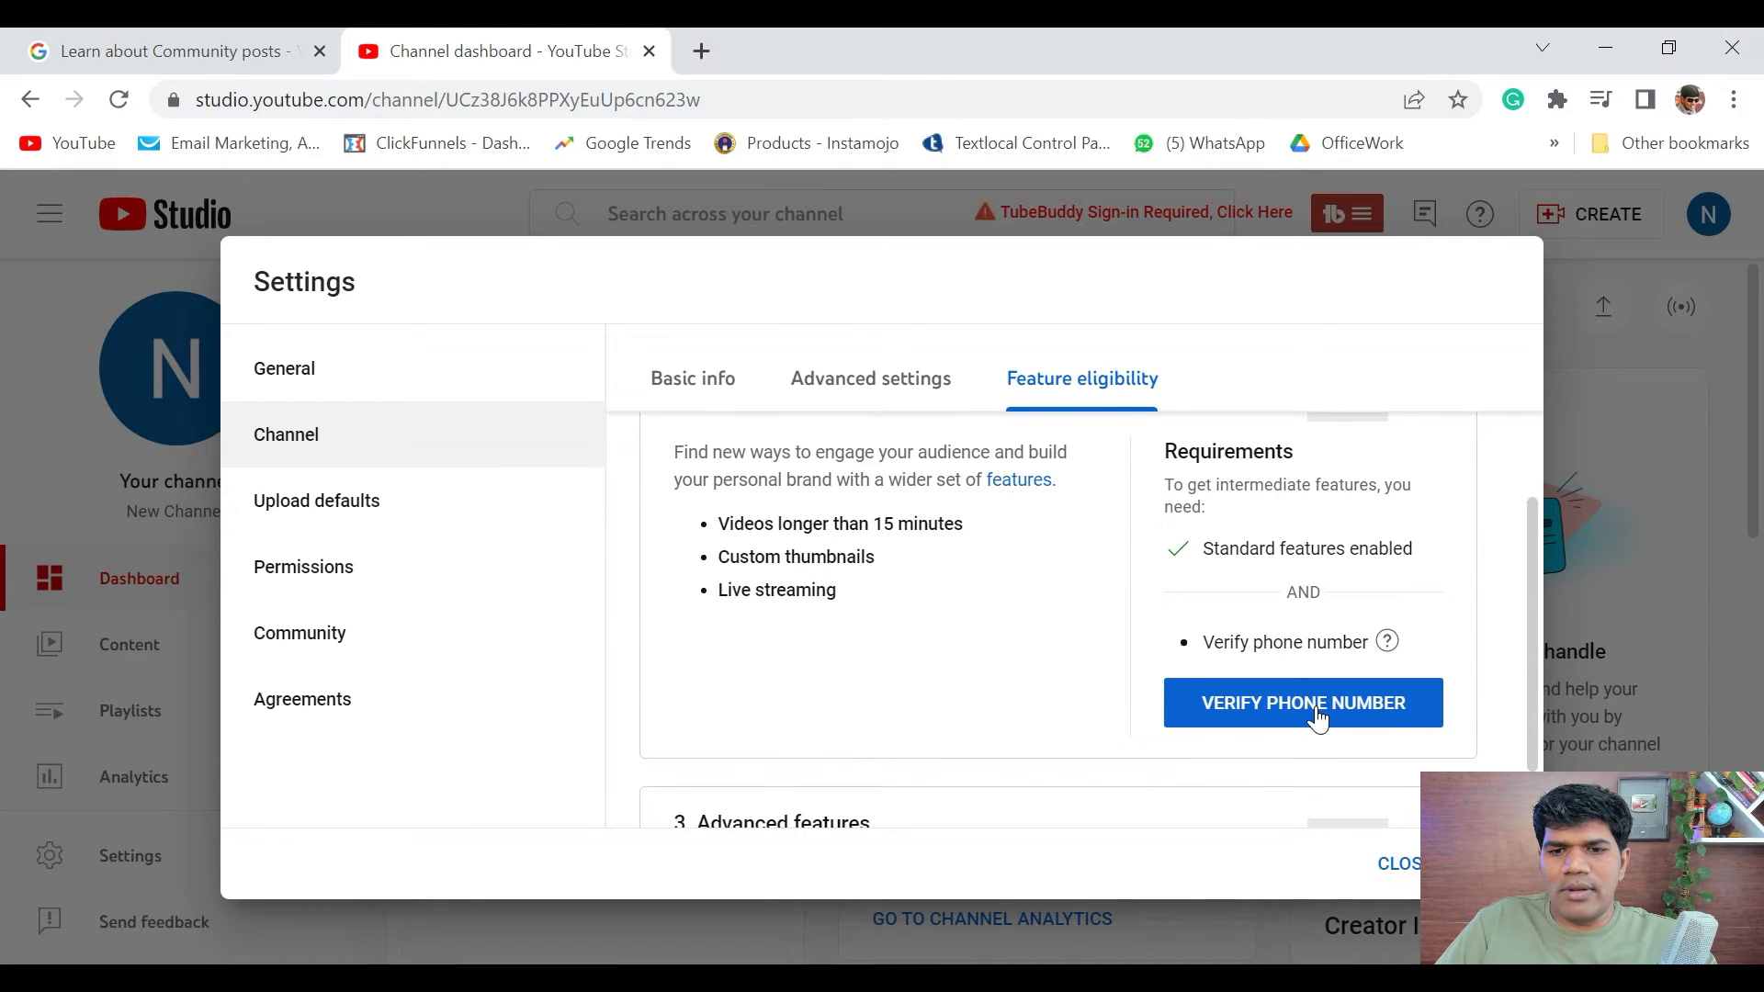
click(1302, 702)
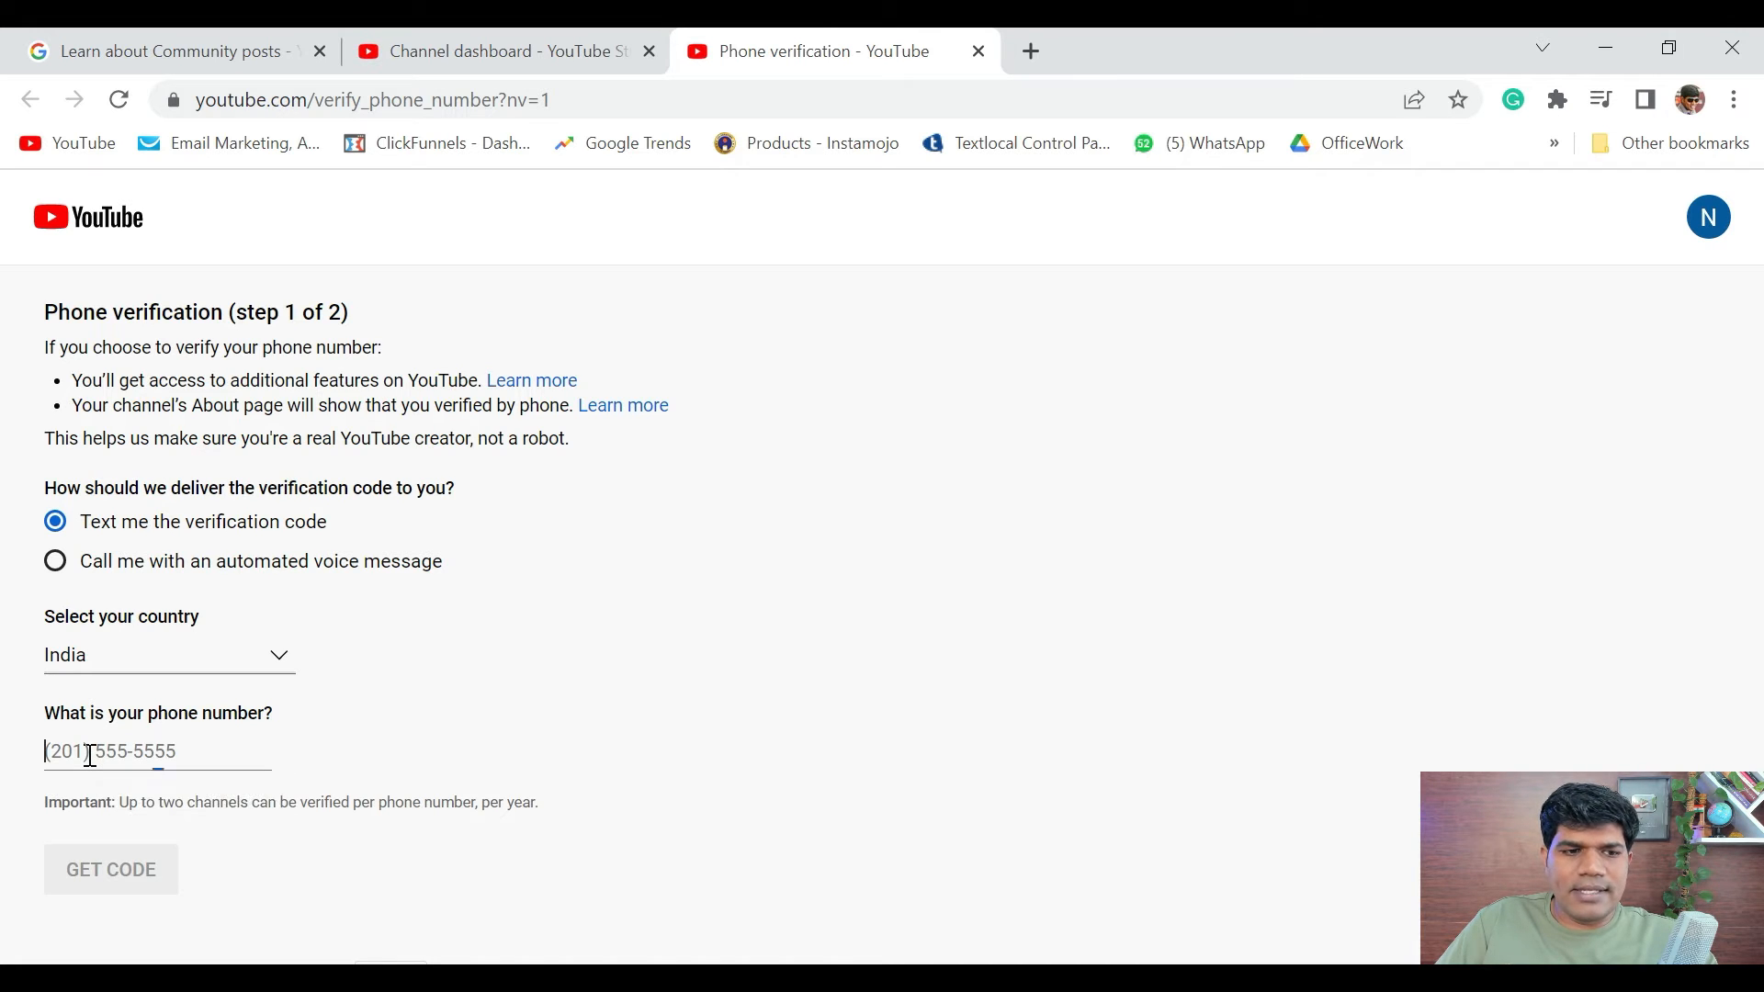
text(96)
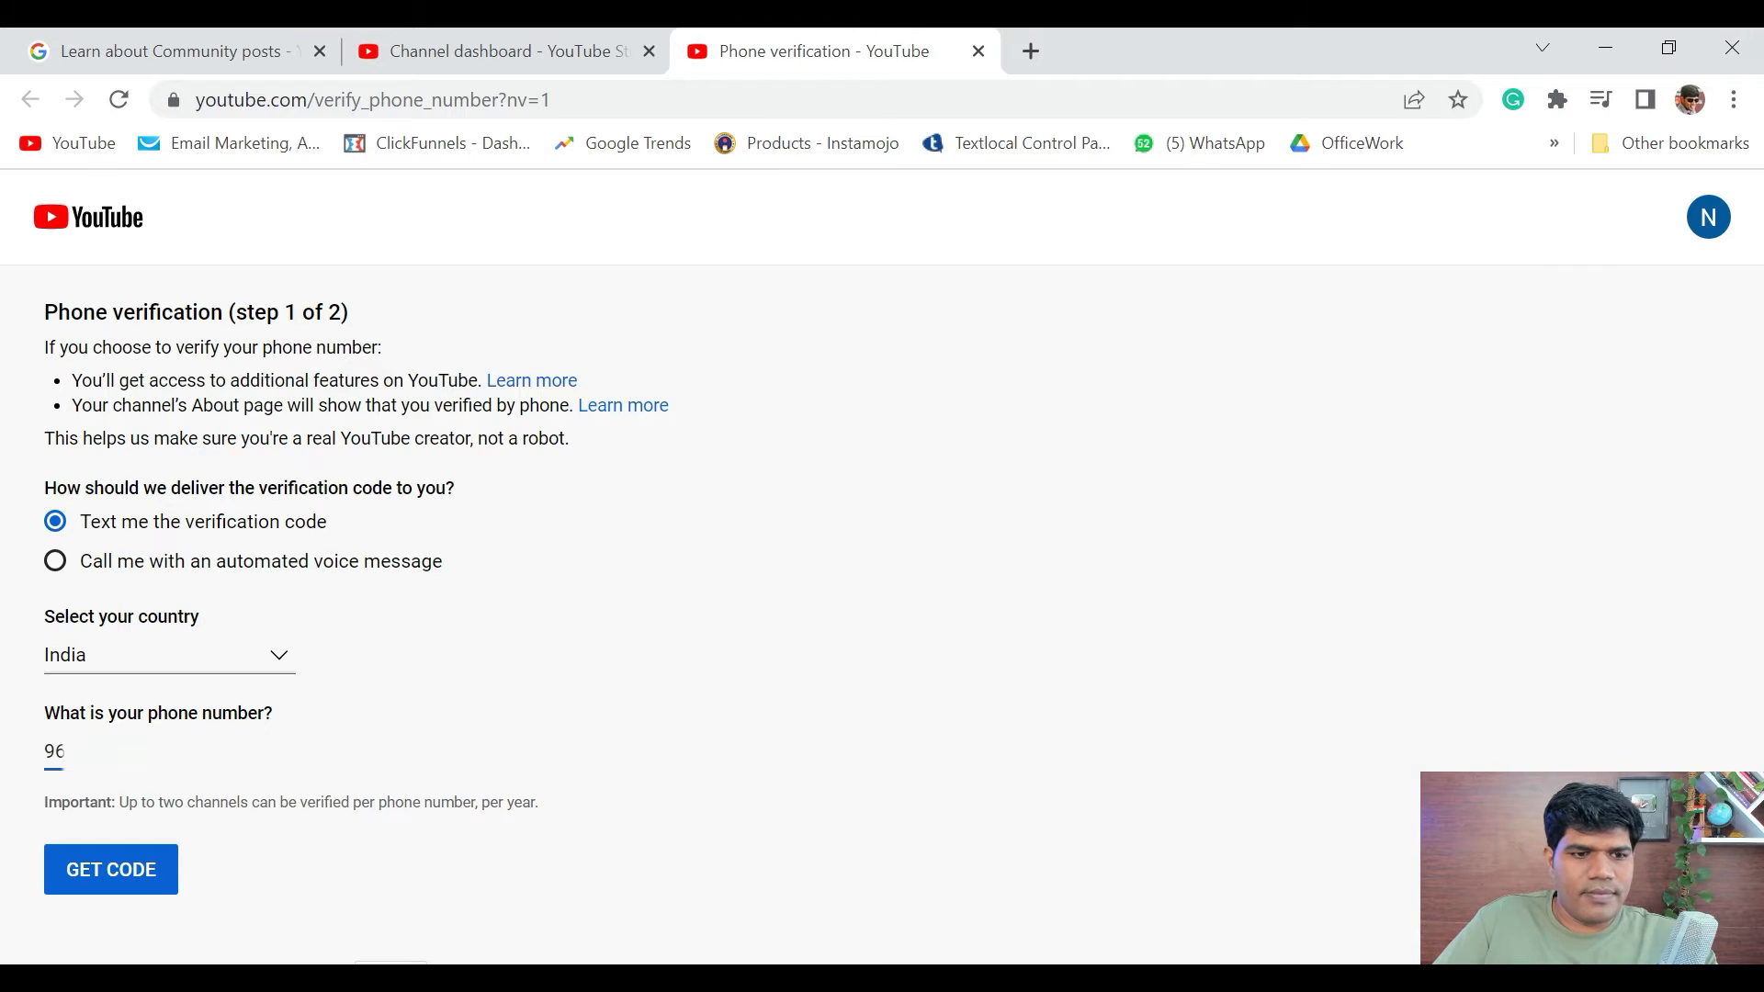
click(110, 876)
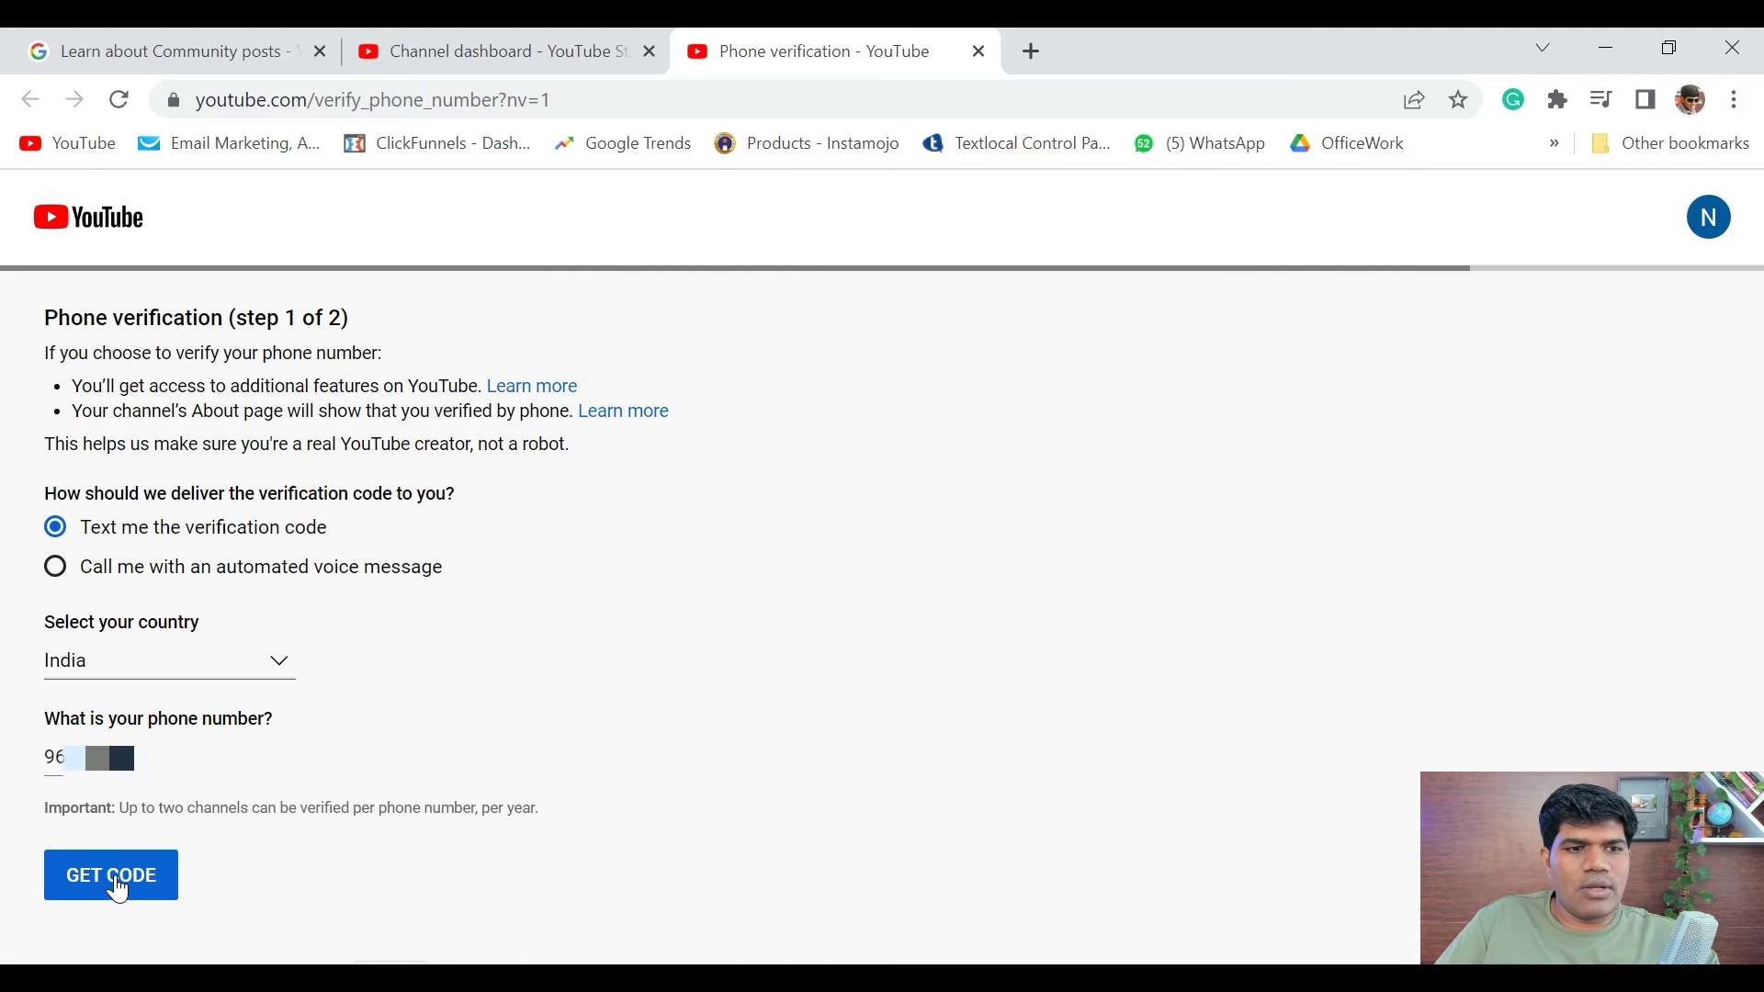
click(110, 876)
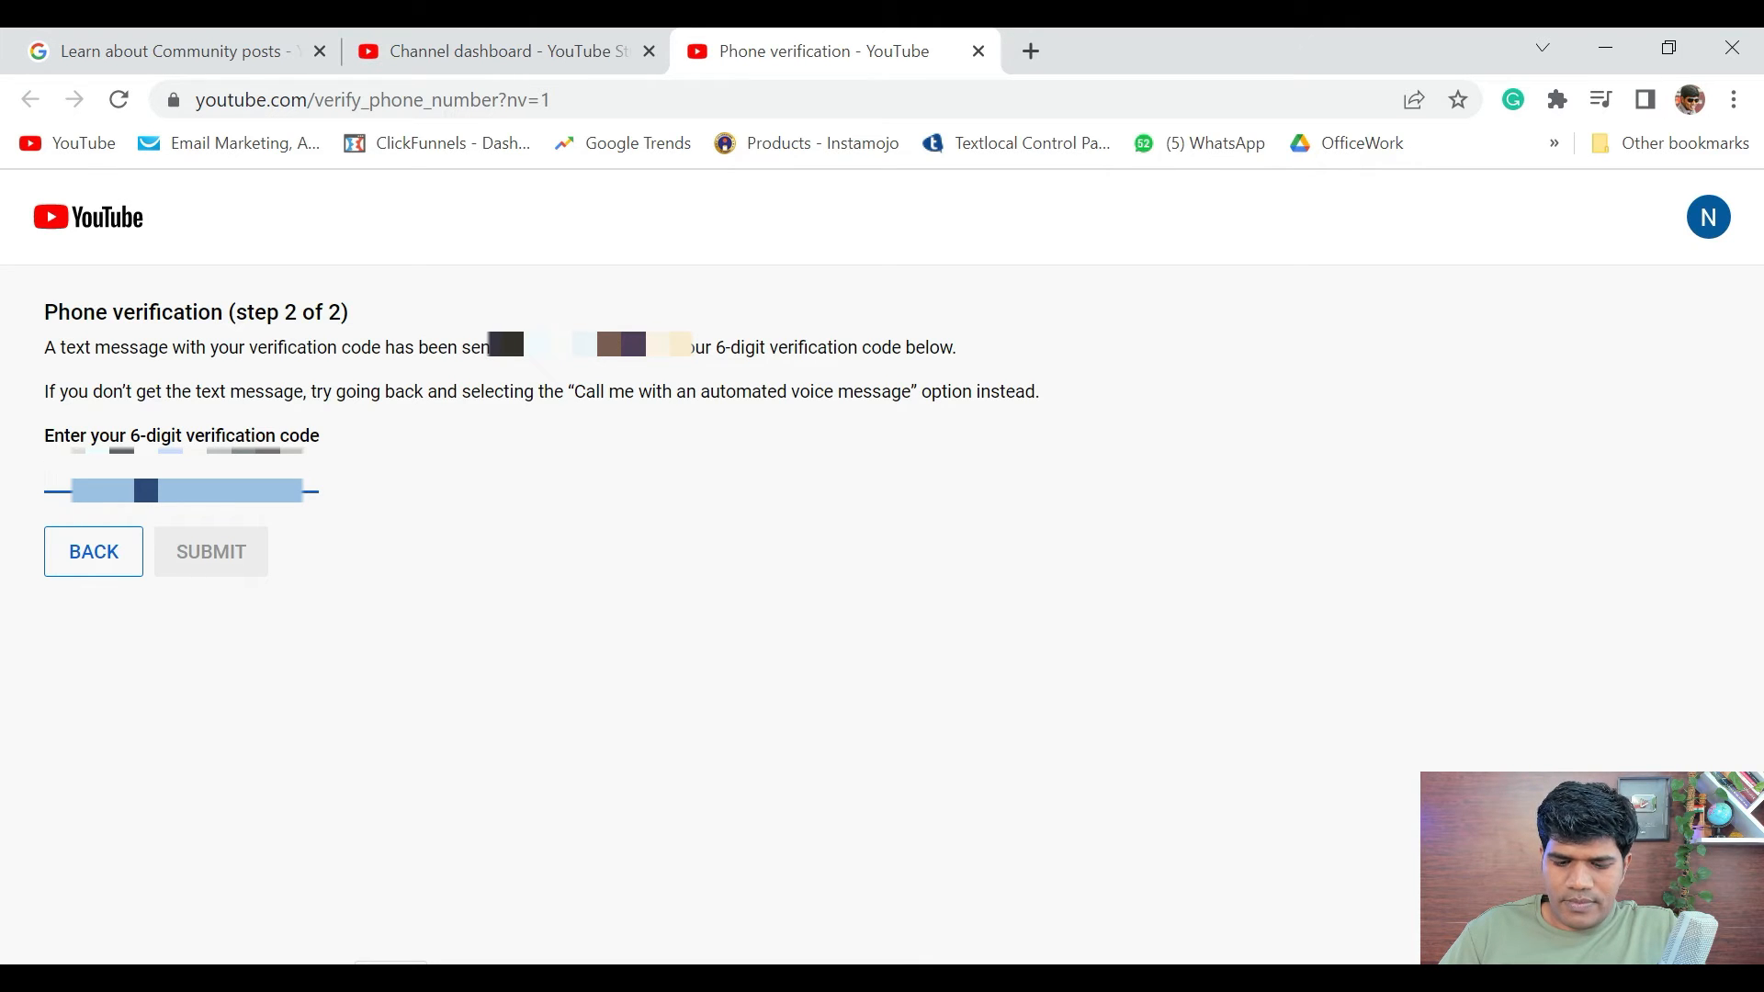
text(5)
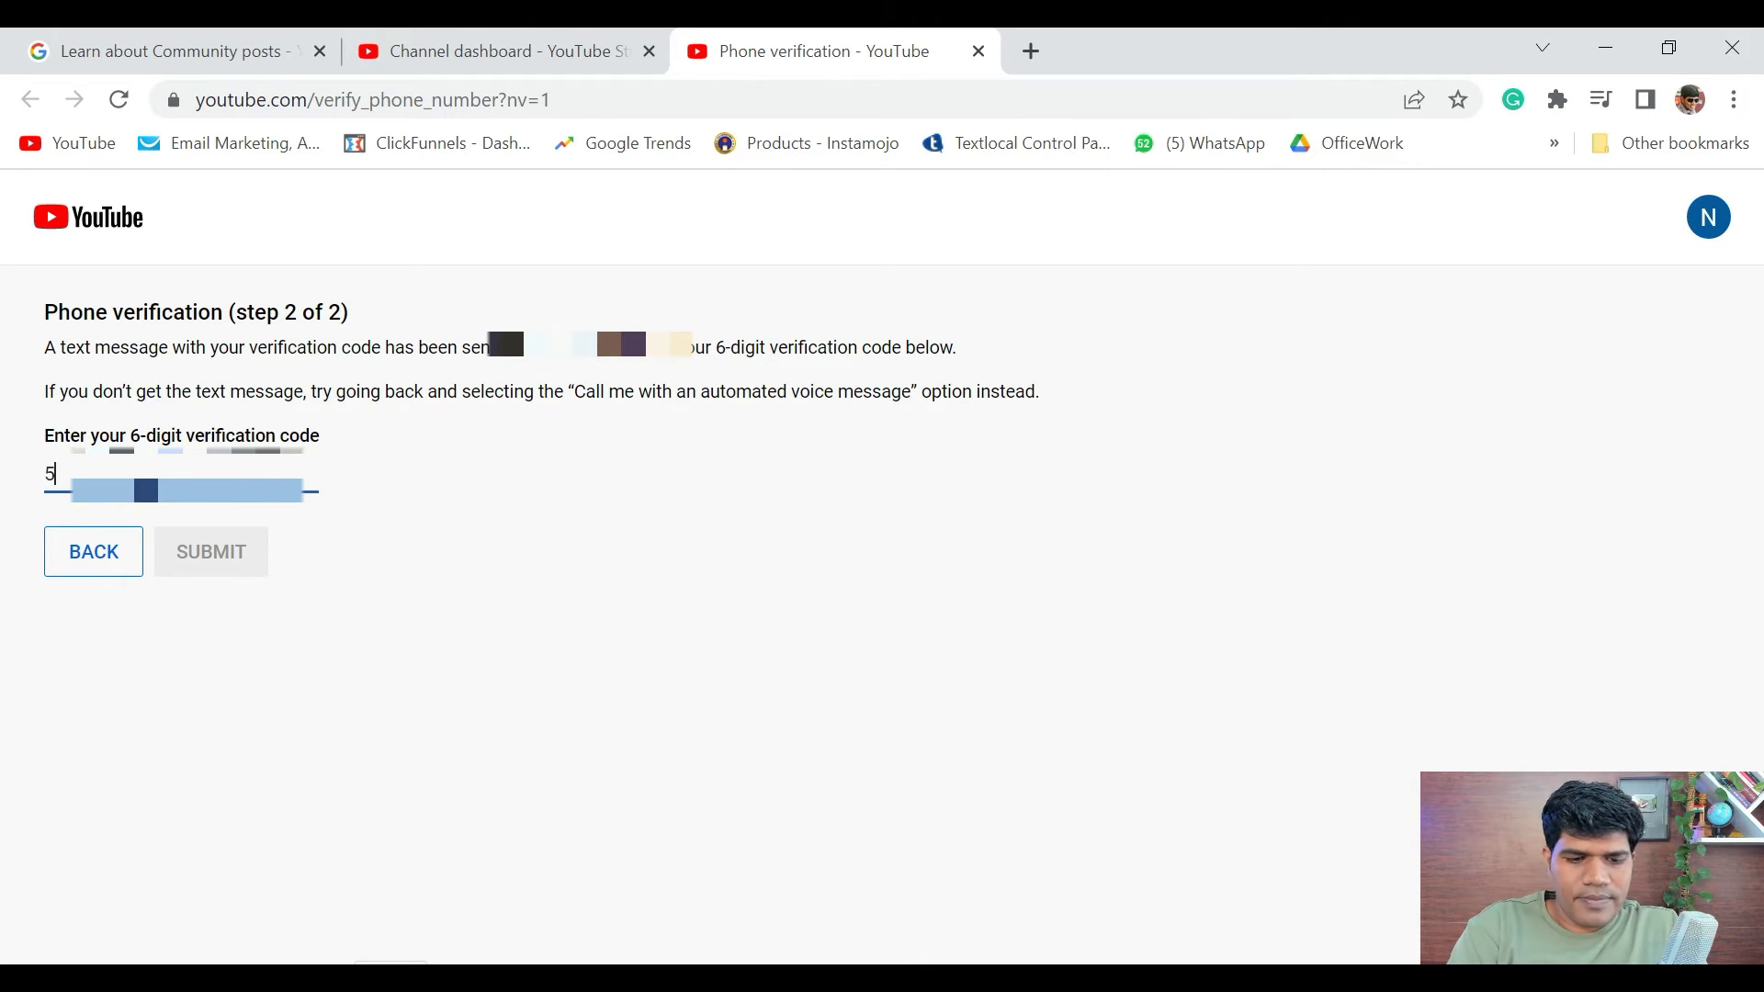
text(32)
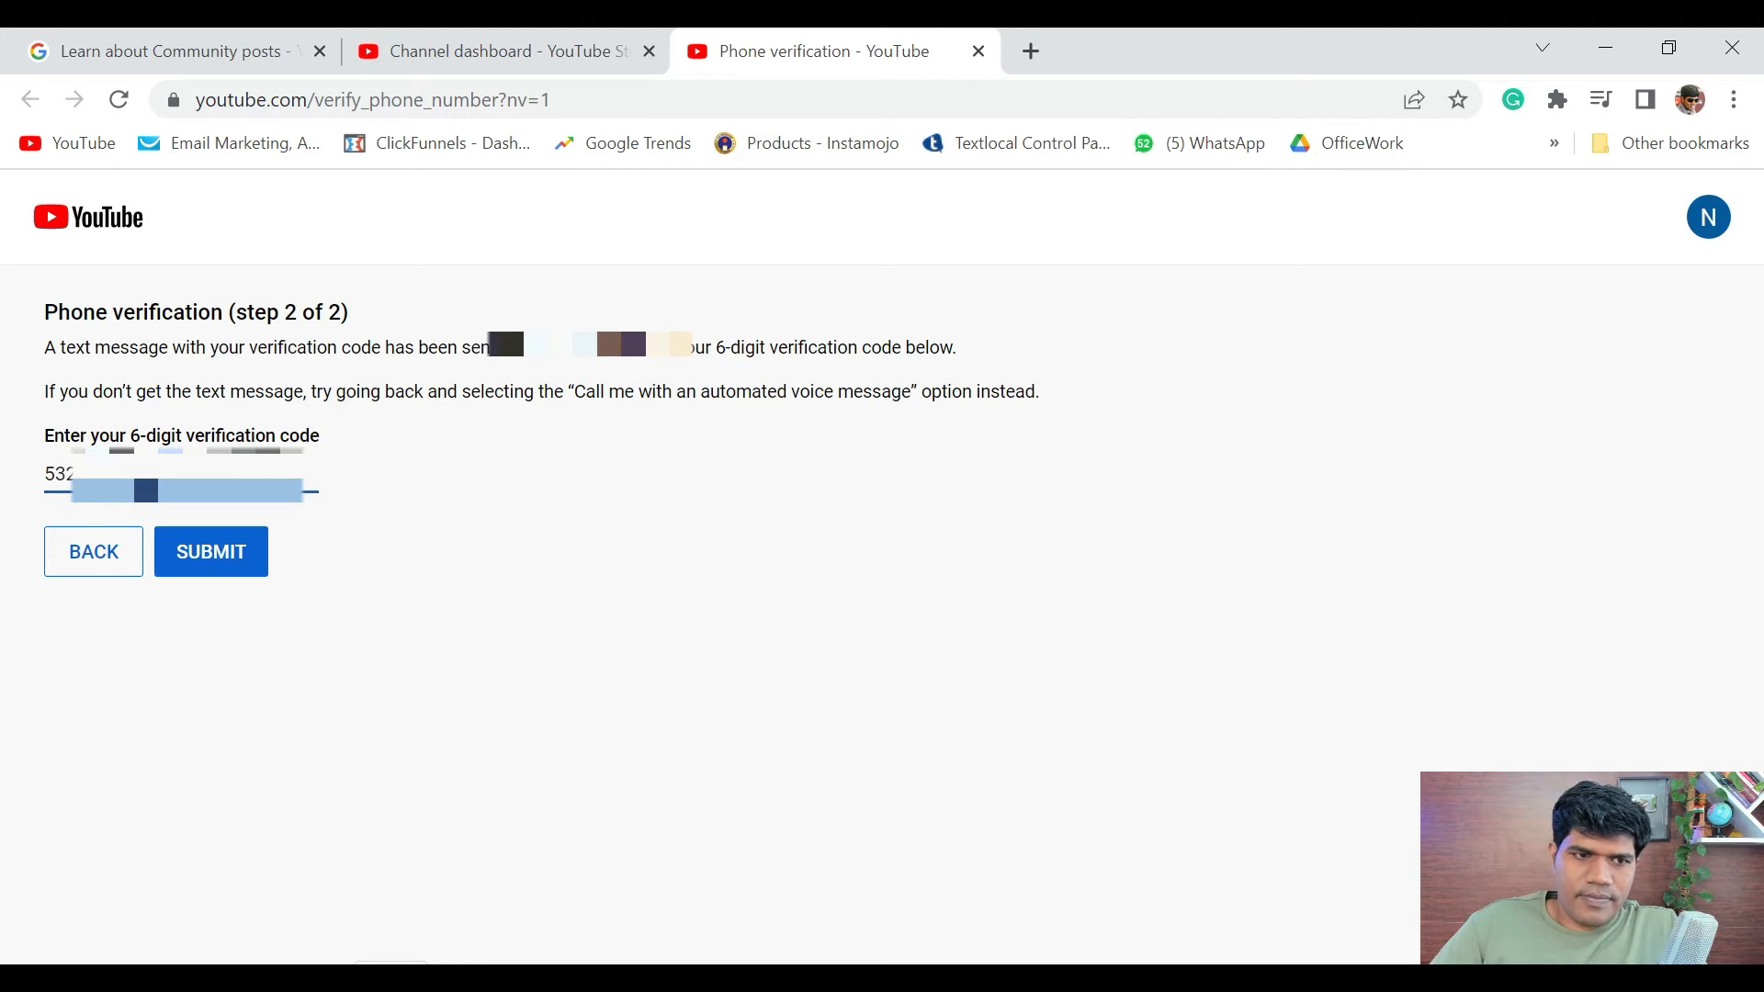
click(211, 551)
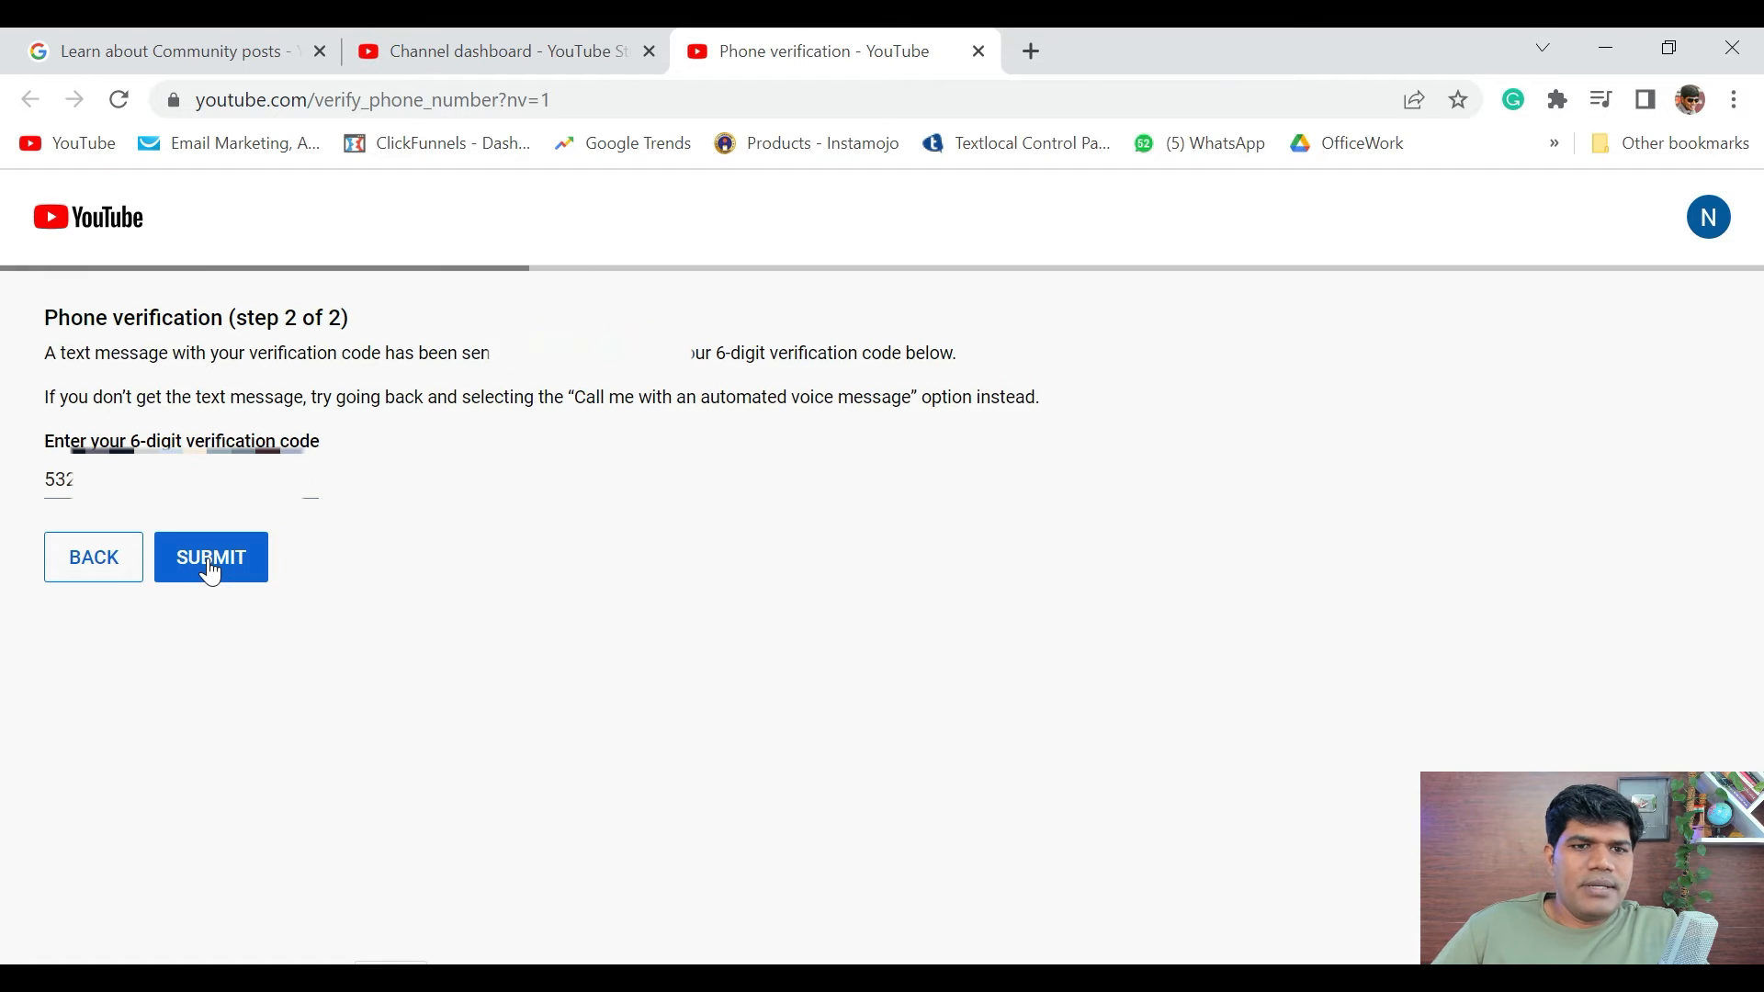
click(210, 557)
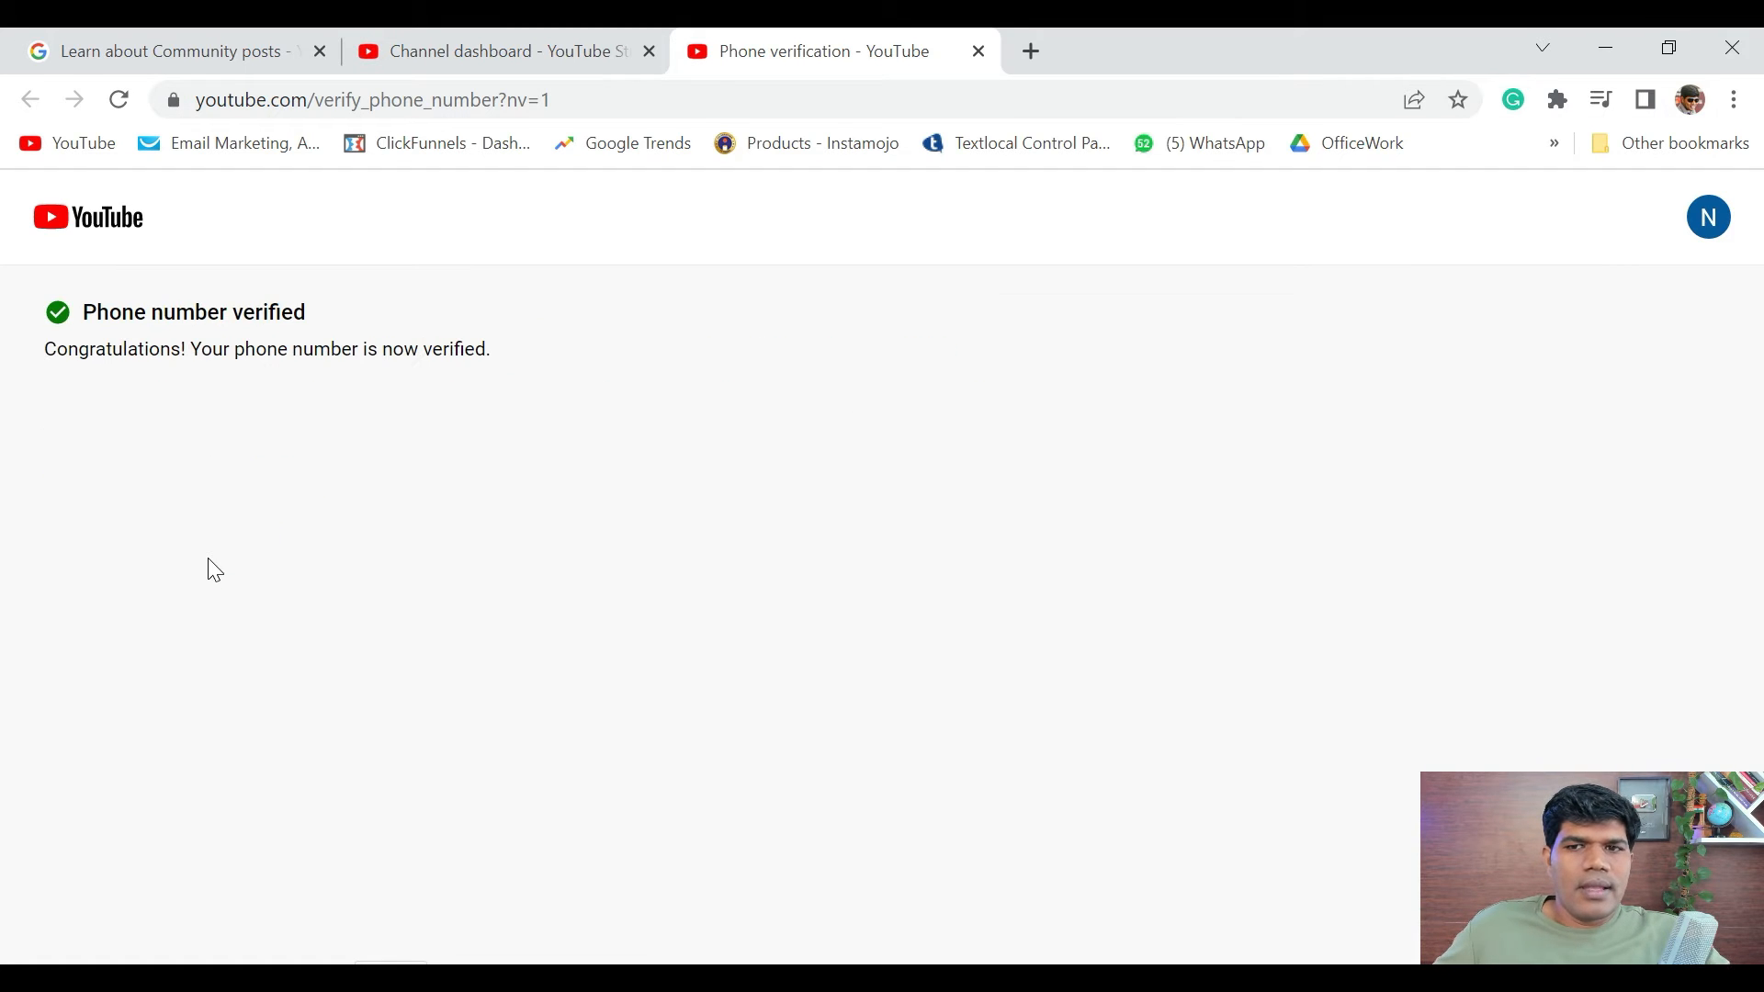
mouse_move(1263, 550)
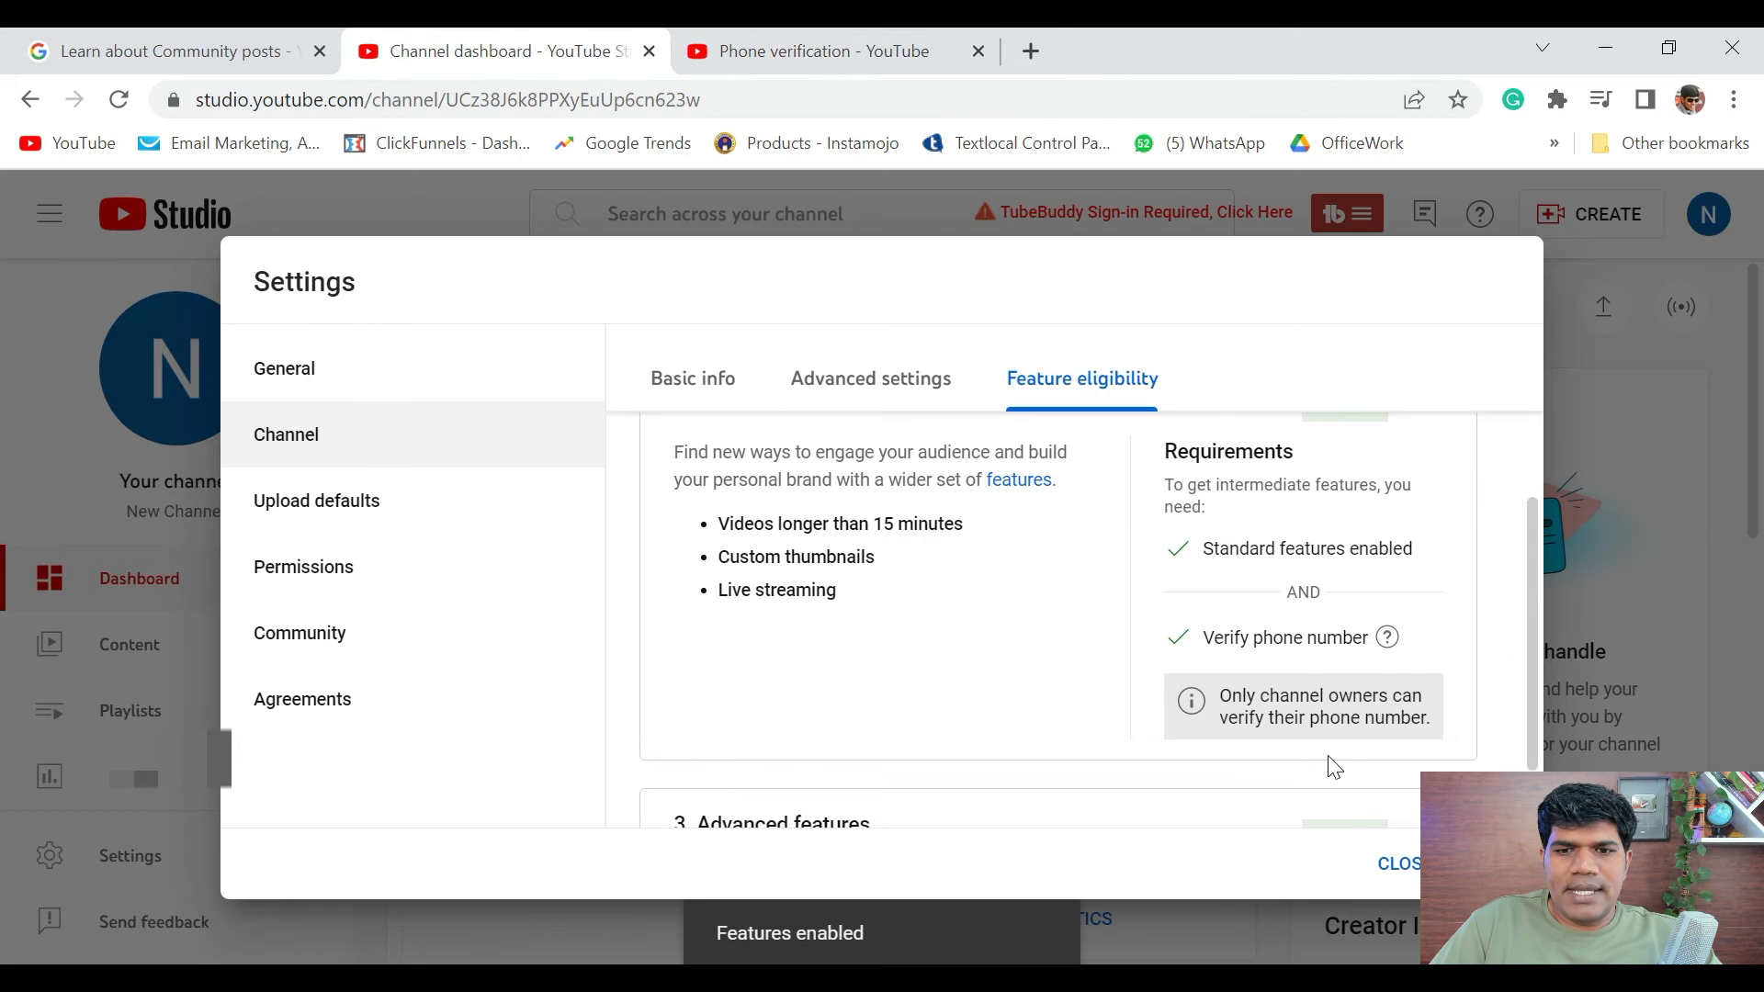
Scroll Feature eligibility to confirm intermediate and advanced features are enabled, then close settings
scroll(down, 3)
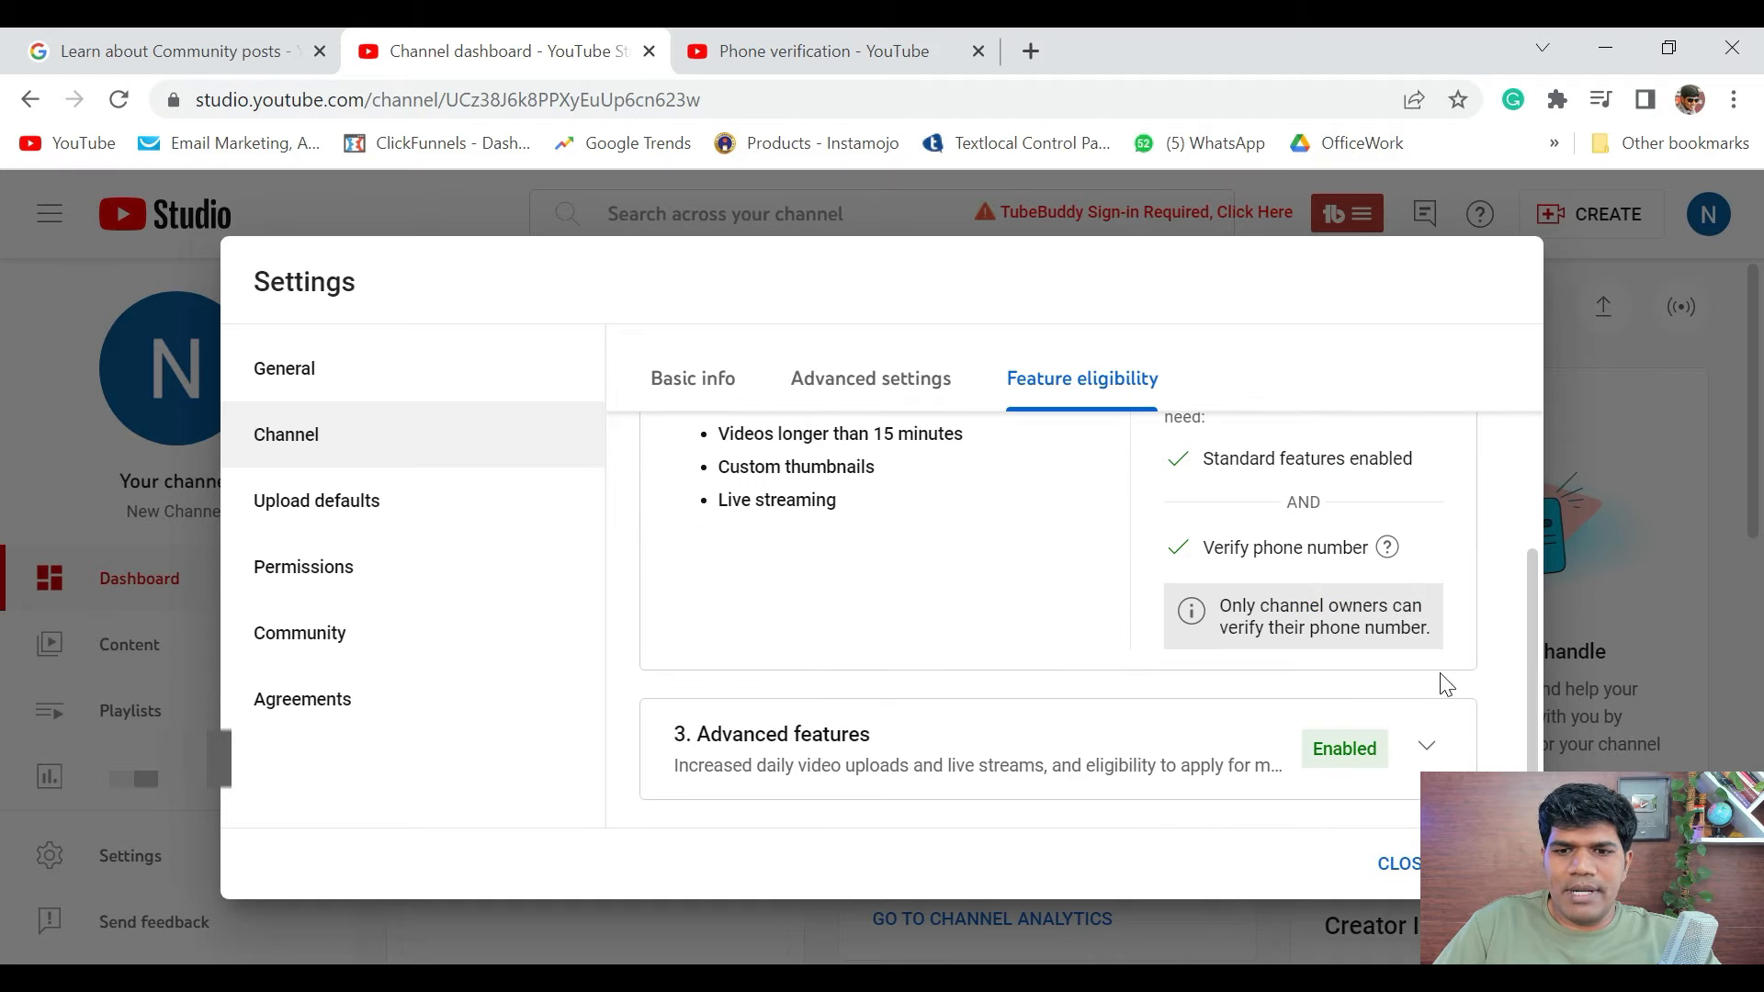
mouse_move(768, 765)
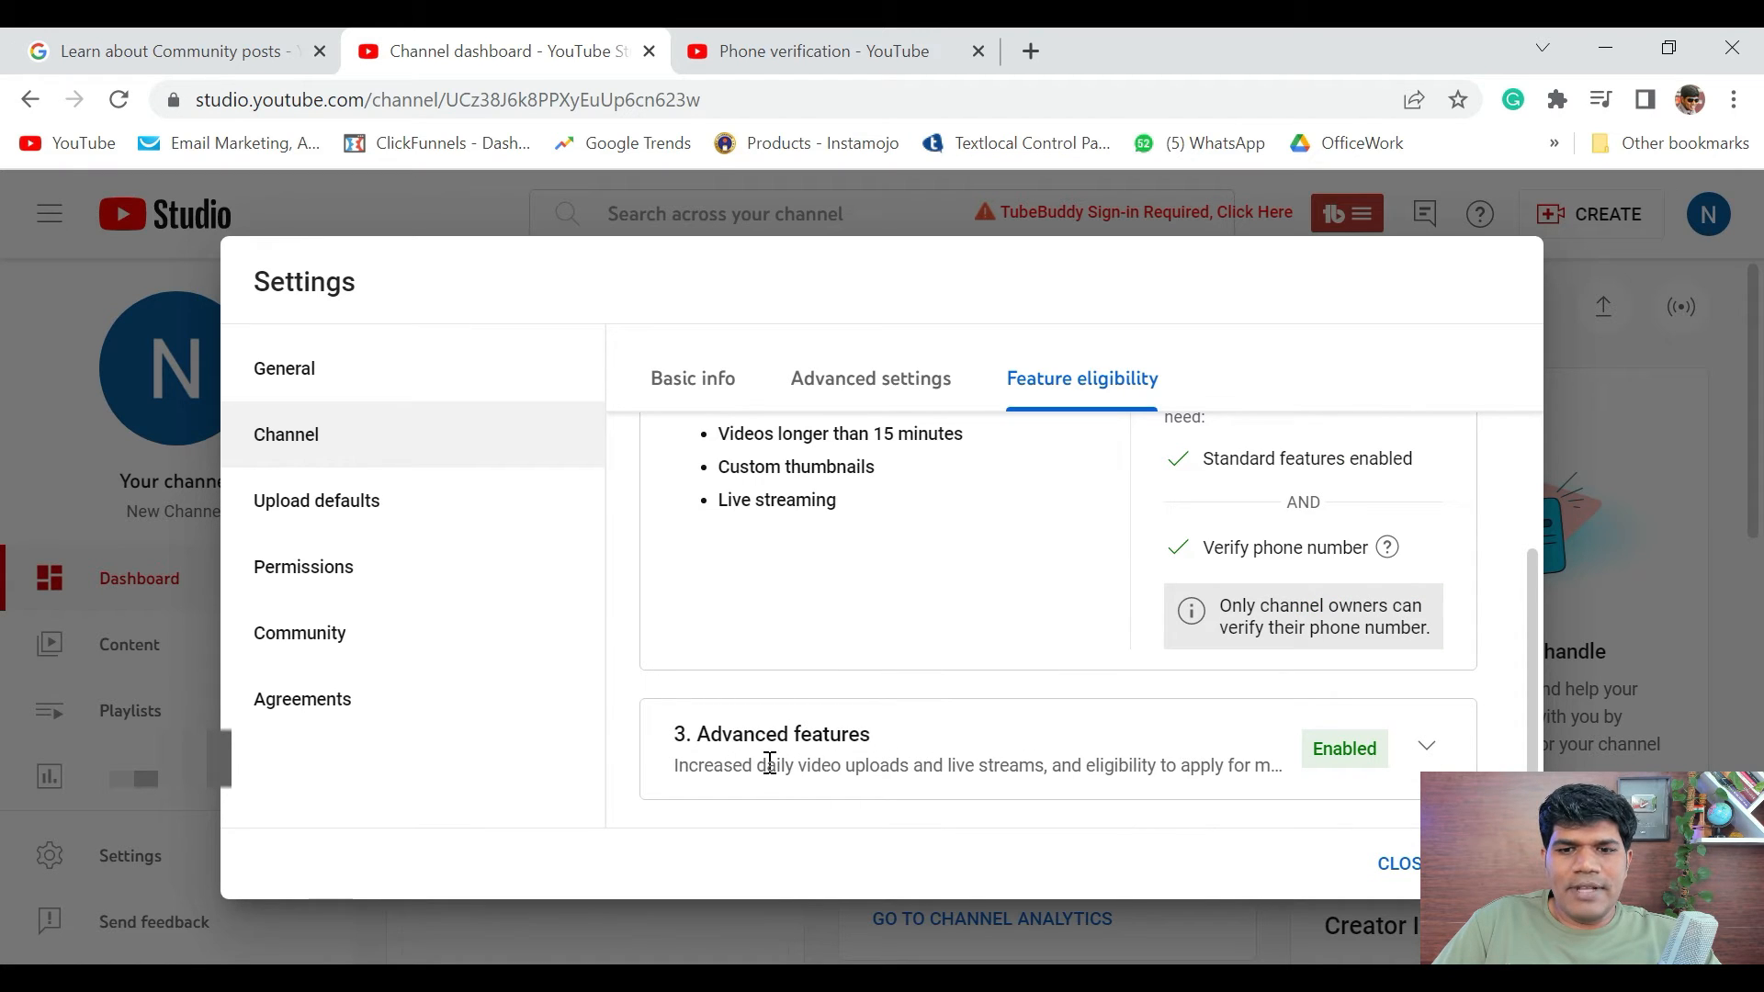
mouse_move(1378, 672)
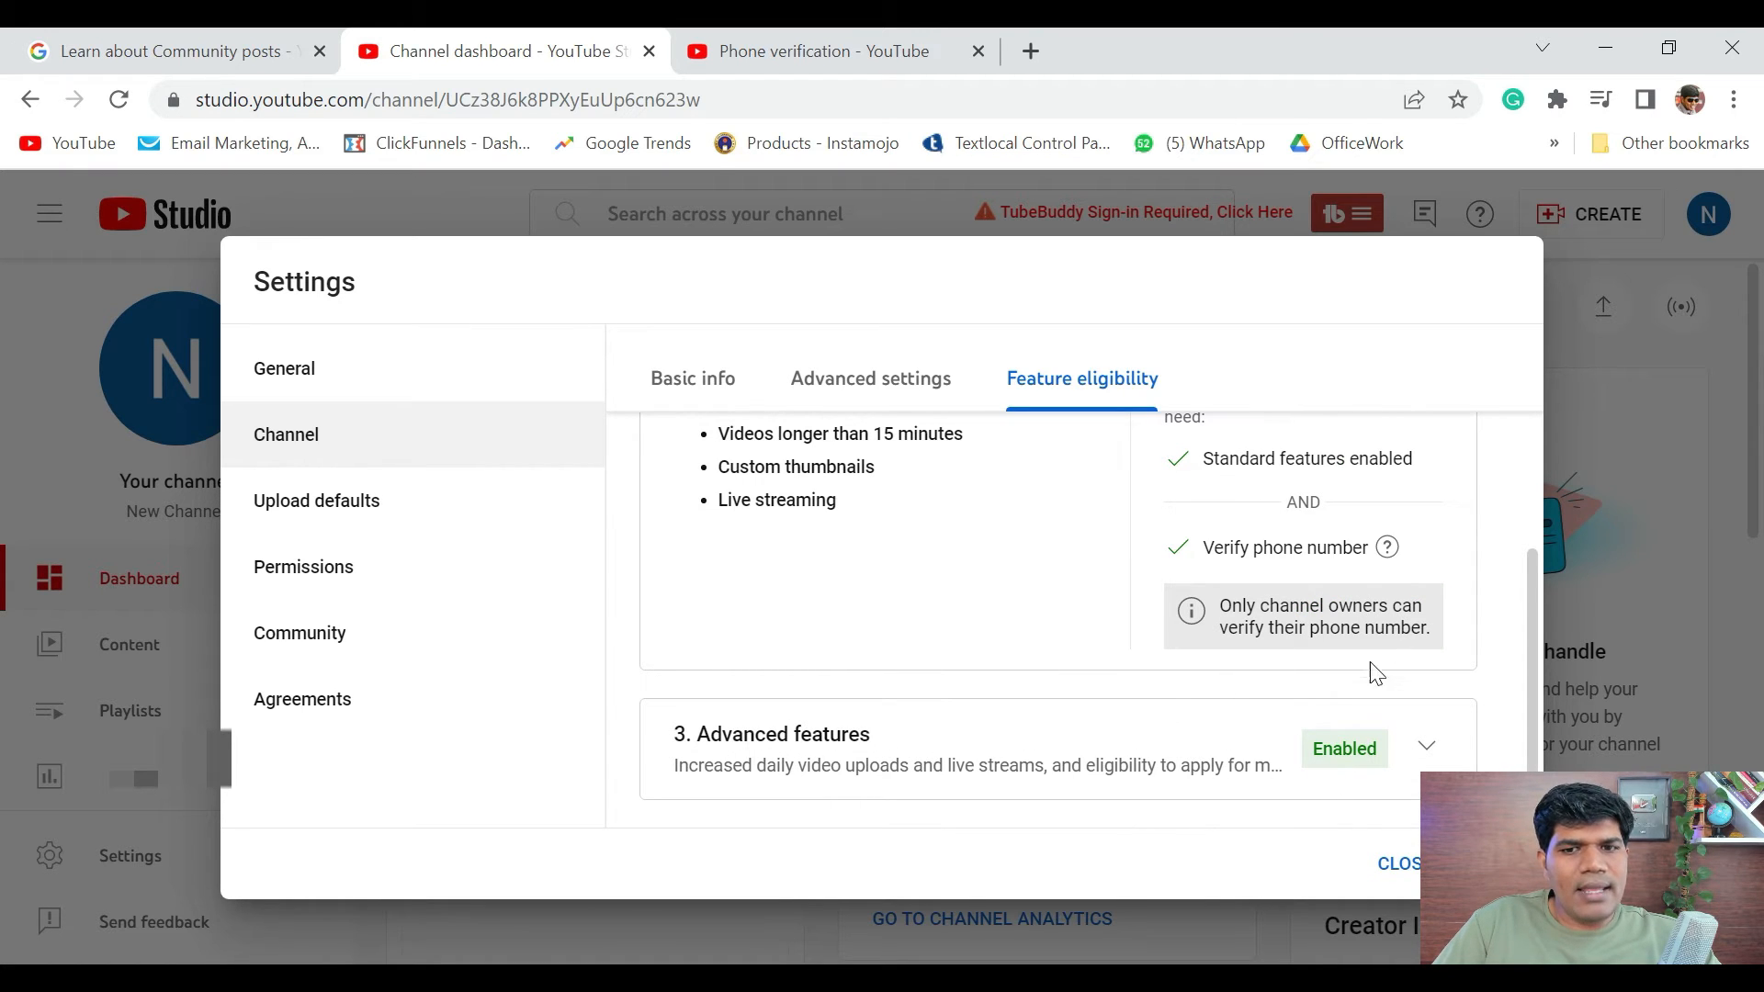
mouse_move(1274, 788)
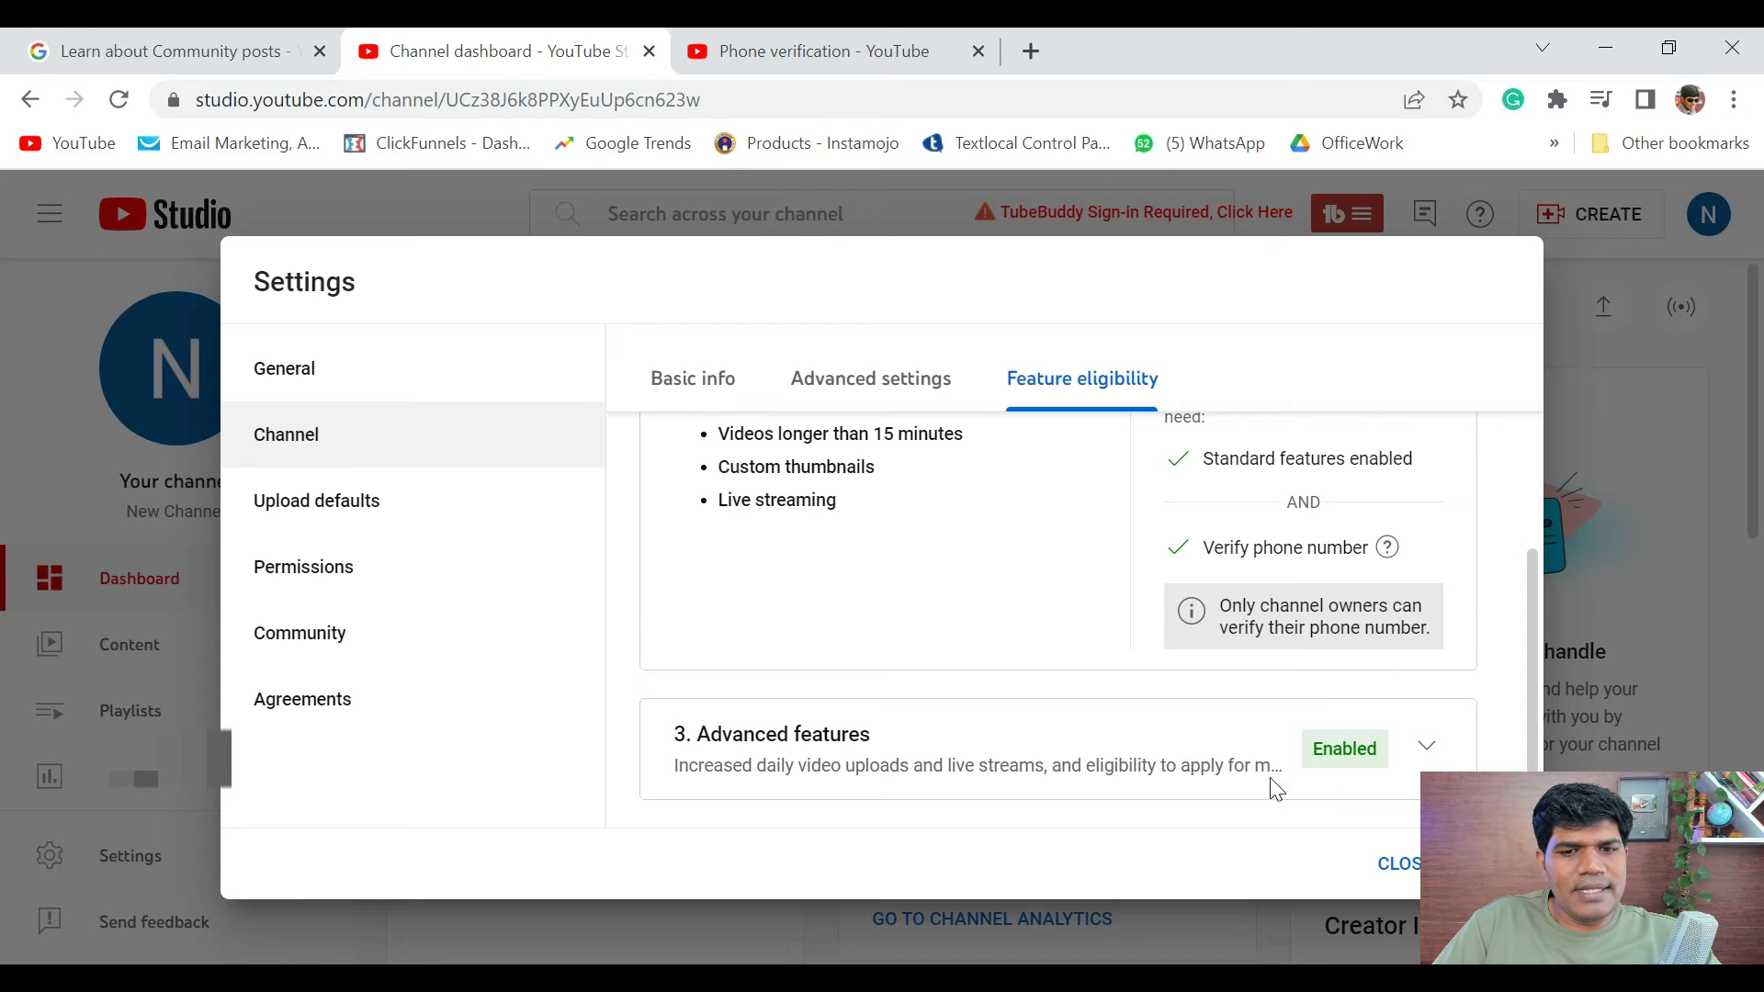
mouse_move(1127, 771)
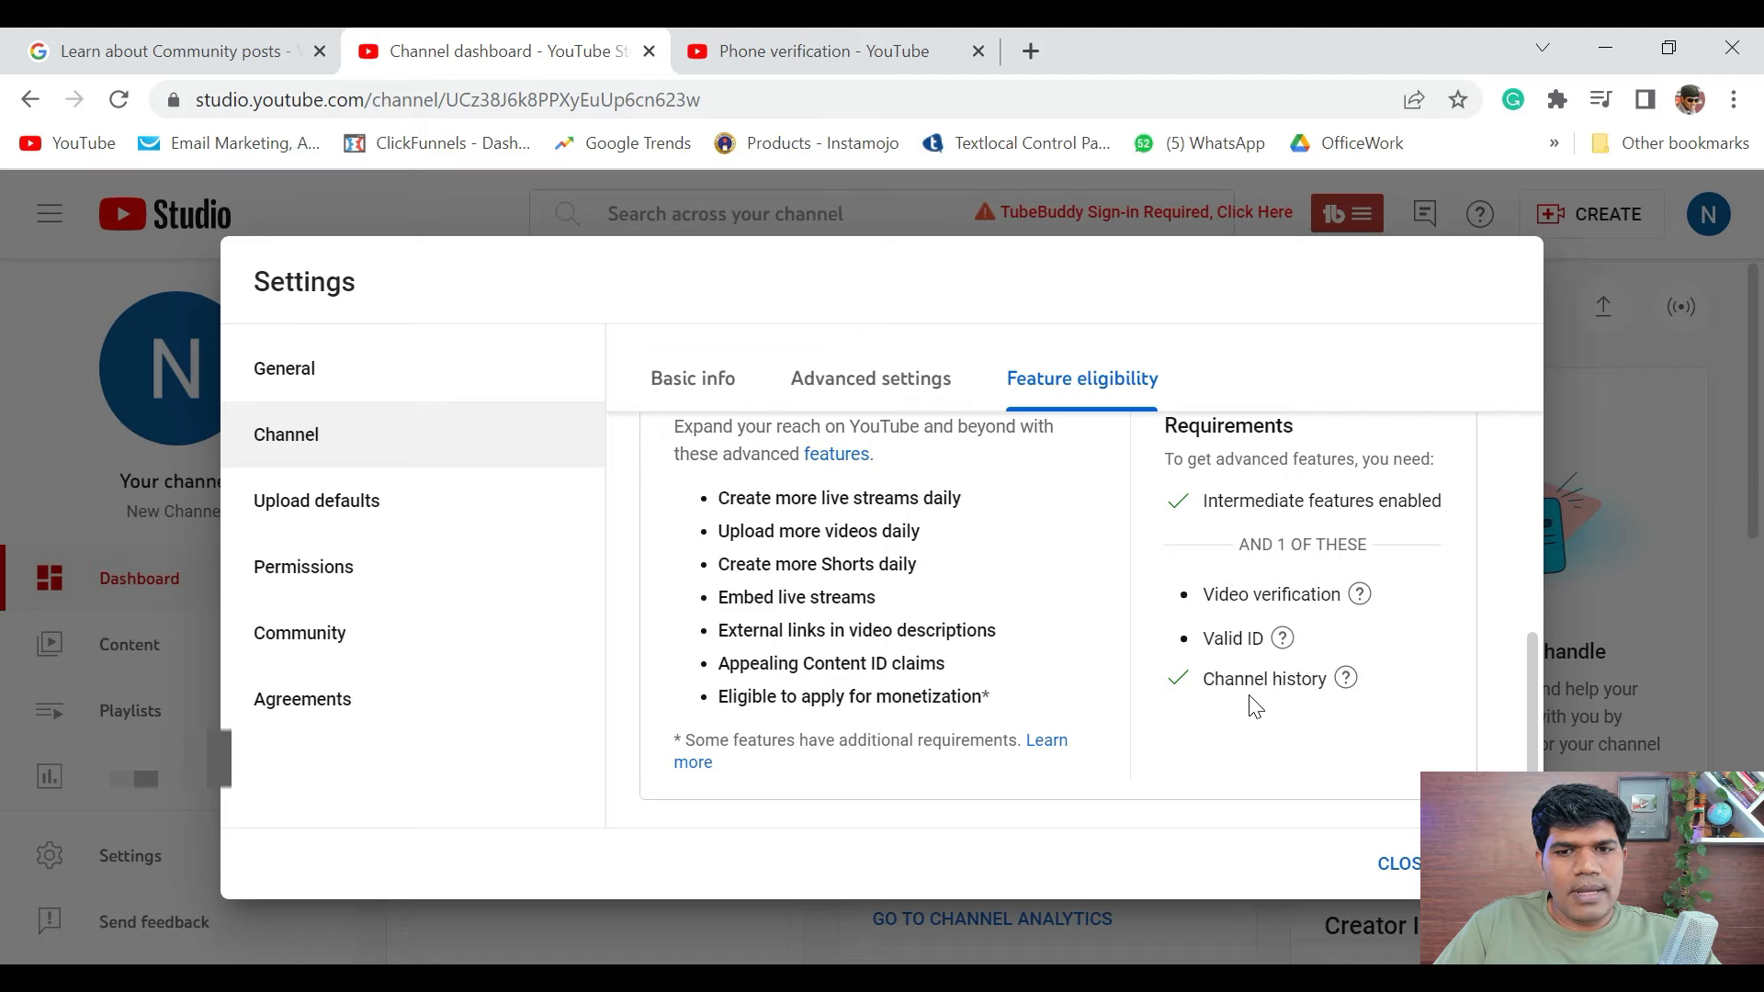
scroll(up, 3)
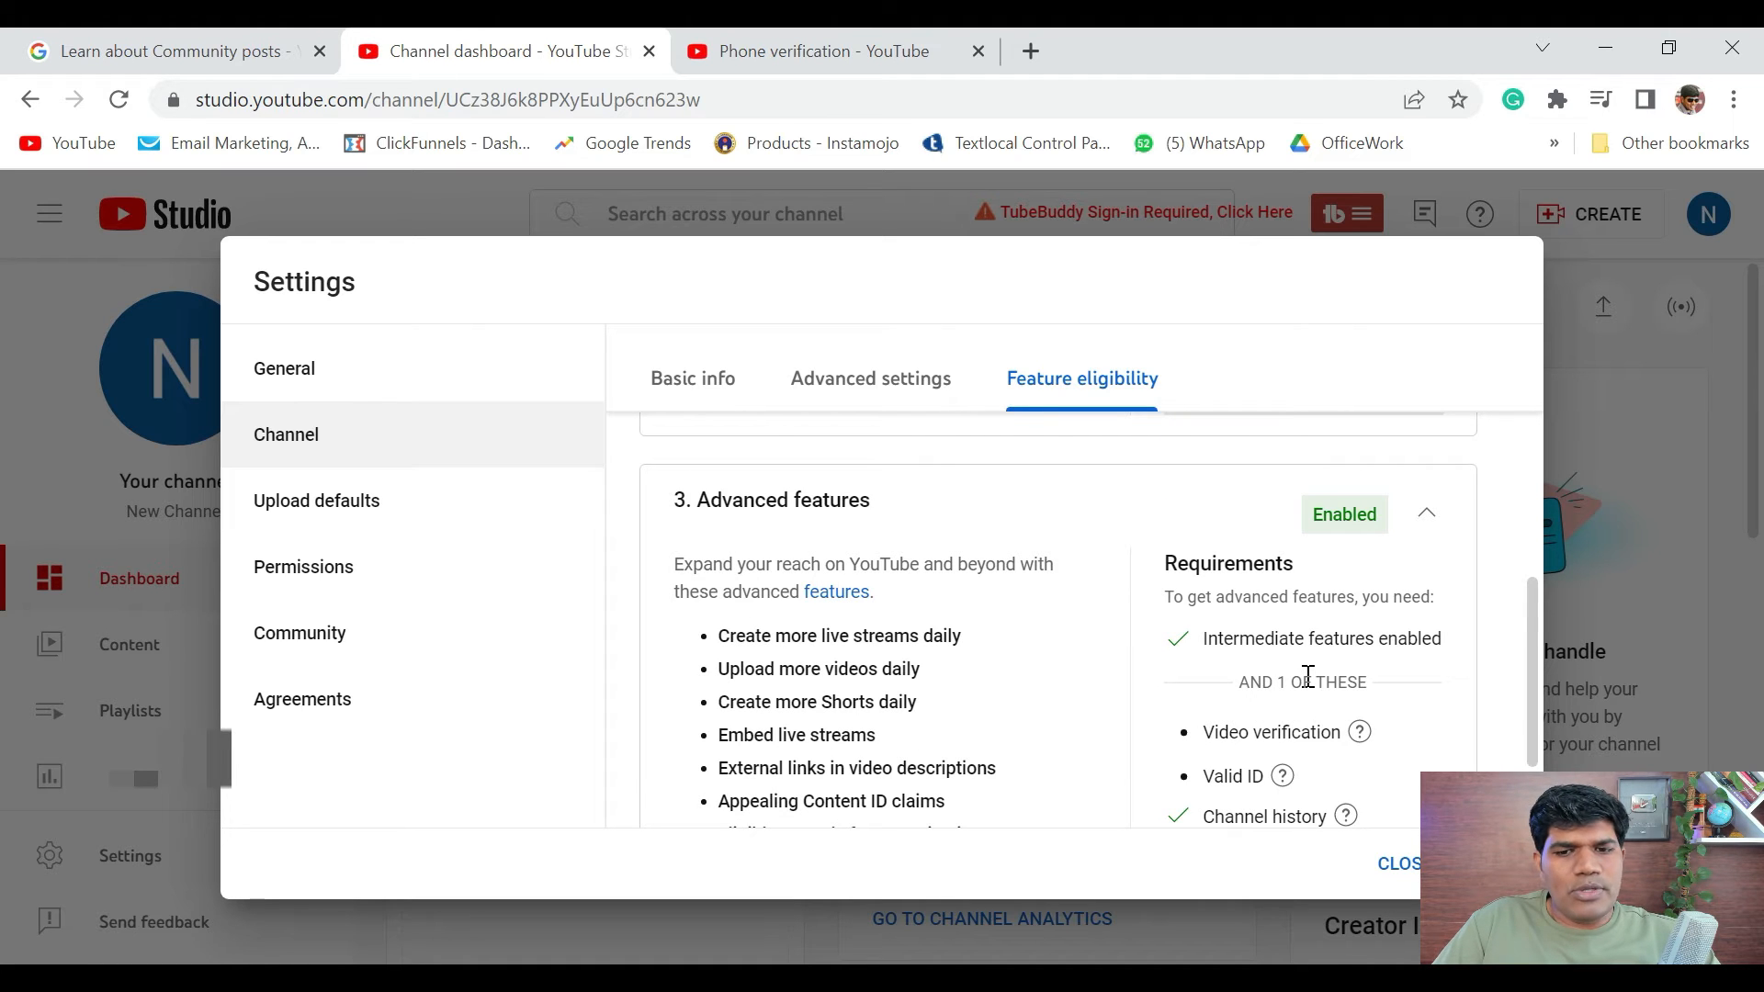
scroll(down, 3)
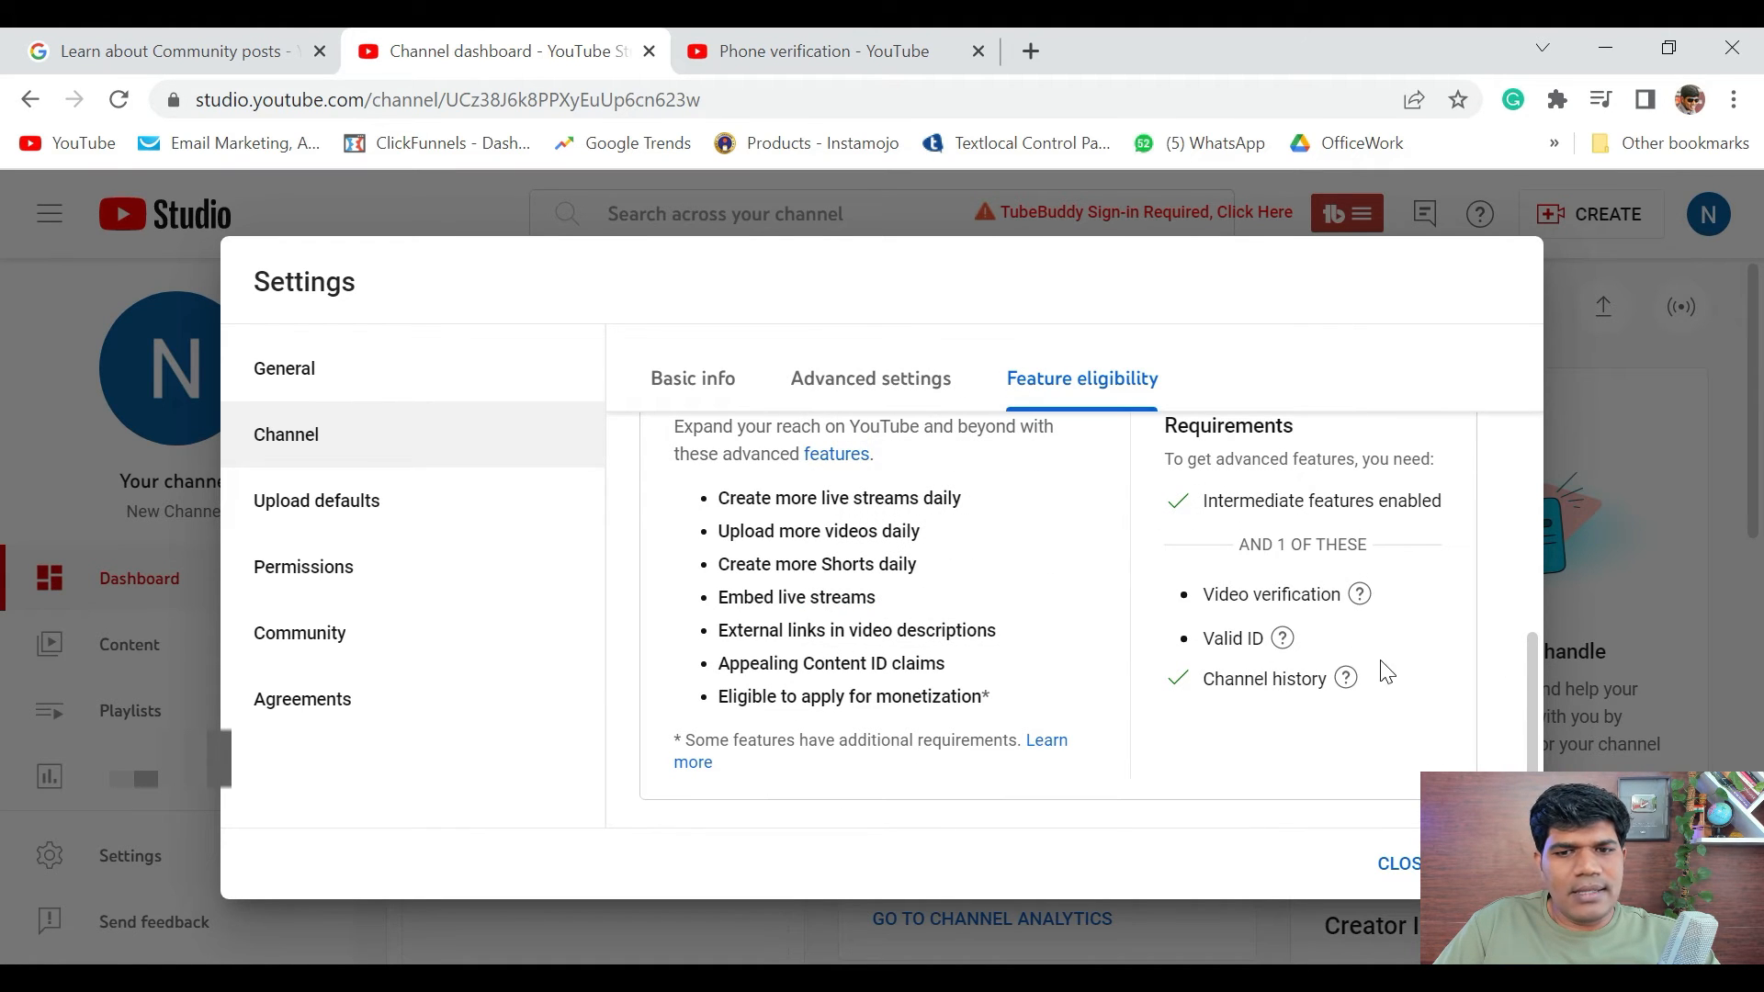
mouse_move(1349, 633)
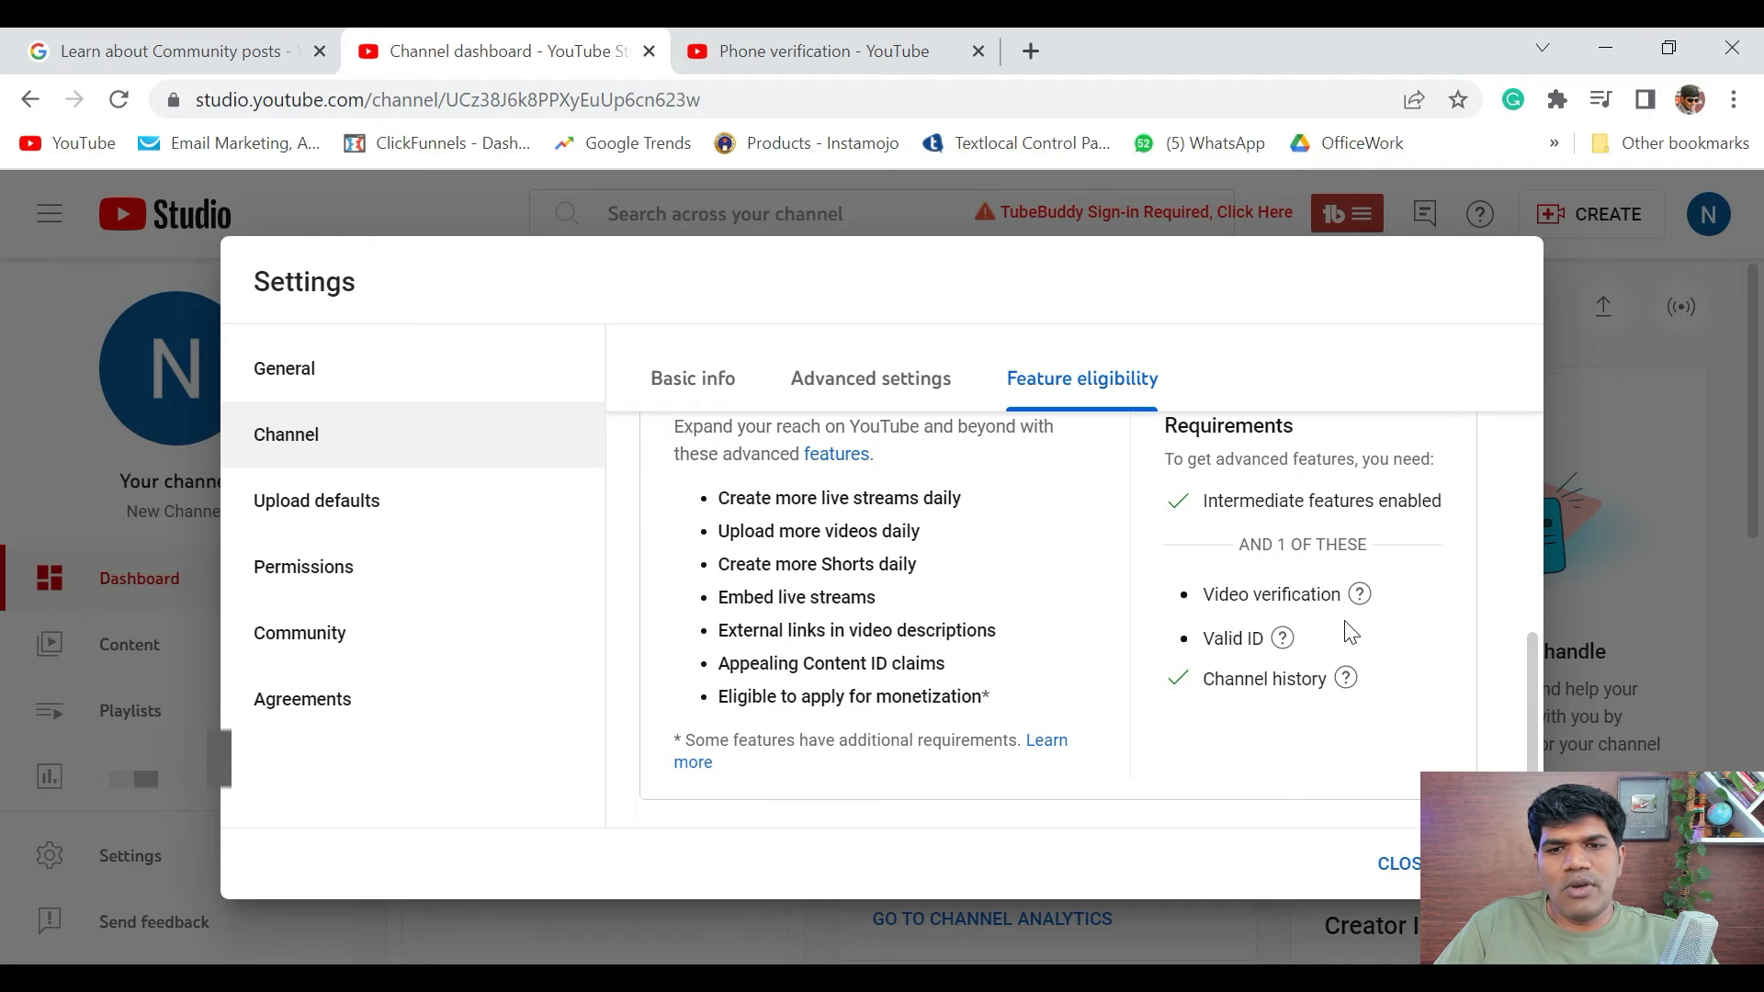
mouse_move(1277, 785)
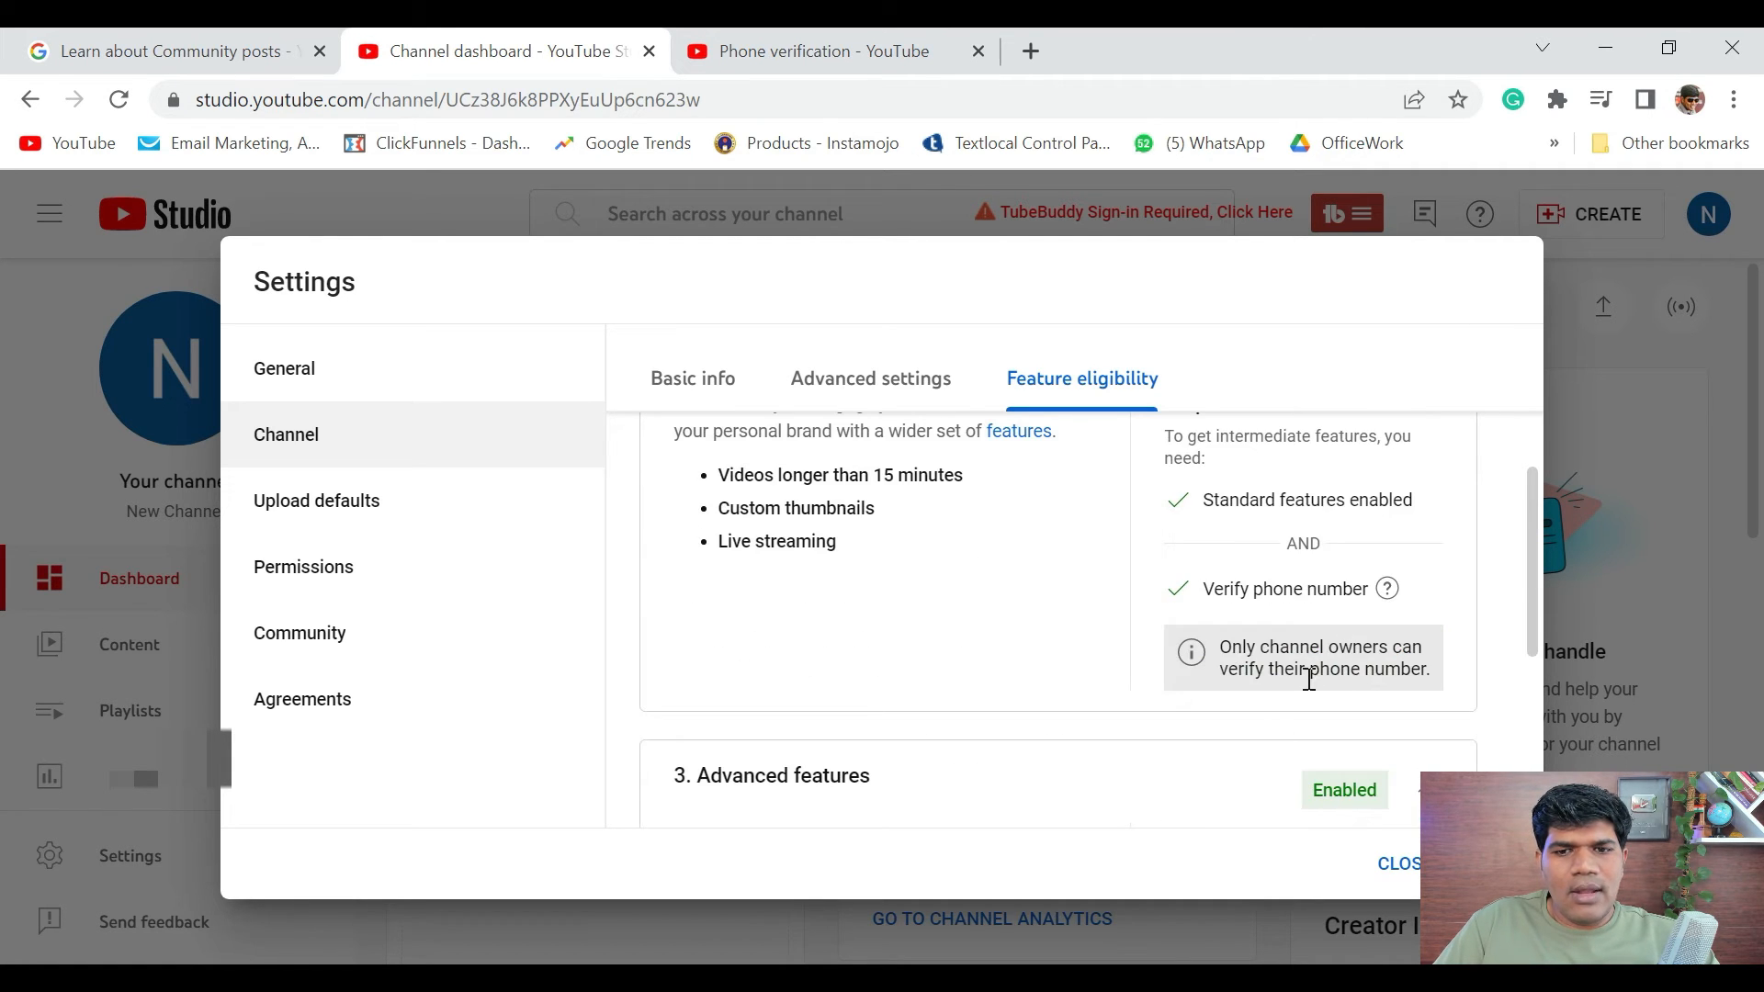
click(1398, 863)
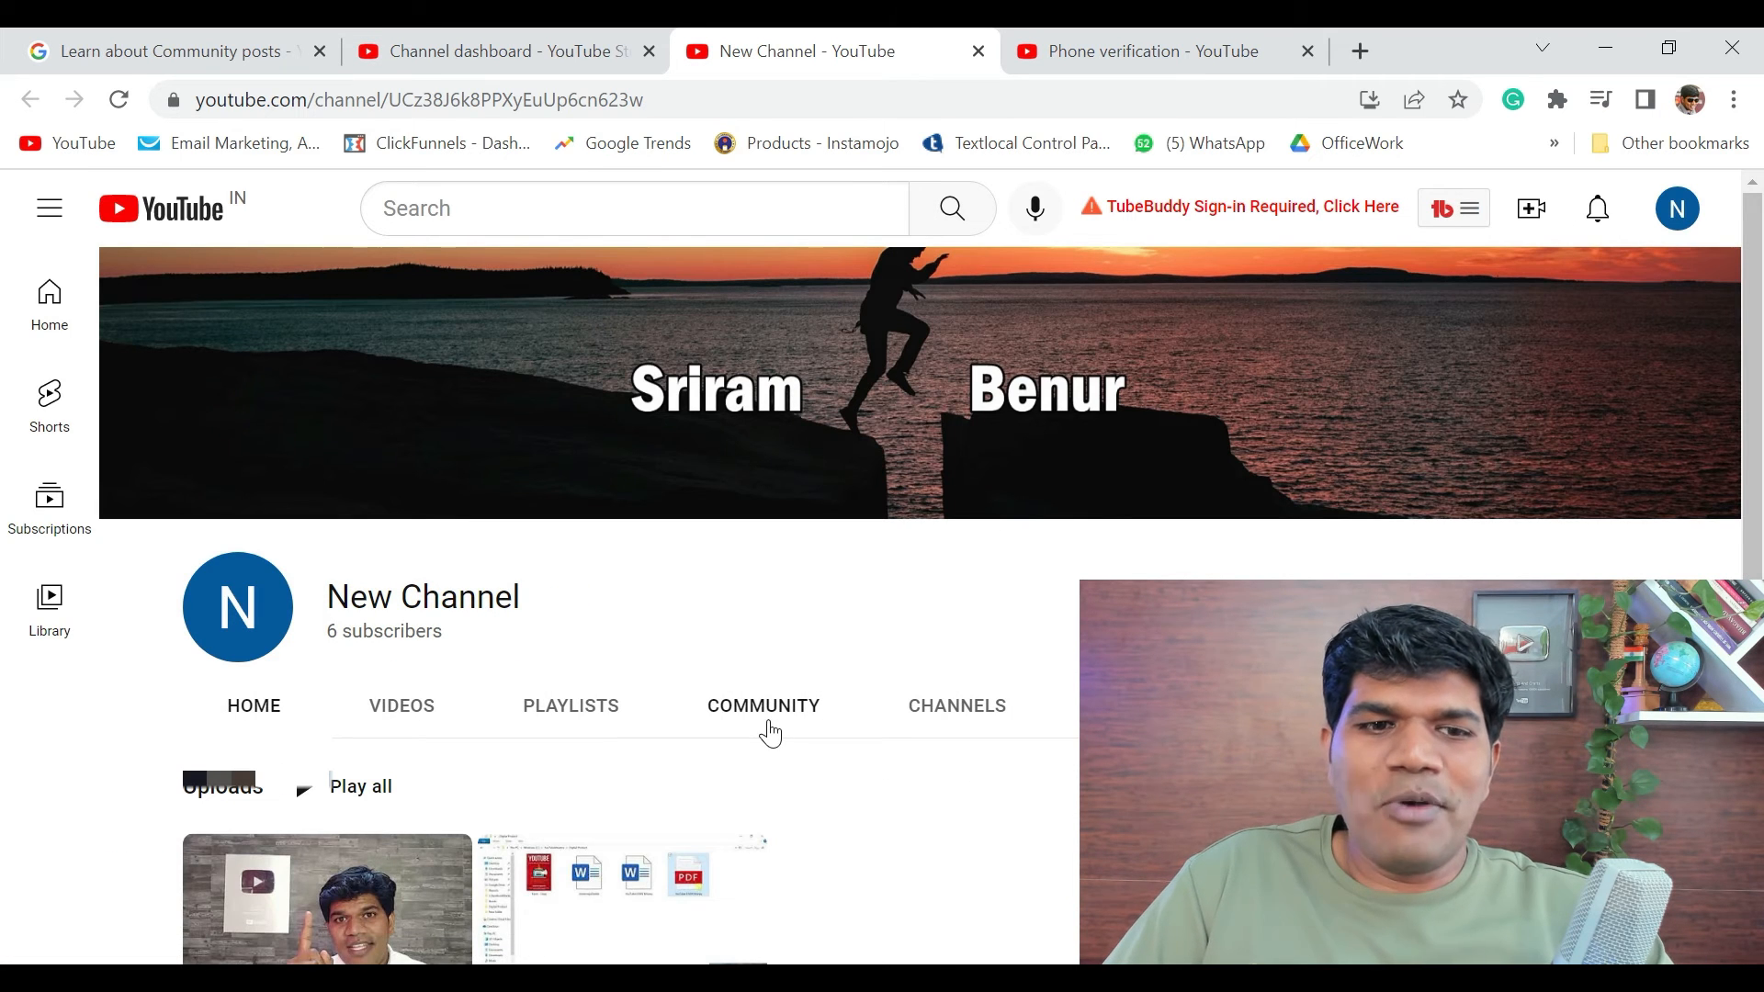
Open New Channel's COMMUNITY tab to reach the post composer
click(763, 705)
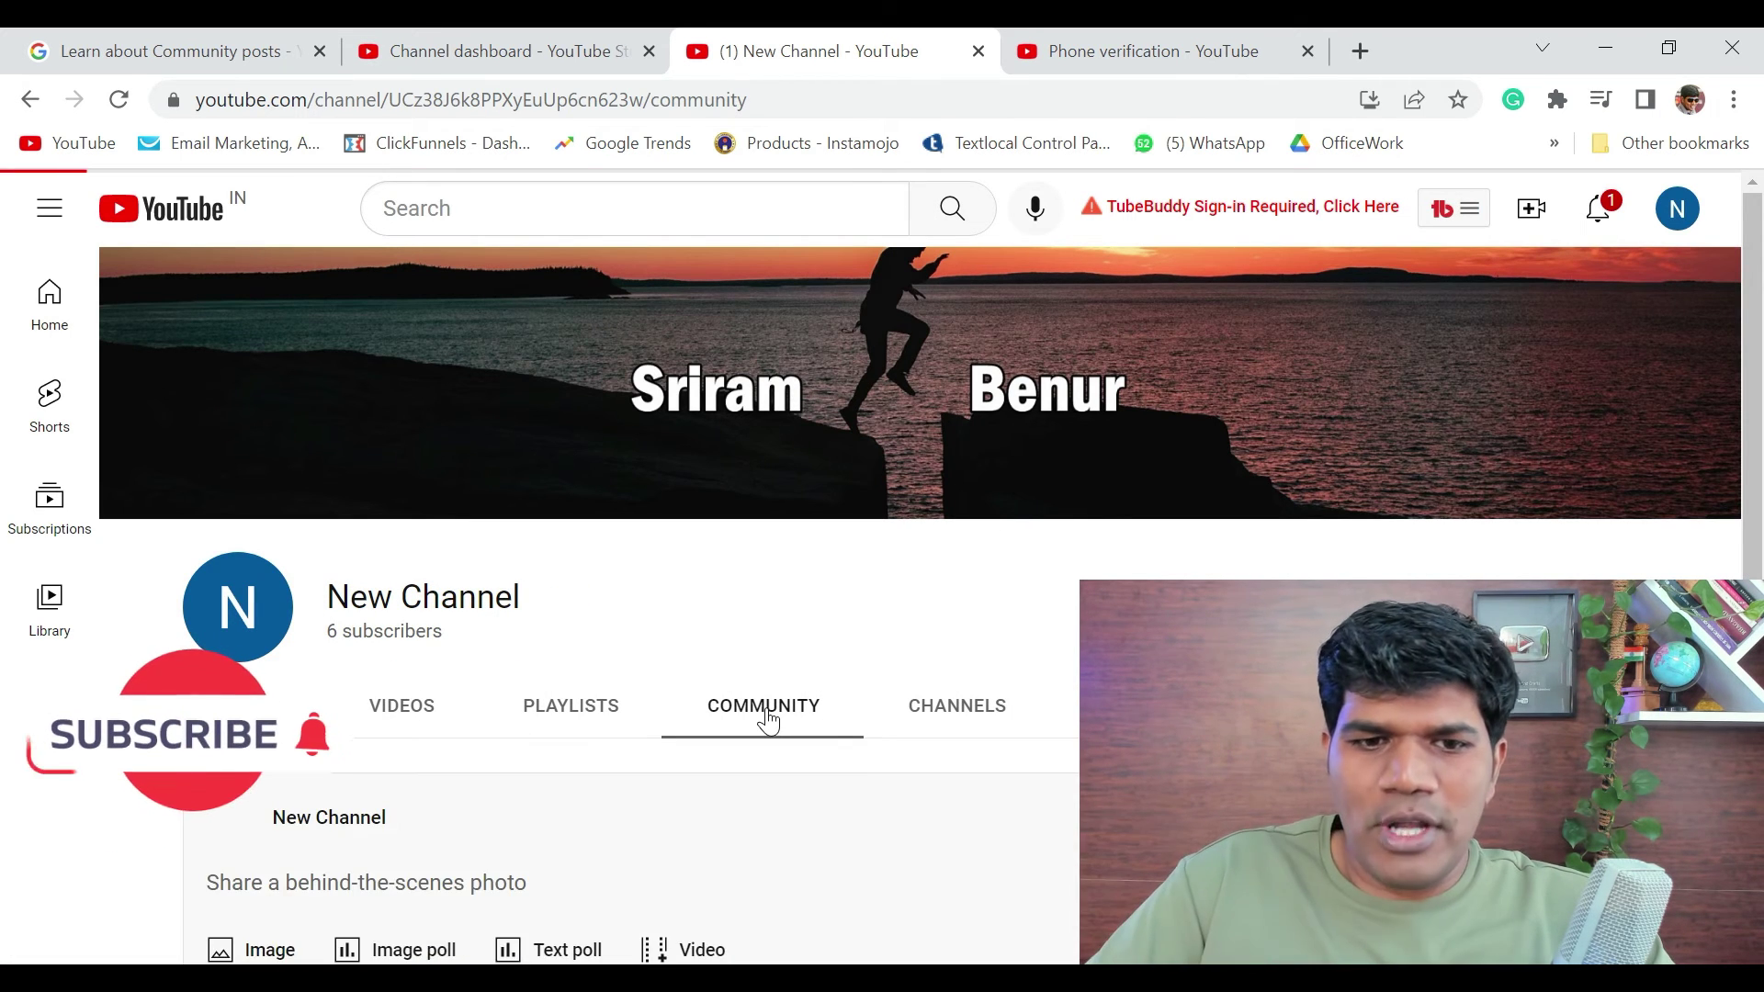